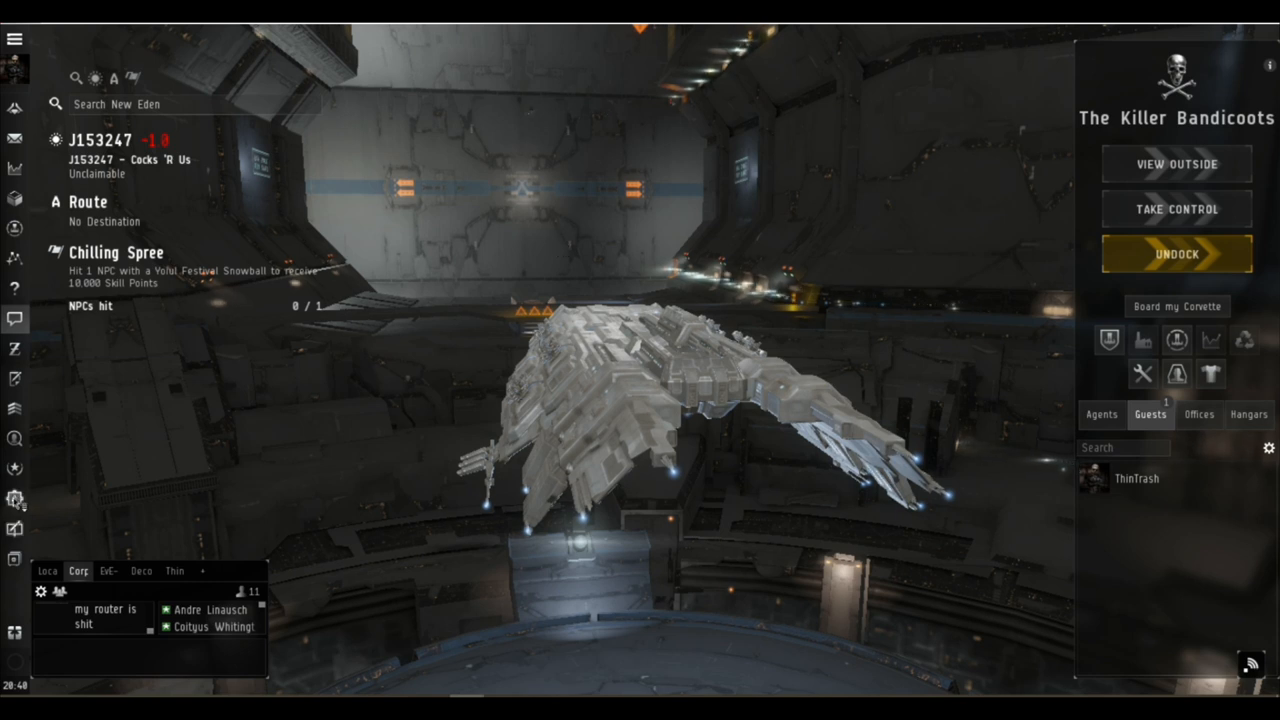
# - Review the Drake's traits and required skills from the ship tree, then close its info
pyautogui.click(16, 498)
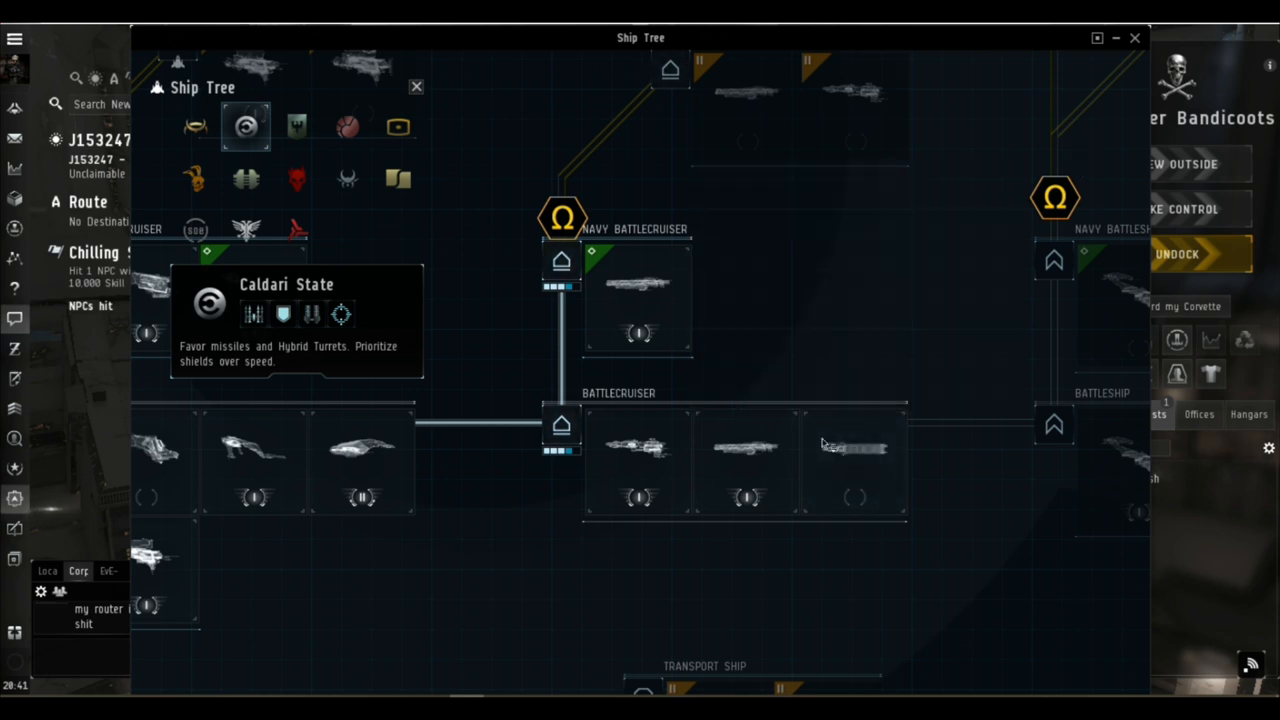
pyautogui.moveTo(1136, 38)
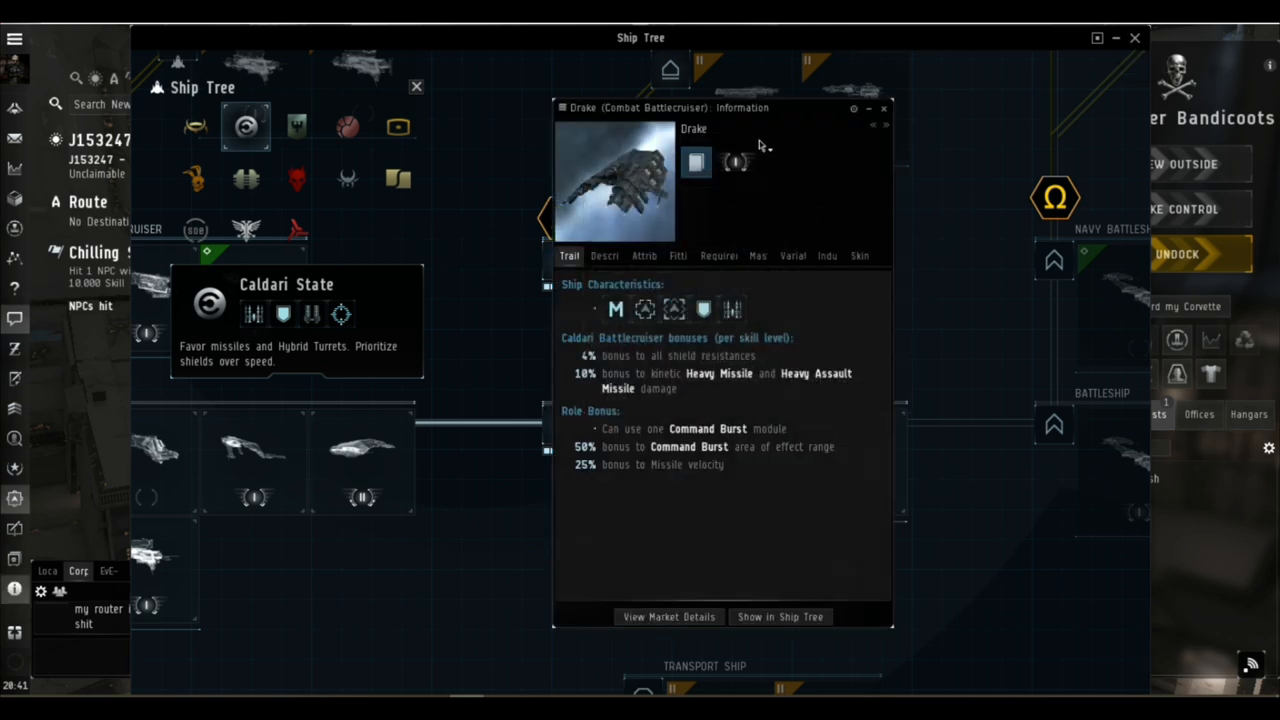
pyautogui.click(718, 256)
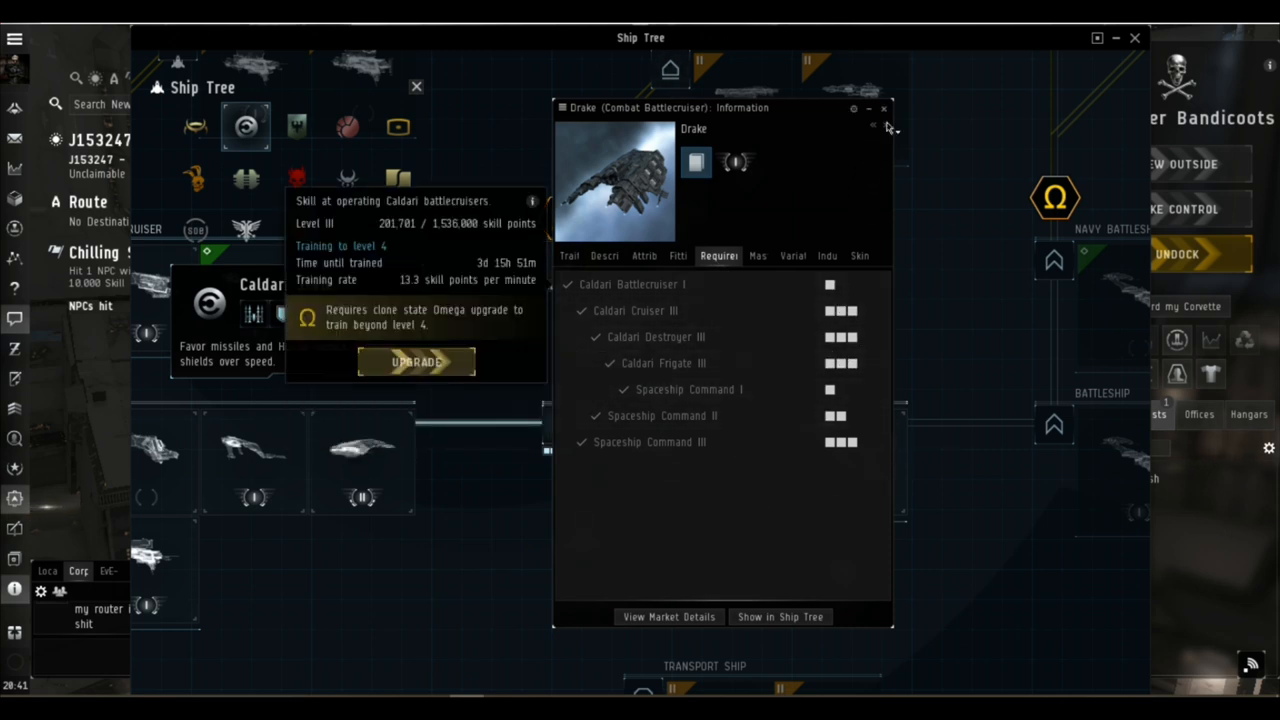
pyautogui.click(884, 108)
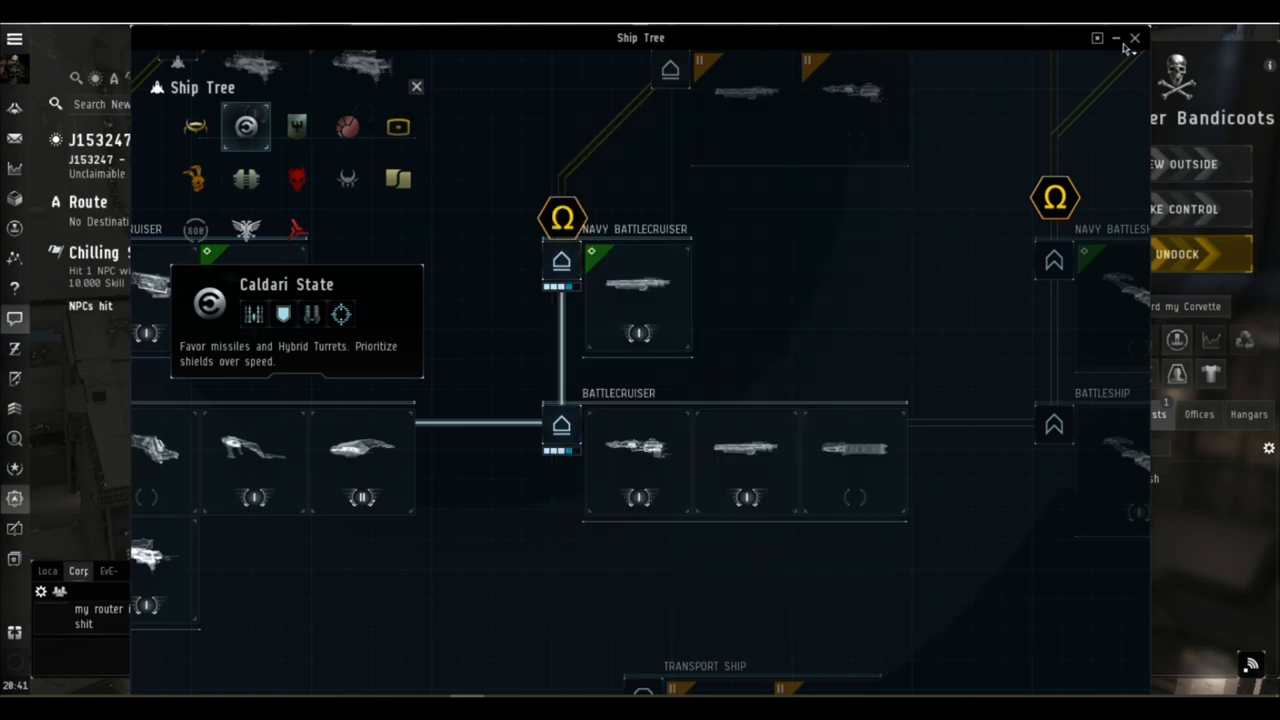
# - Close the ship tree to make room for the WH Swiss Army Drake fitting
pyautogui.click(1136, 38)
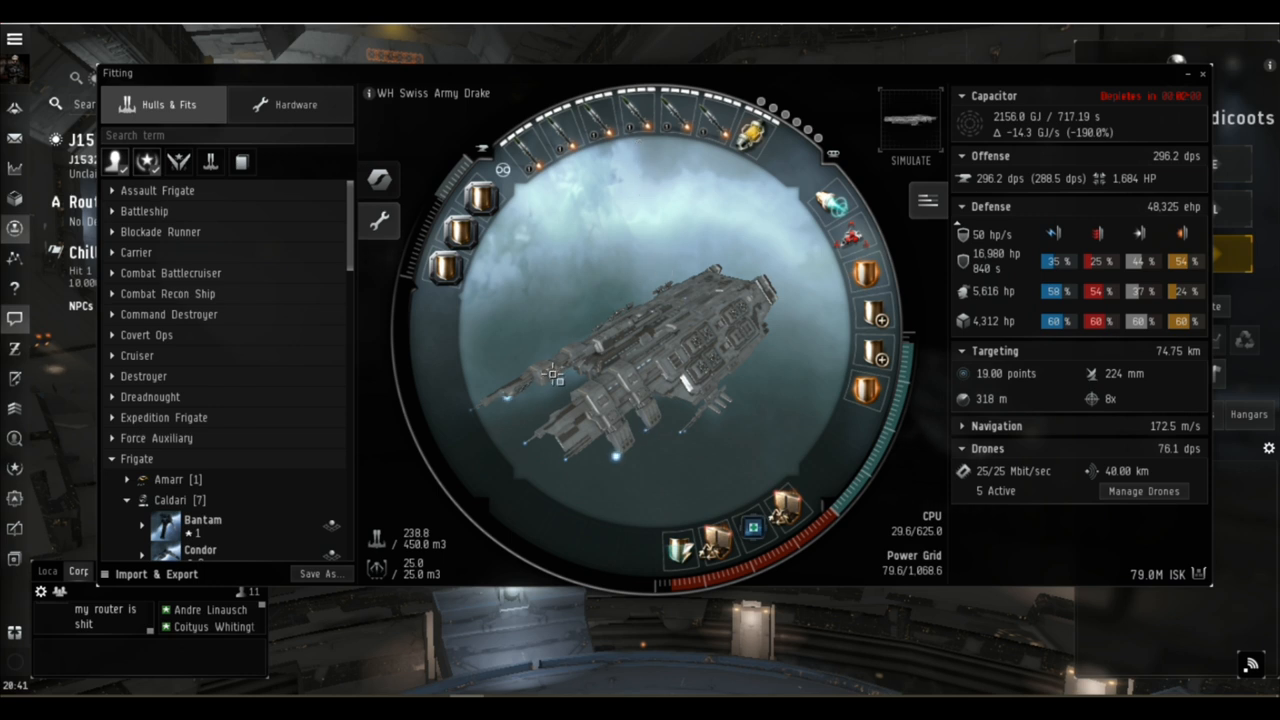
pyautogui.moveTo(776, 194)
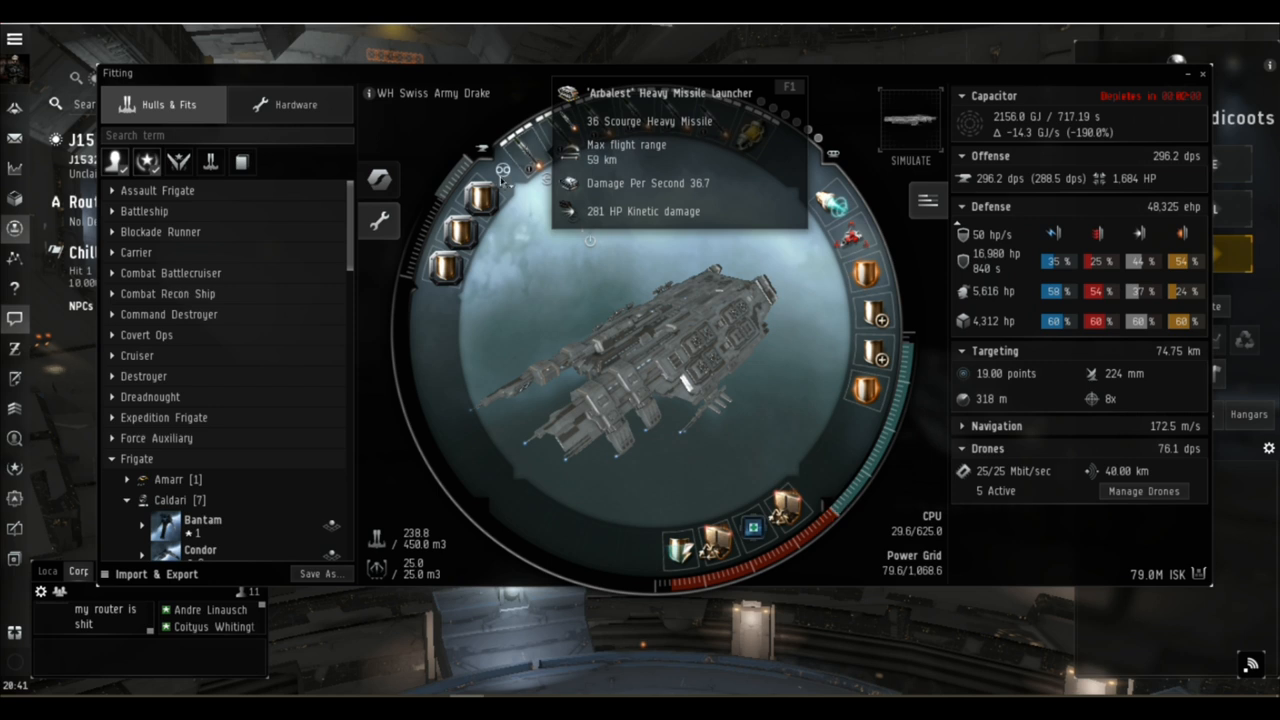
pyautogui.moveTo(484, 200)
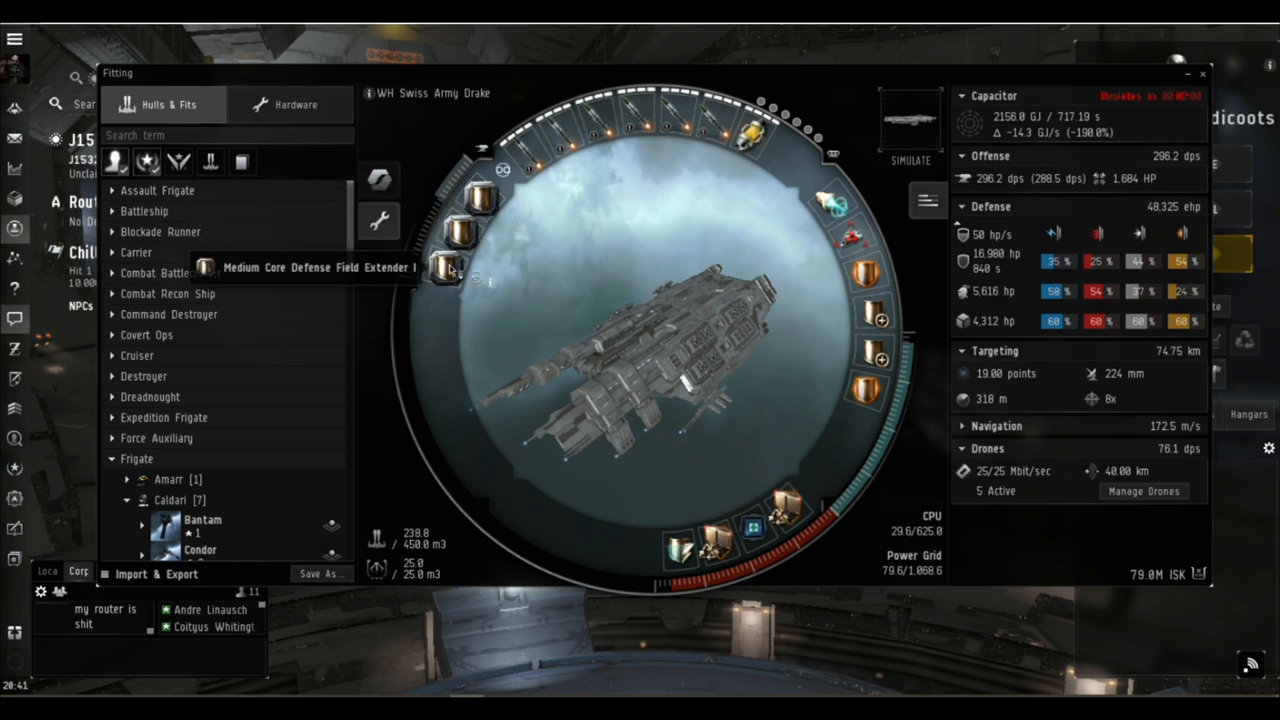
pyautogui.moveTo(832, 148)
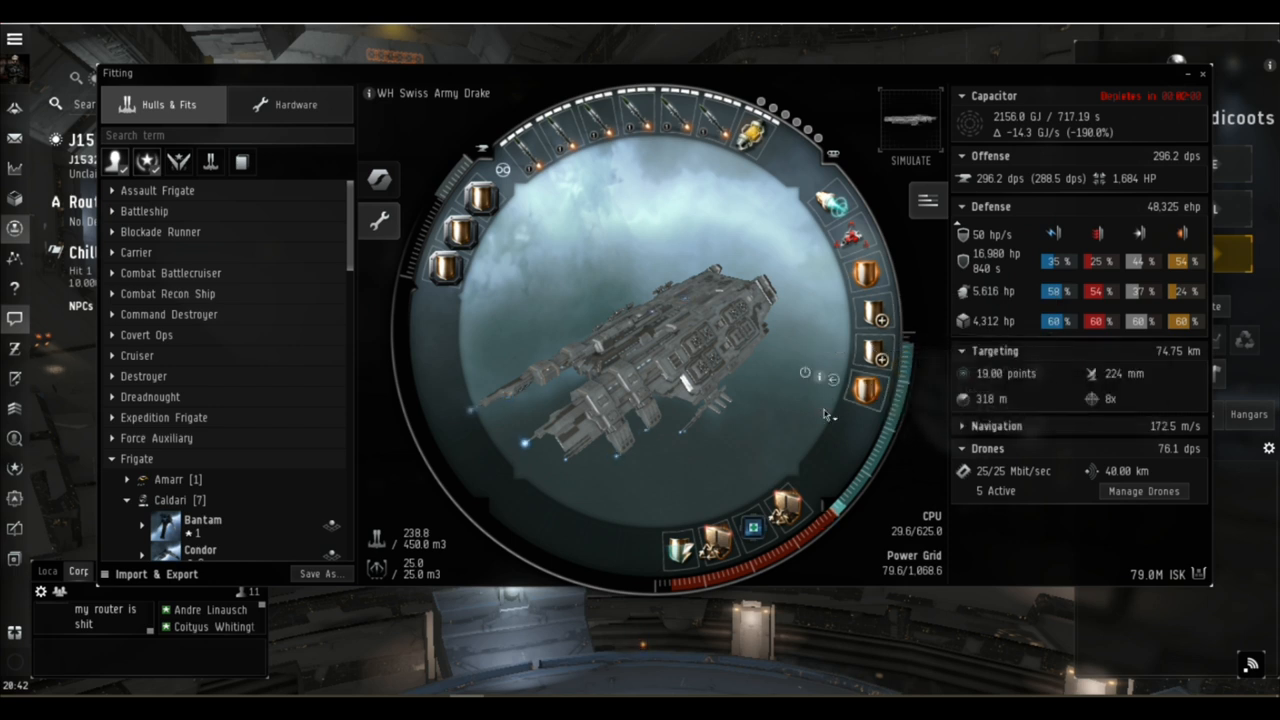
pyautogui.moveTo(770, 536)
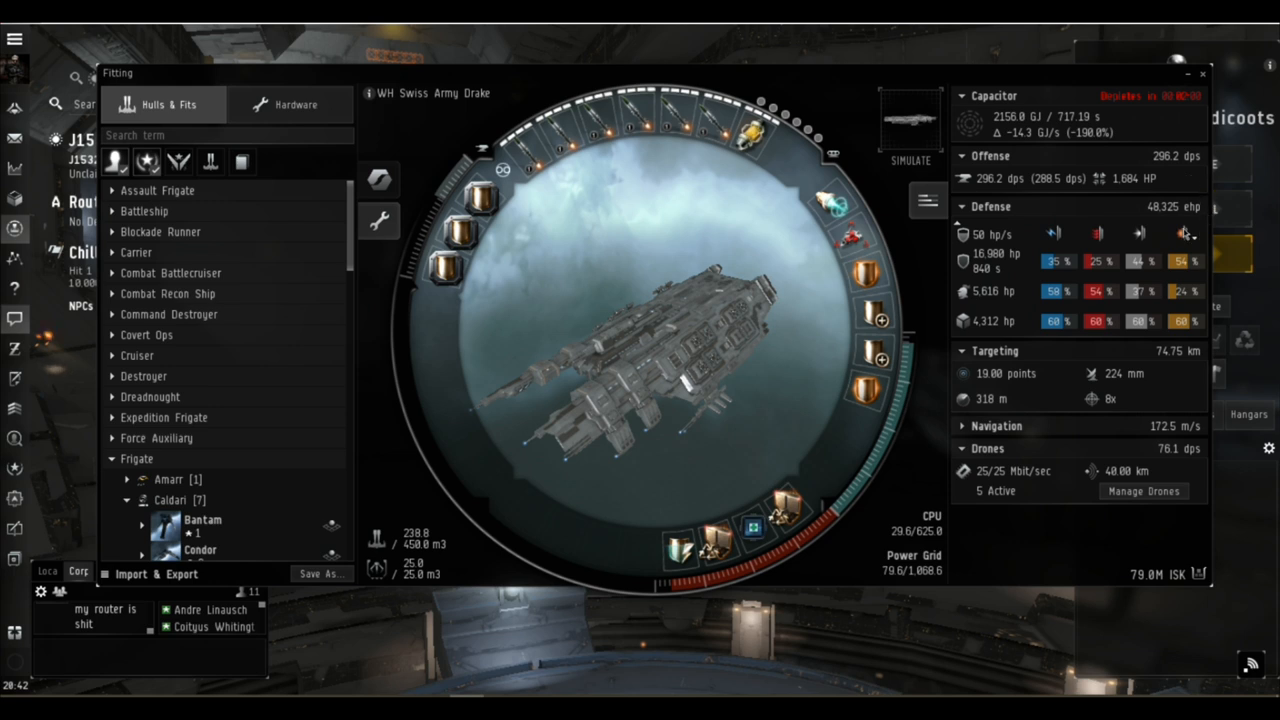
# - Start fitting simulation to preview the Drake with modules and five Hornet II drones active
pyautogui.click(910, 120)
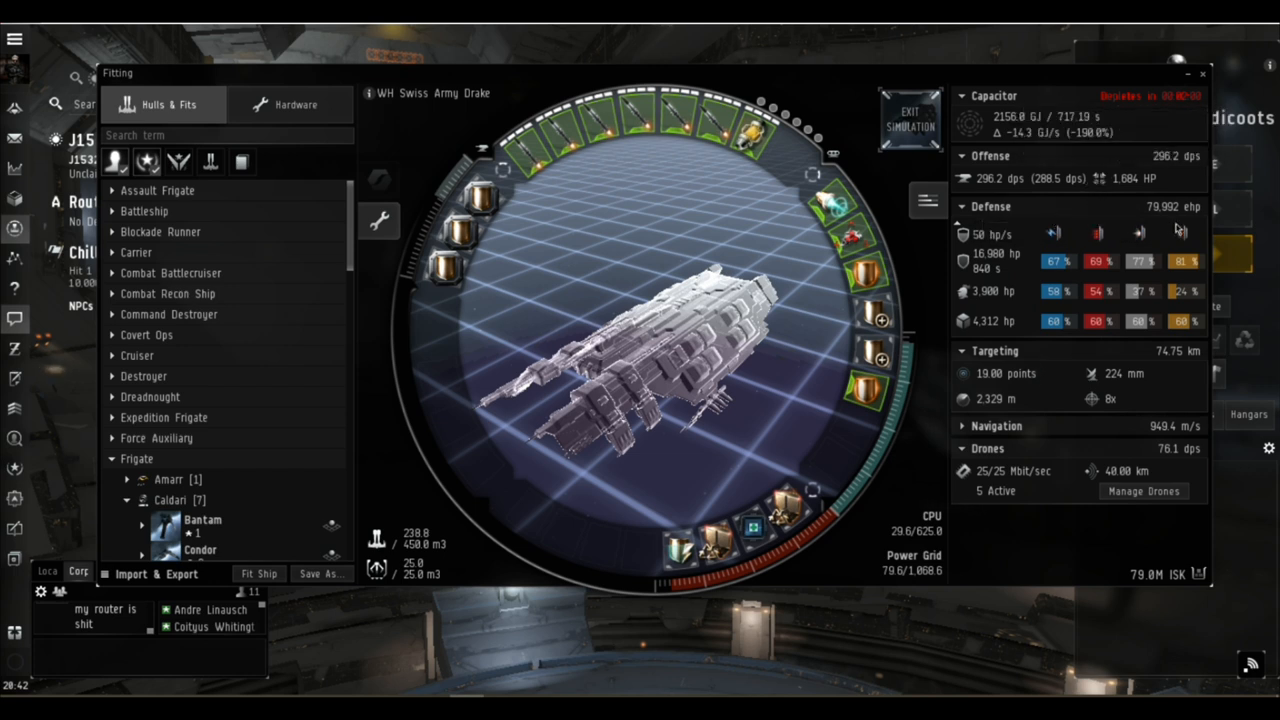
pyautogui.moveTo(1180, 232)
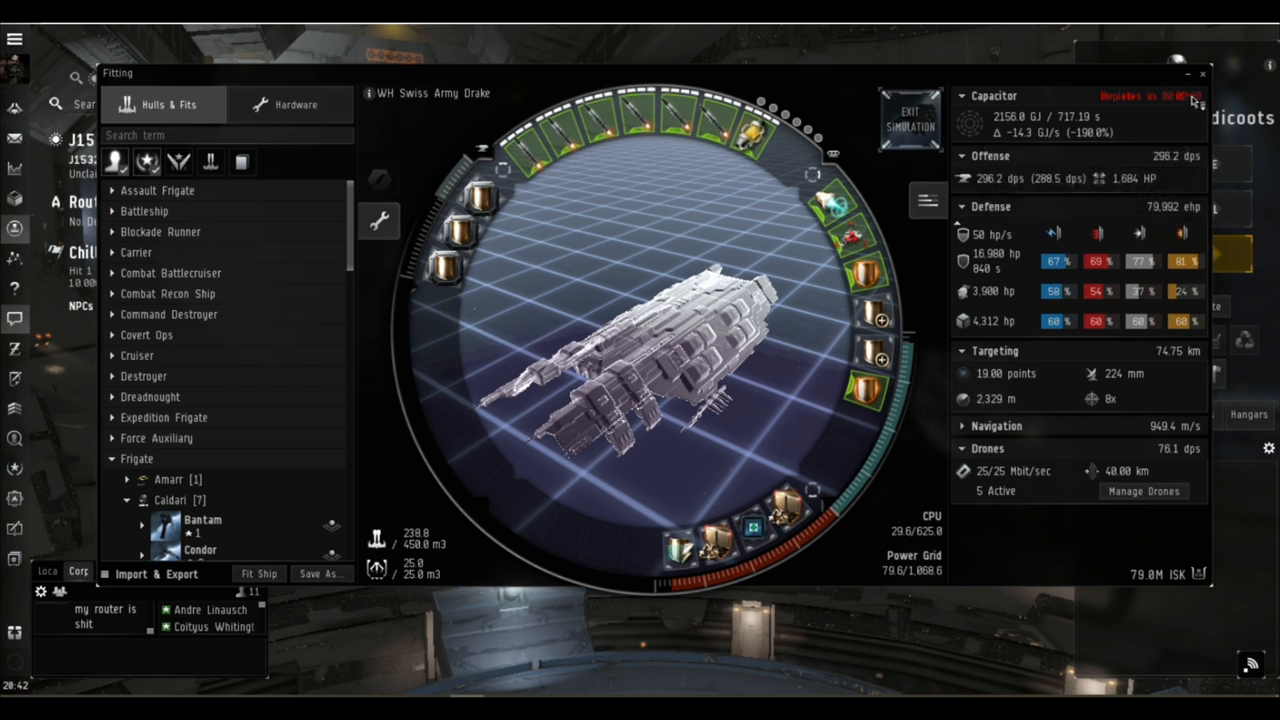
pyautogui.moveTo(1196, 100)
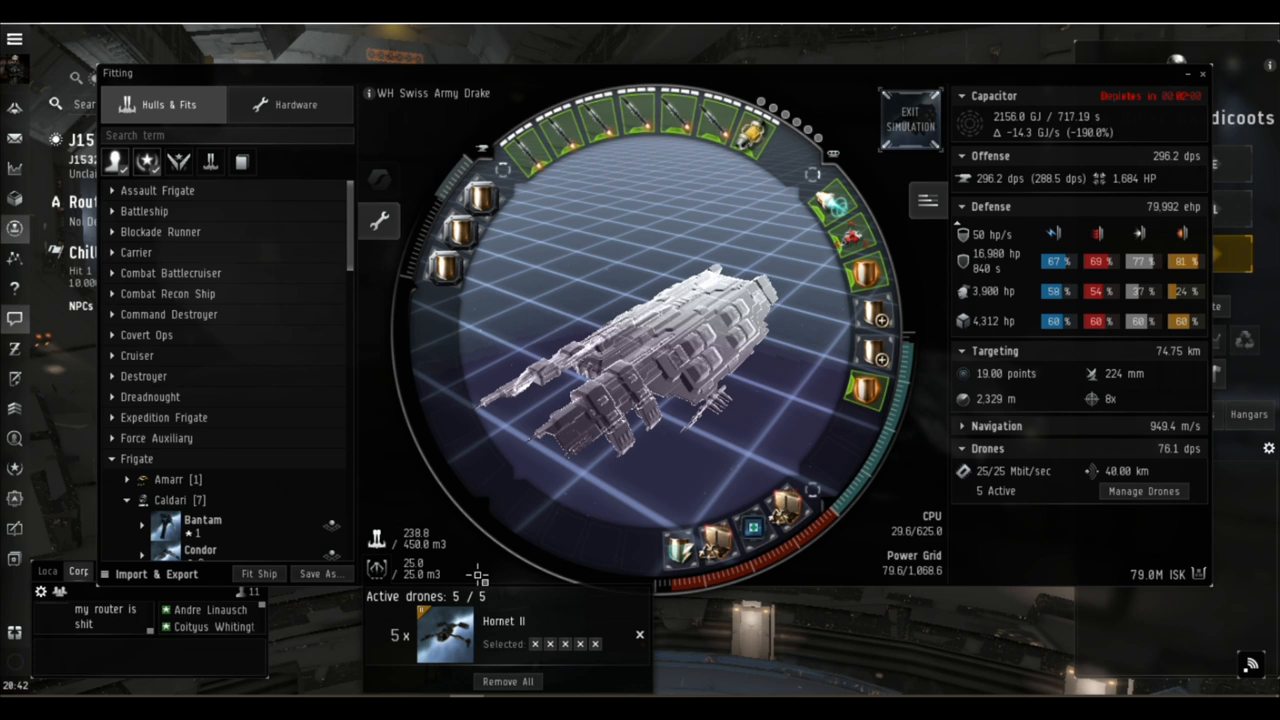
pyautogui.moveTo(376, 544)
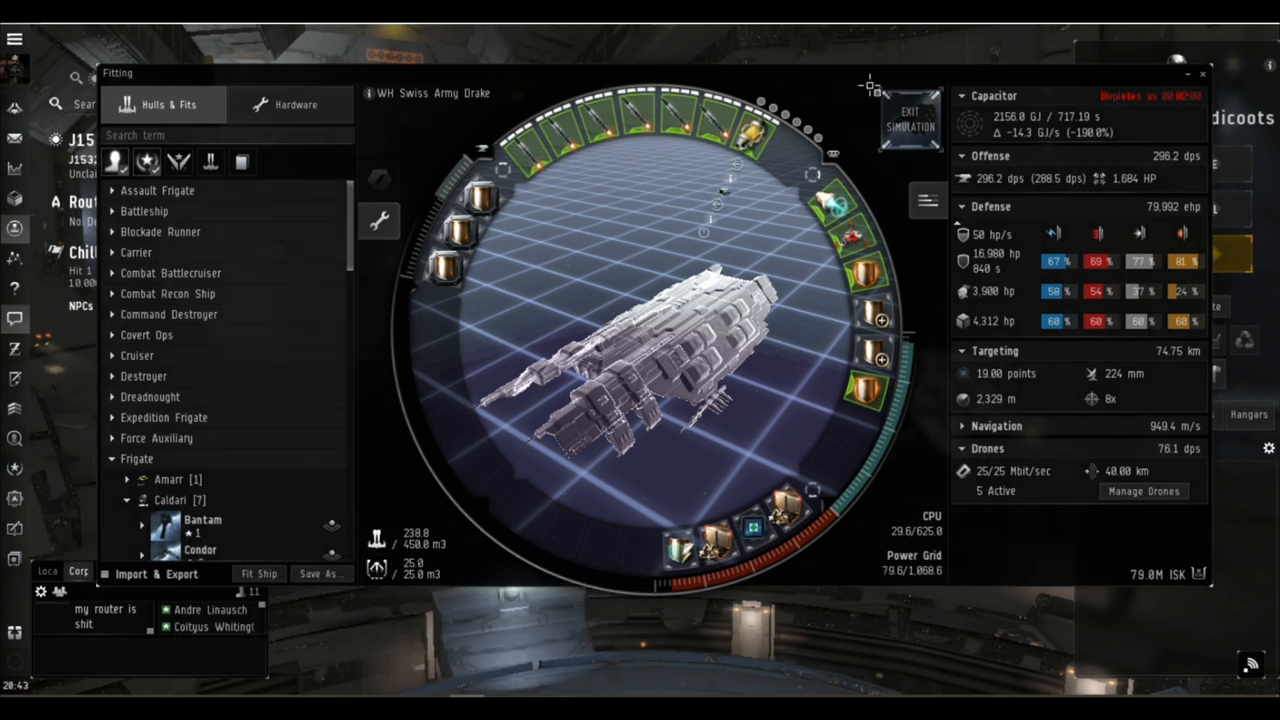
# - Exit simulation and move Missile Guidance and Missile Precision beside Ballistic Control in cargo
pyautogui.click(908, 120)
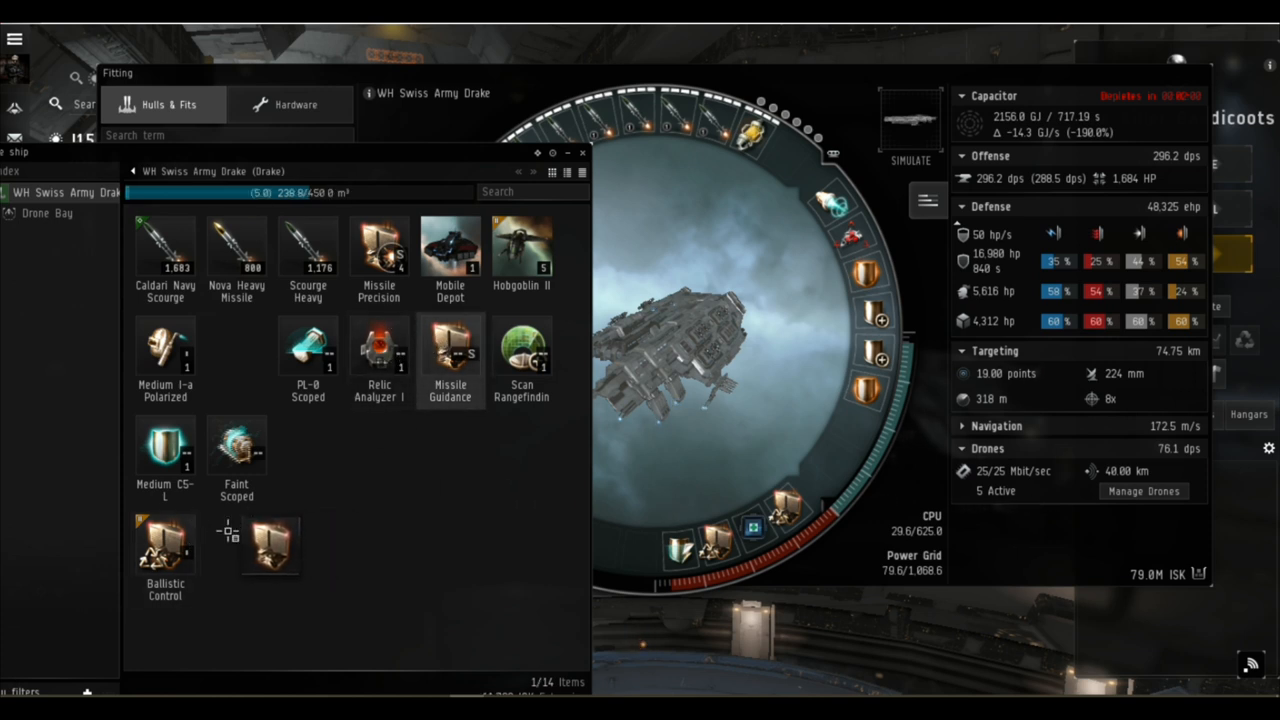
pyautogui.moveTo(450, 360); pyautogui.dragTo(236, 544)
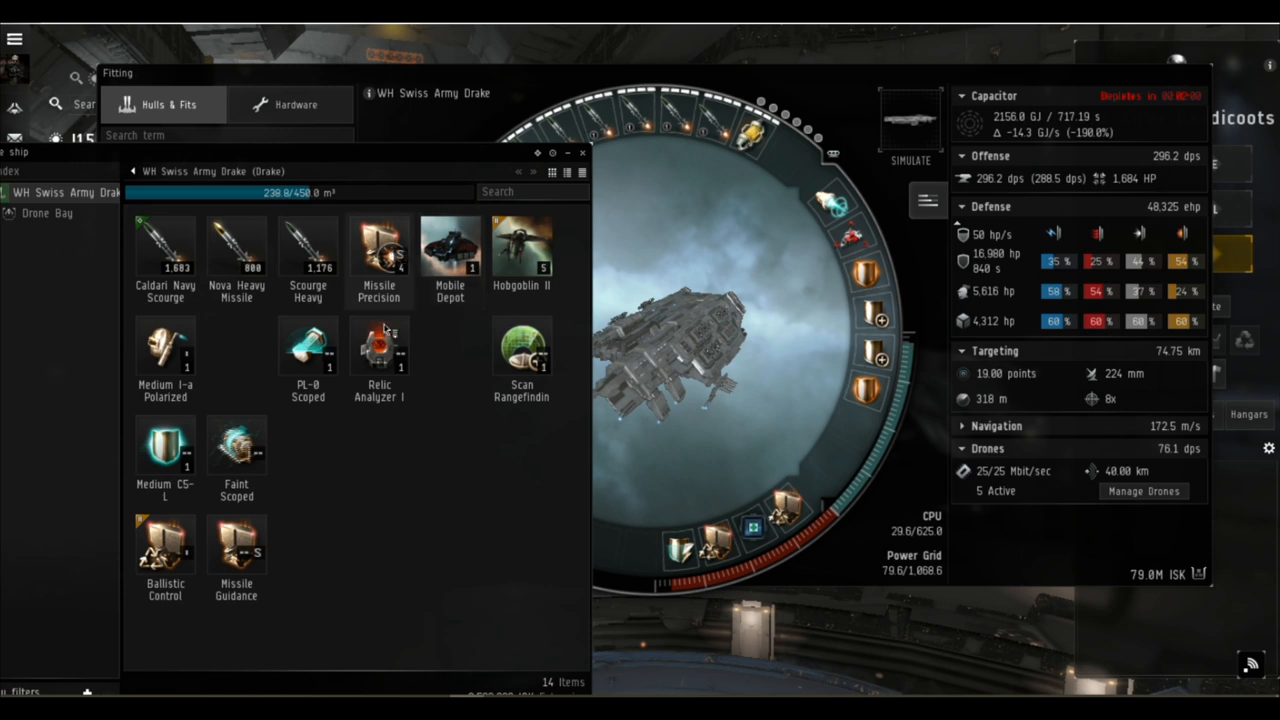
pyautogui.moveTo(380, 248); pyautogui.dragTo(308, 548)
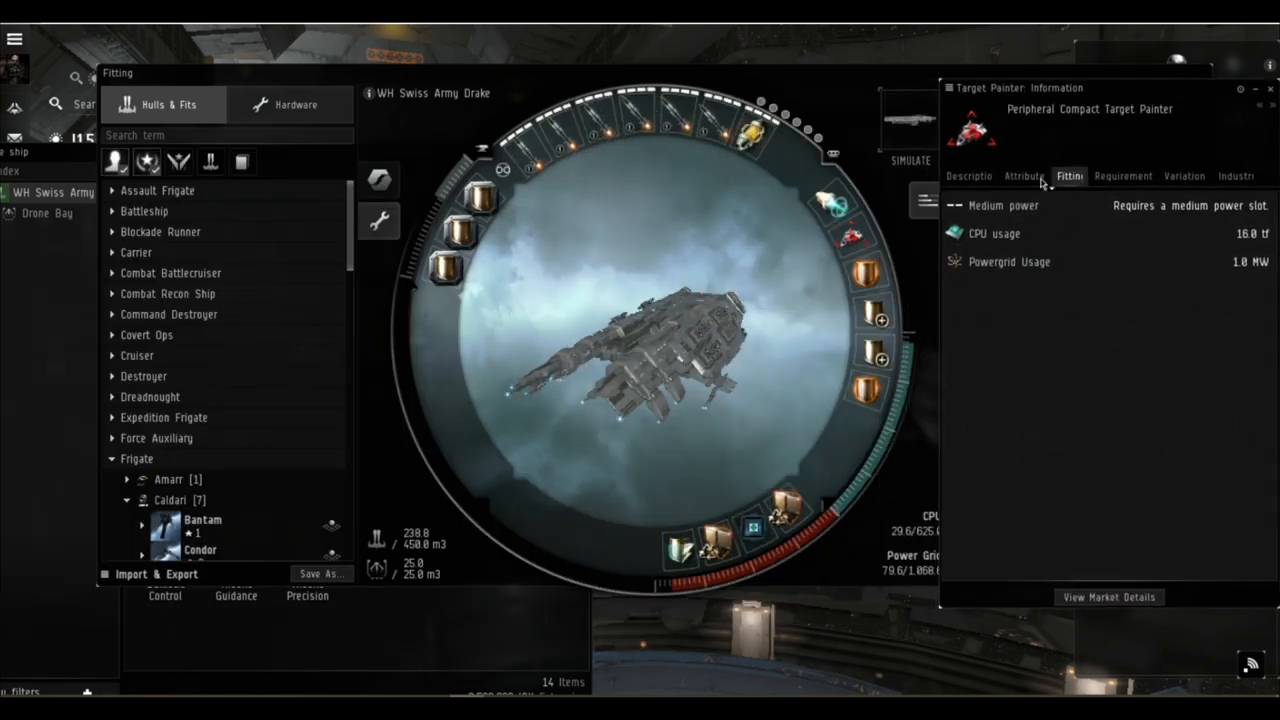
# - Show the Target Painter's attributes and the Missile Guidance Computer I's info side by side
pyautogui.click(1024, 176)
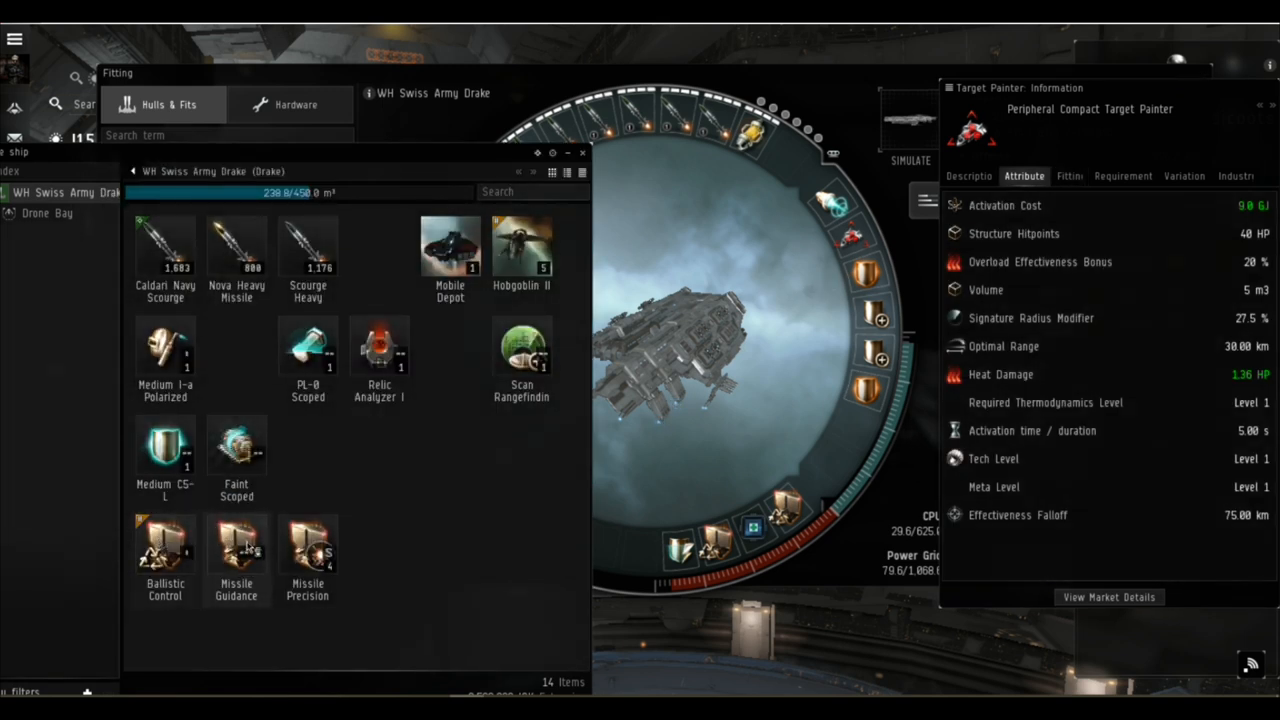
pyautogui.rightClick(236, 556)
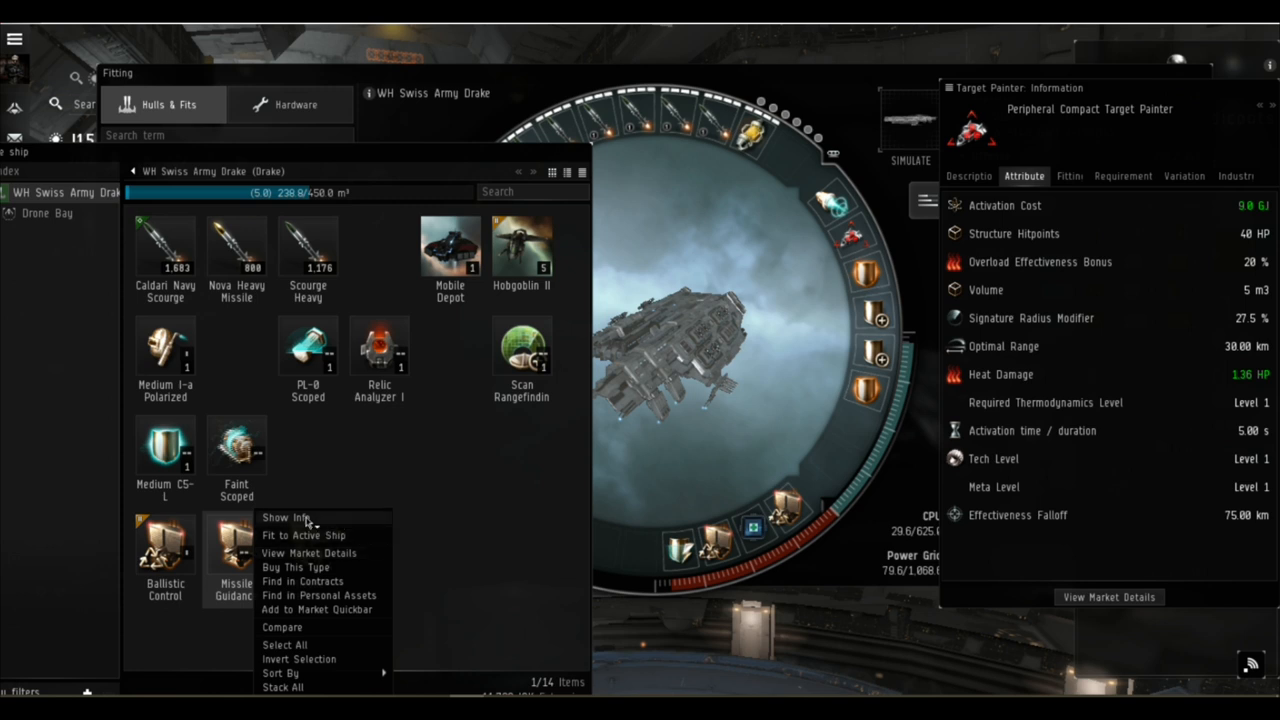
pyautogui.click(286, 516)
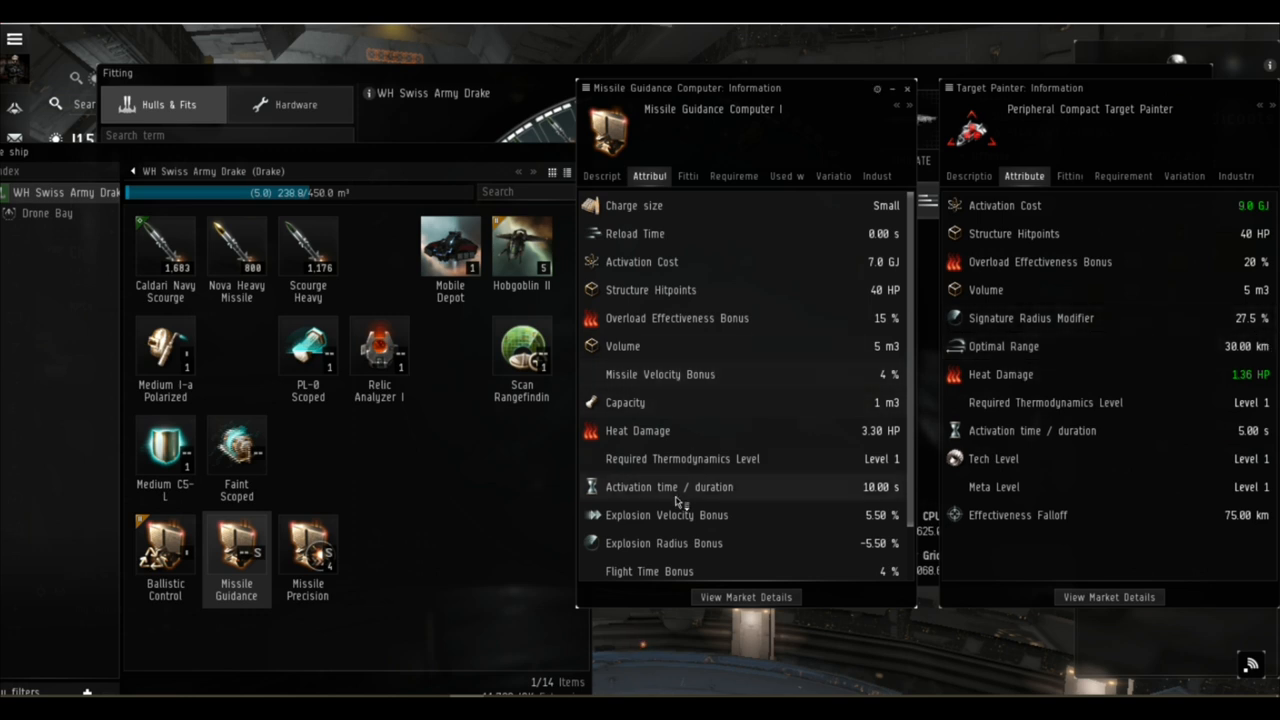
pyautogui.moveTo(770, 482)
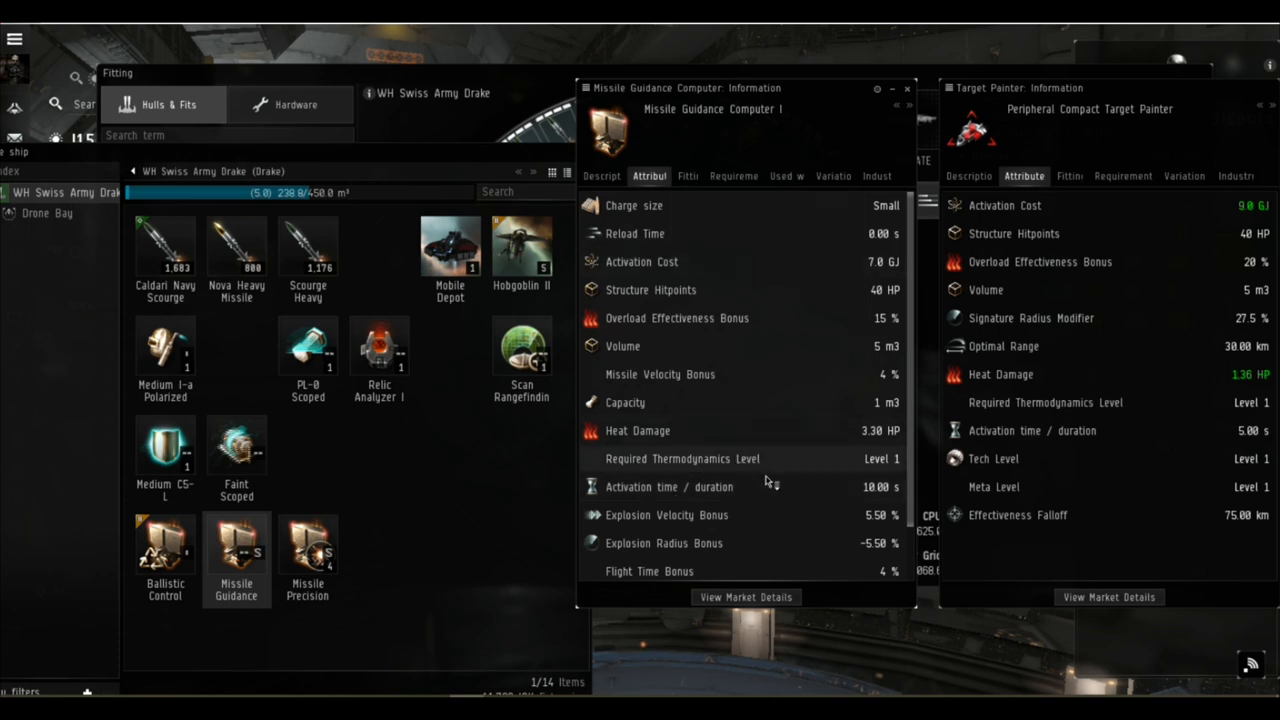
pyautogui.scroll(-3)
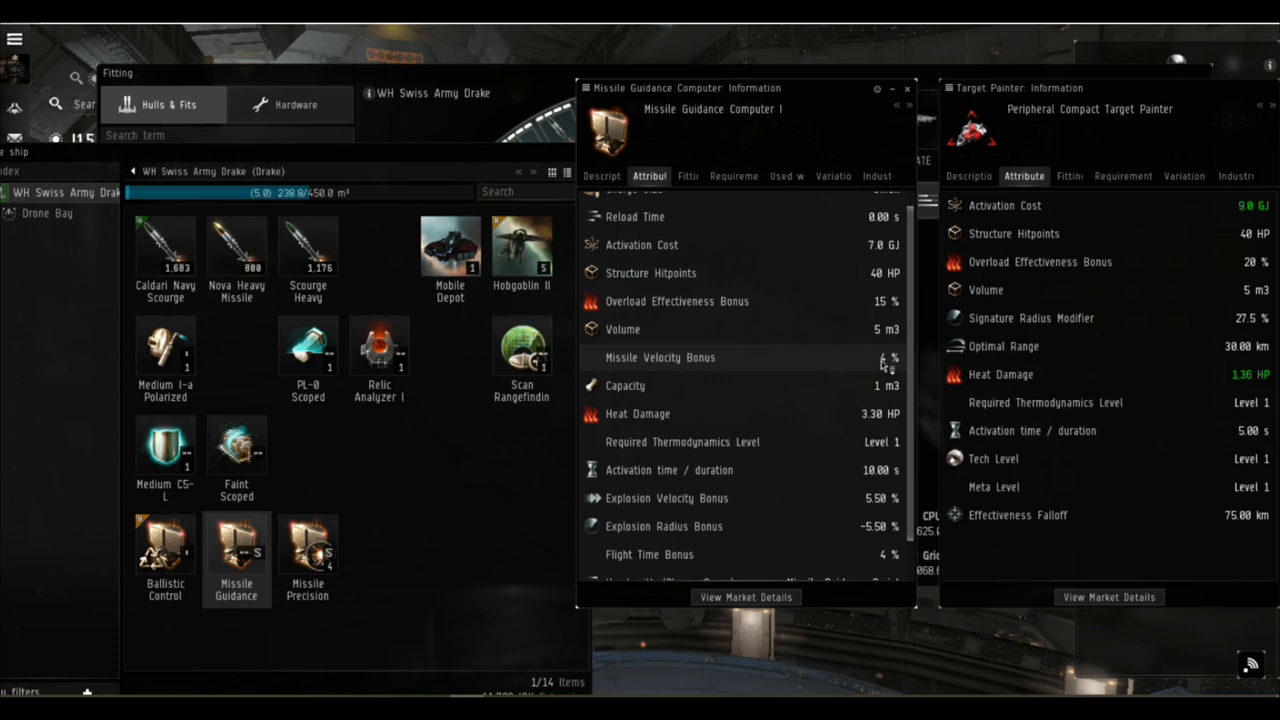
pyautogui.moveTo(770, 480)
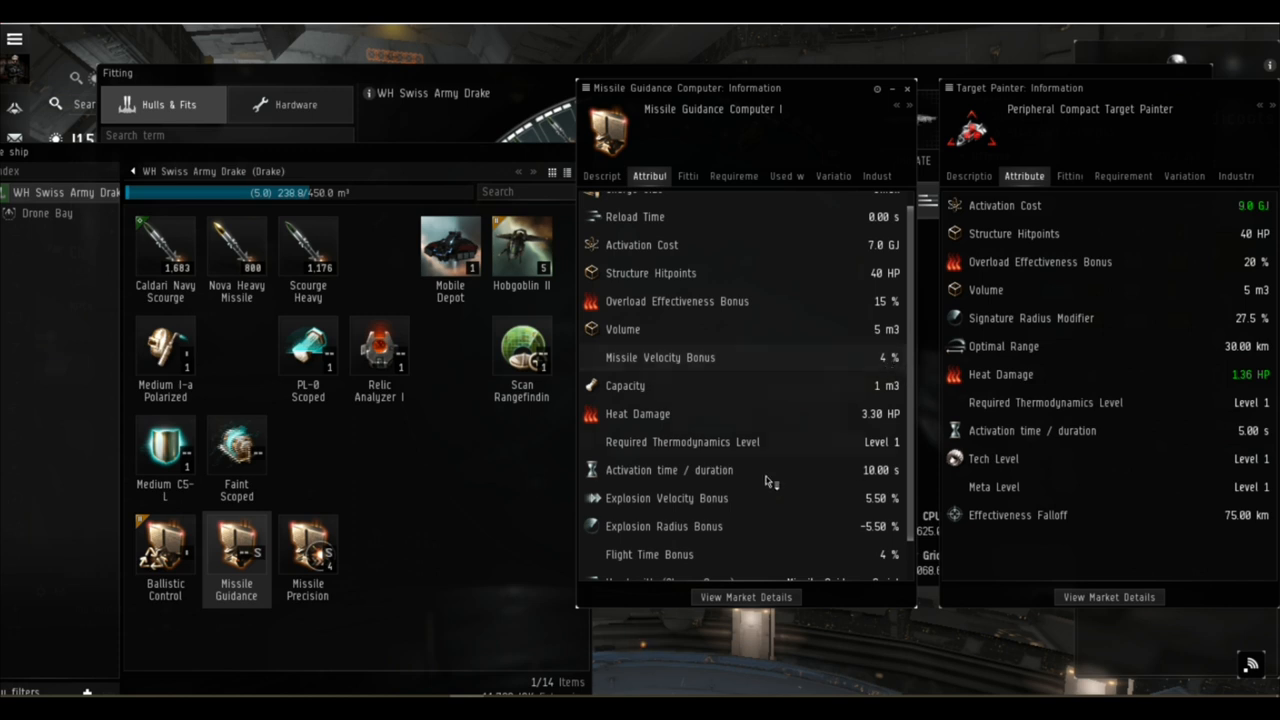
pyautogui.scroll(-3)
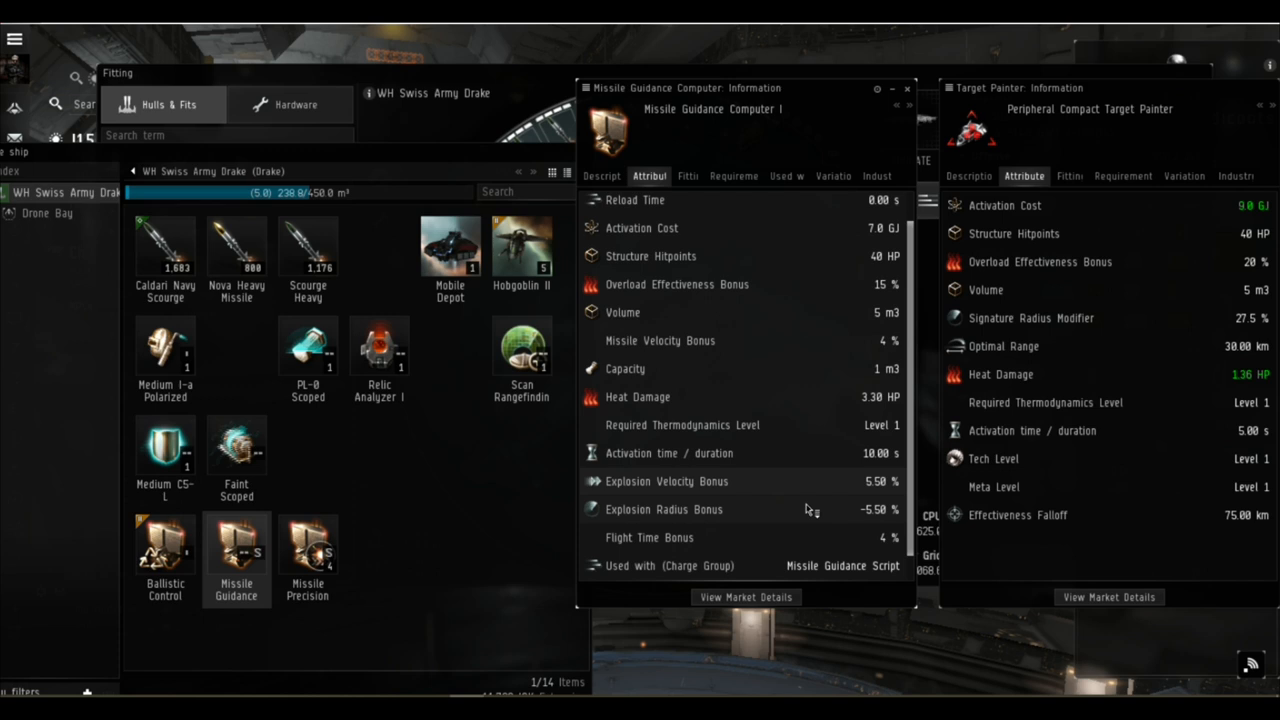
pyautogui.scroll(-3)
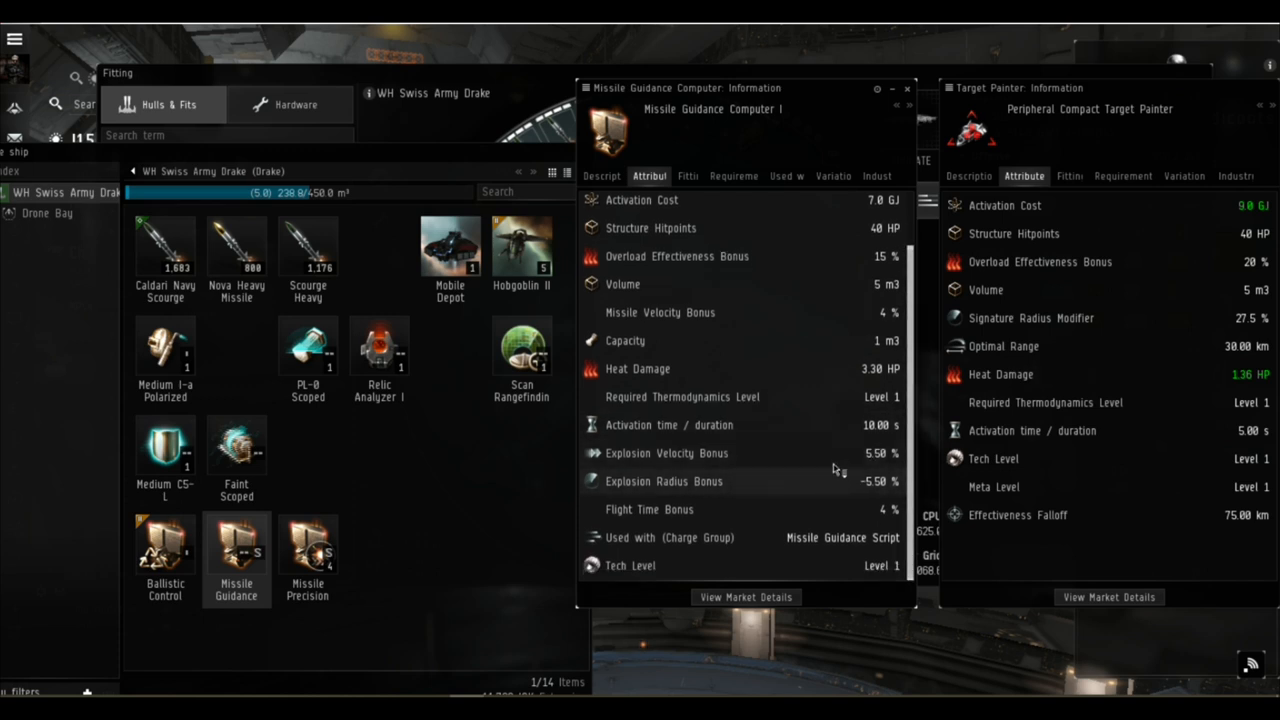
pyautogui.moveTo(788, 516)
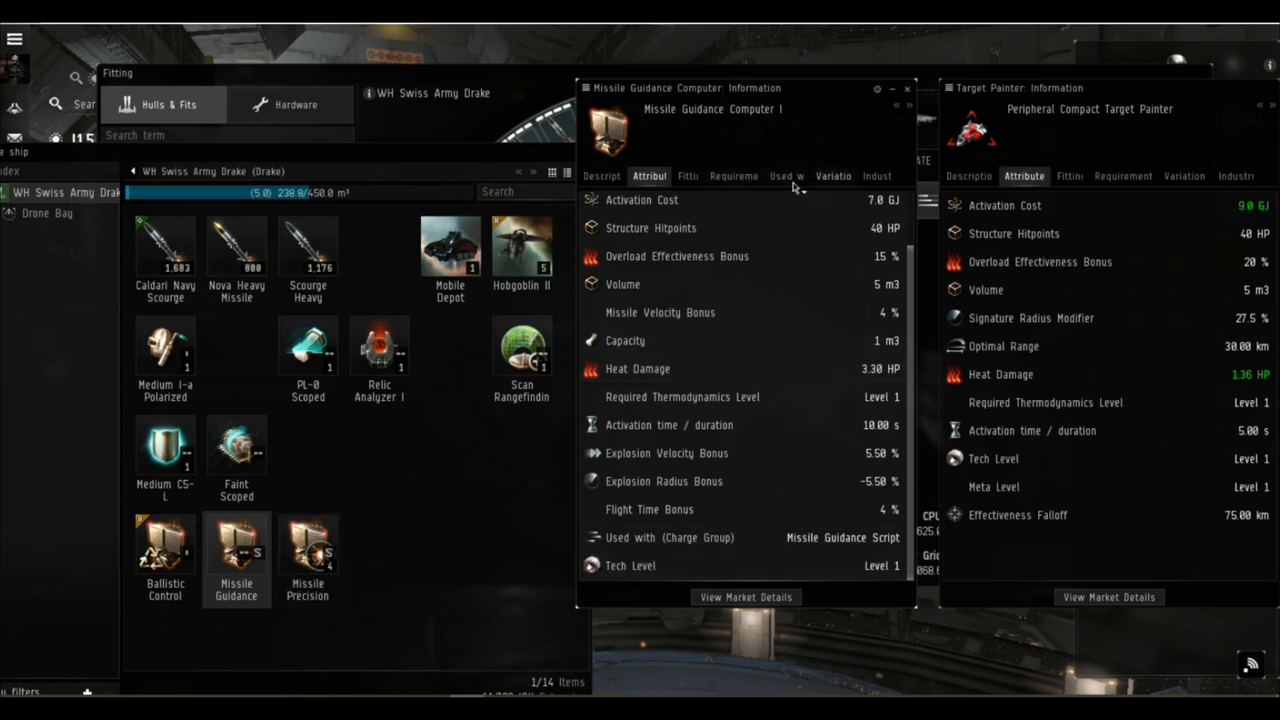
# - View the attributes of the Missile Range Script and the Missile Precision Script
pyautogui.click(786, 176)
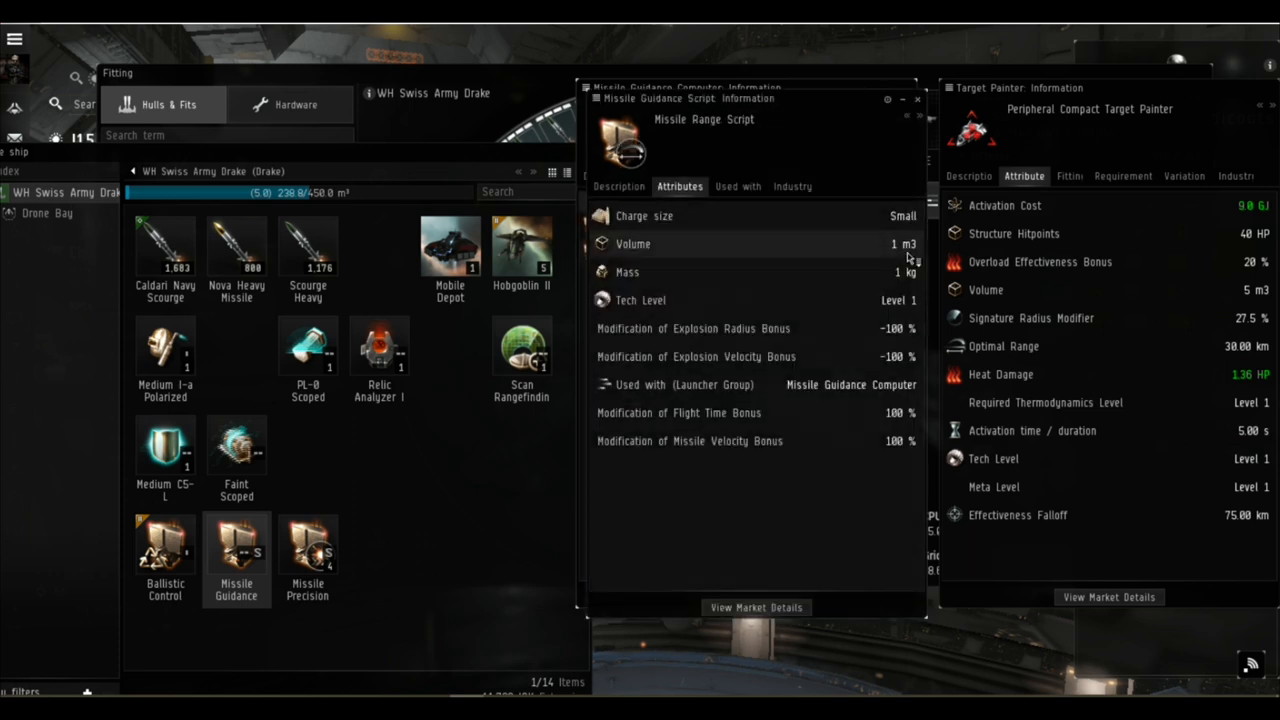
pyautogui.moveTo(696, 452)
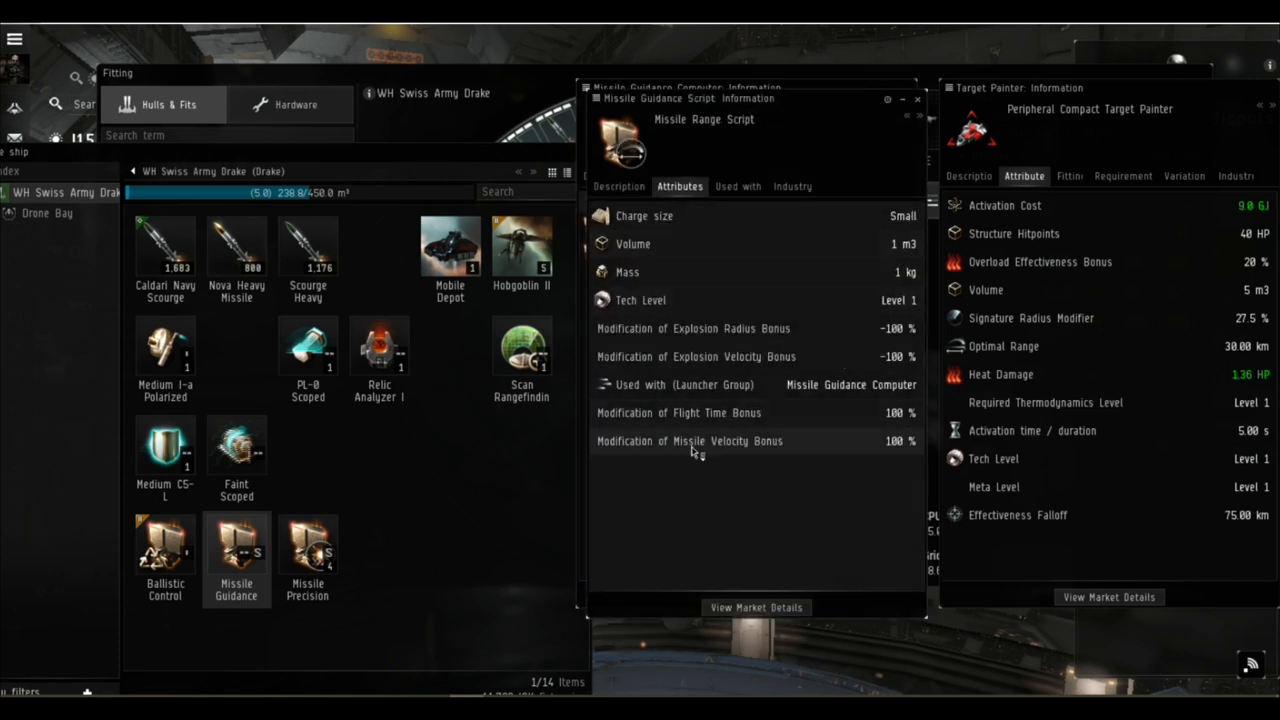
pyautogui.moveTo(750, 328)
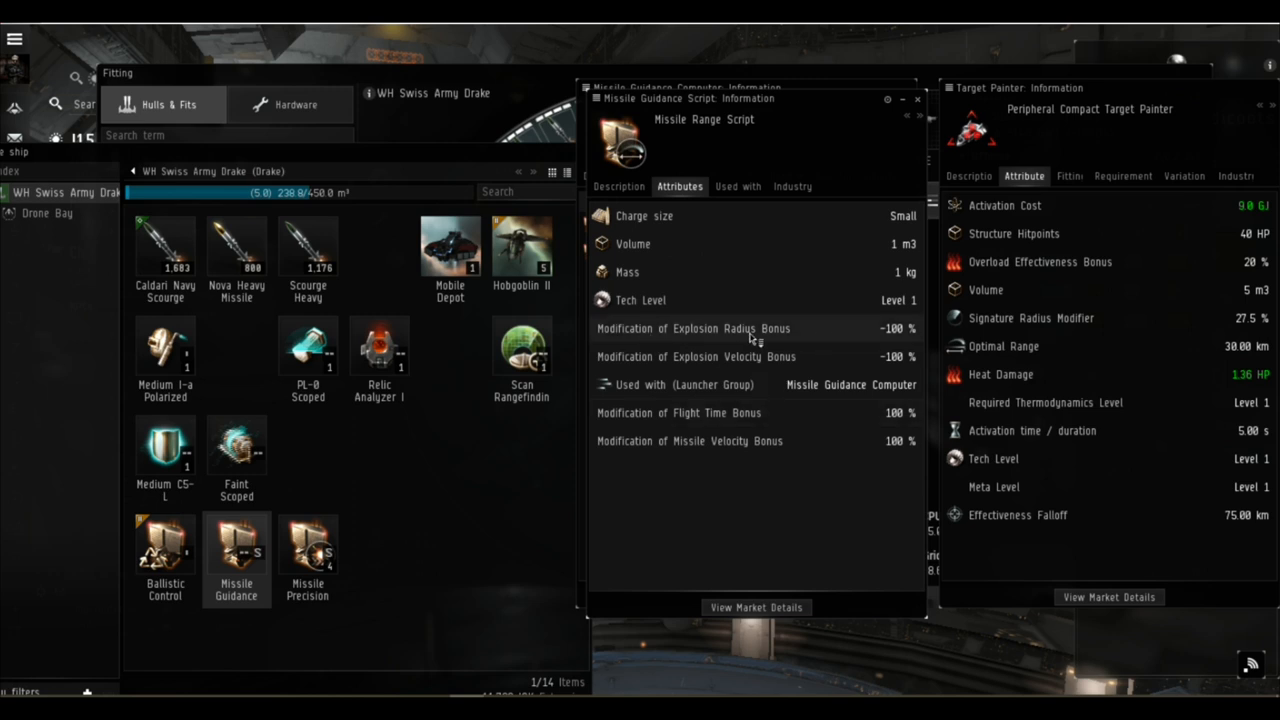
pyautogui.moveTo(812, 364)
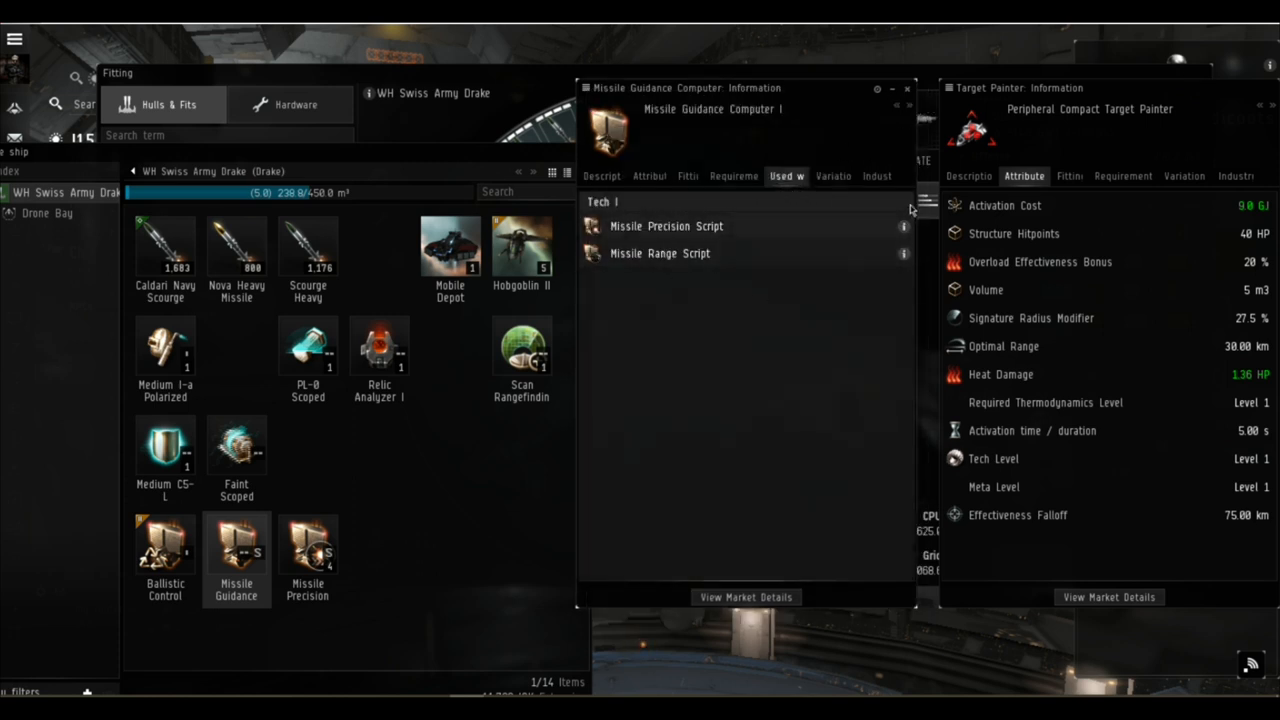
pyautogui.click(666, 226)
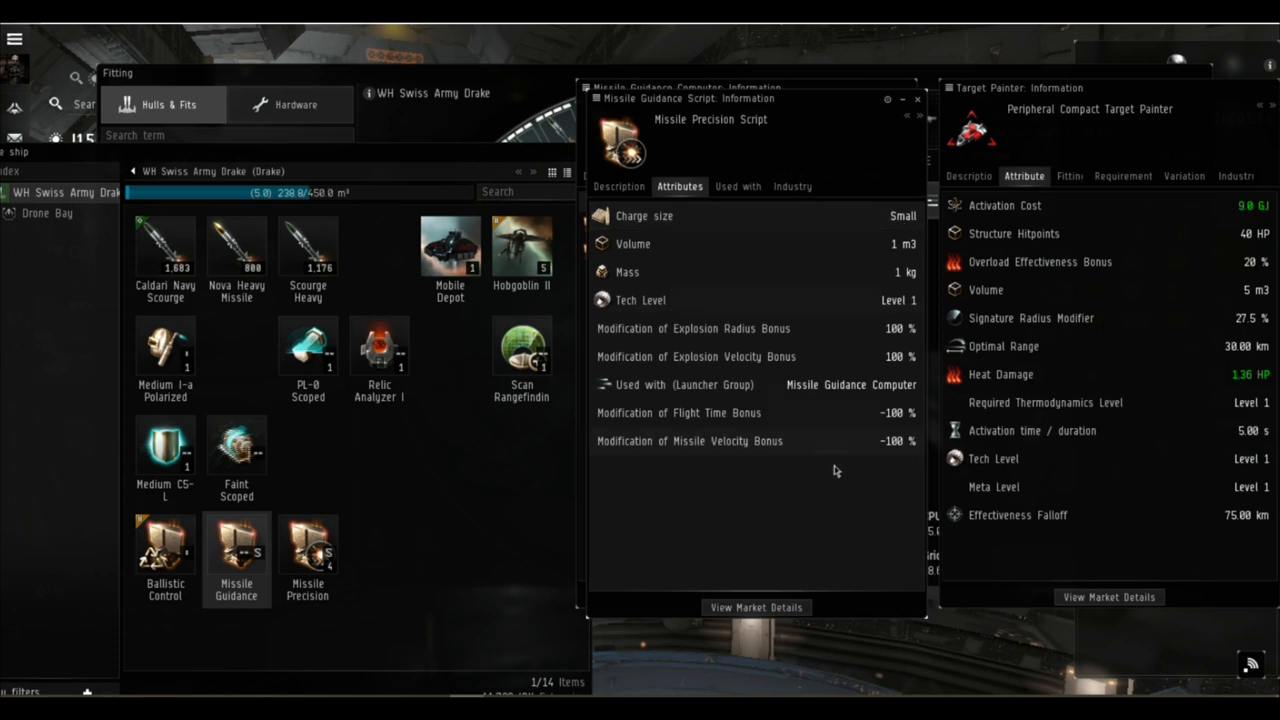
pyautogui.moveTo(820, 344)
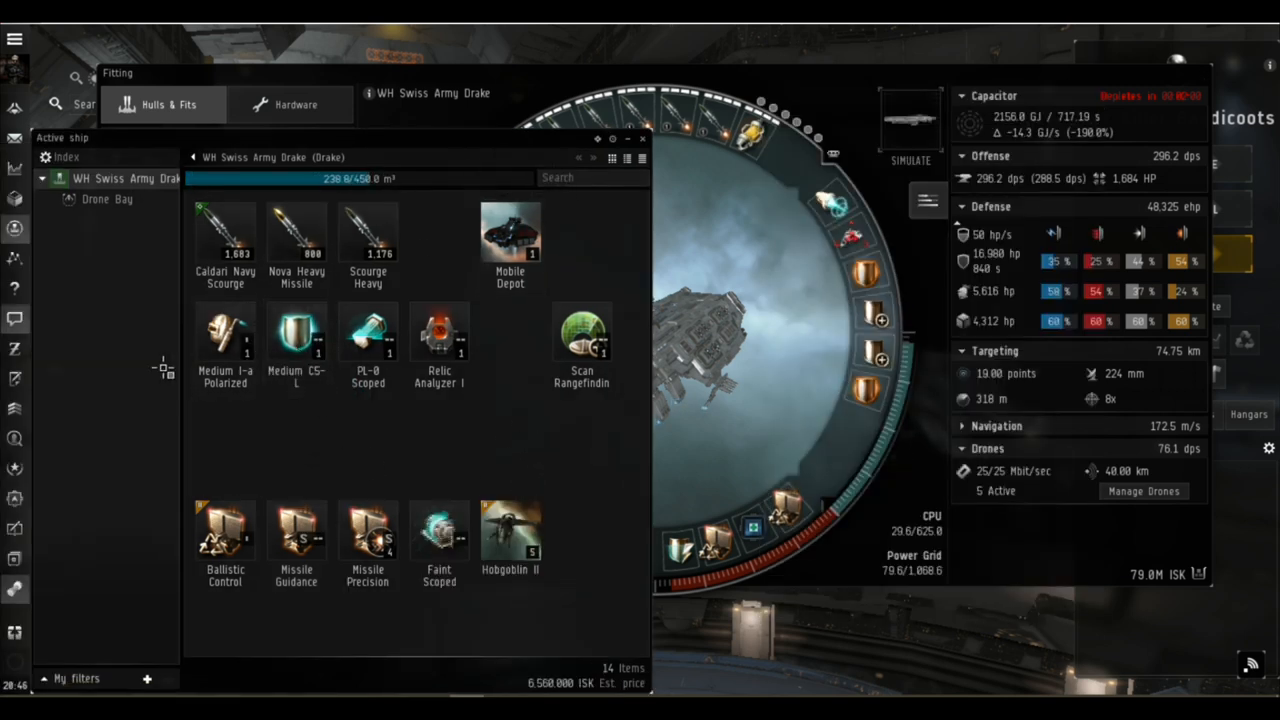
pyautogui.moveTo(510, 236)
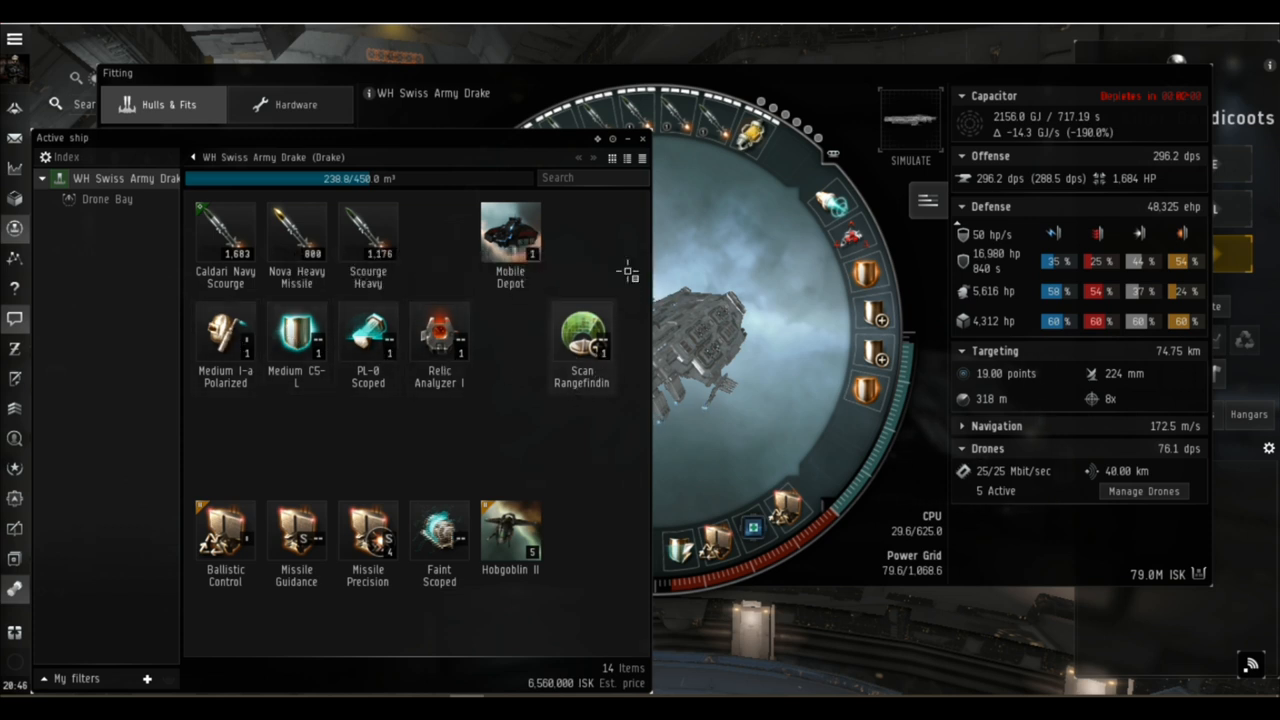
pyautogui.moveTo(390, 568)
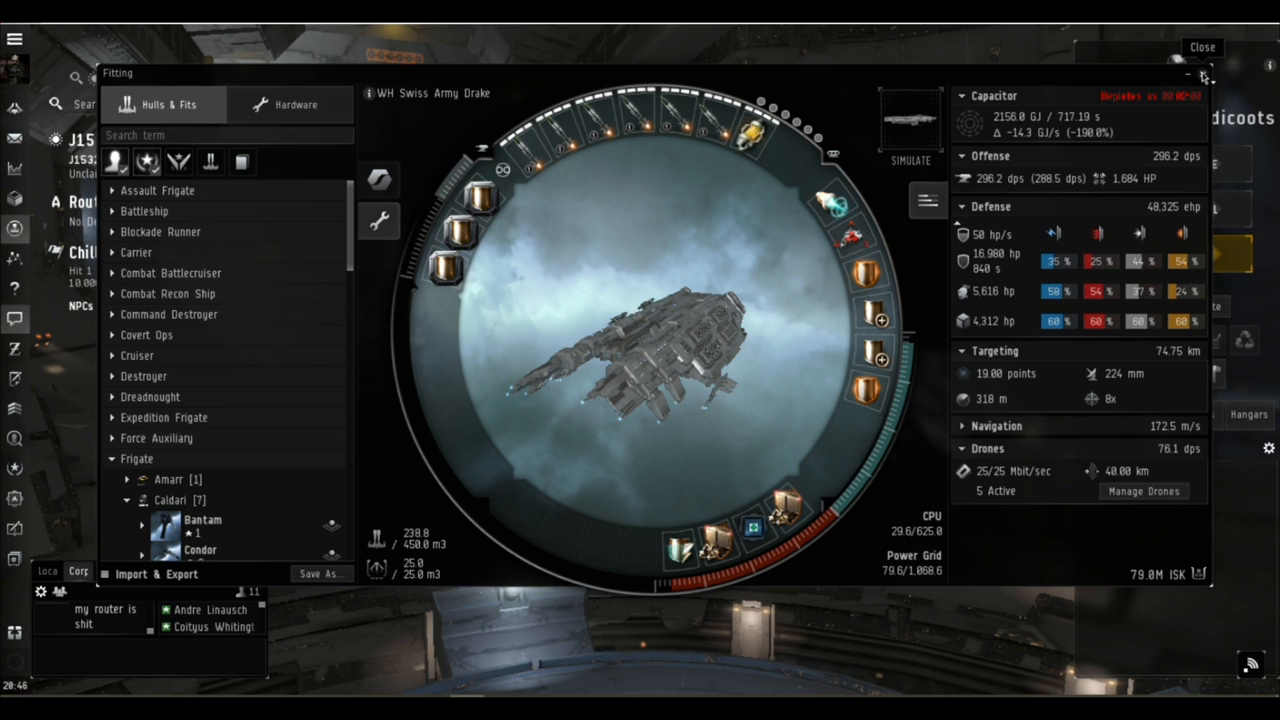
pyautogui.moveTo(372, 96)
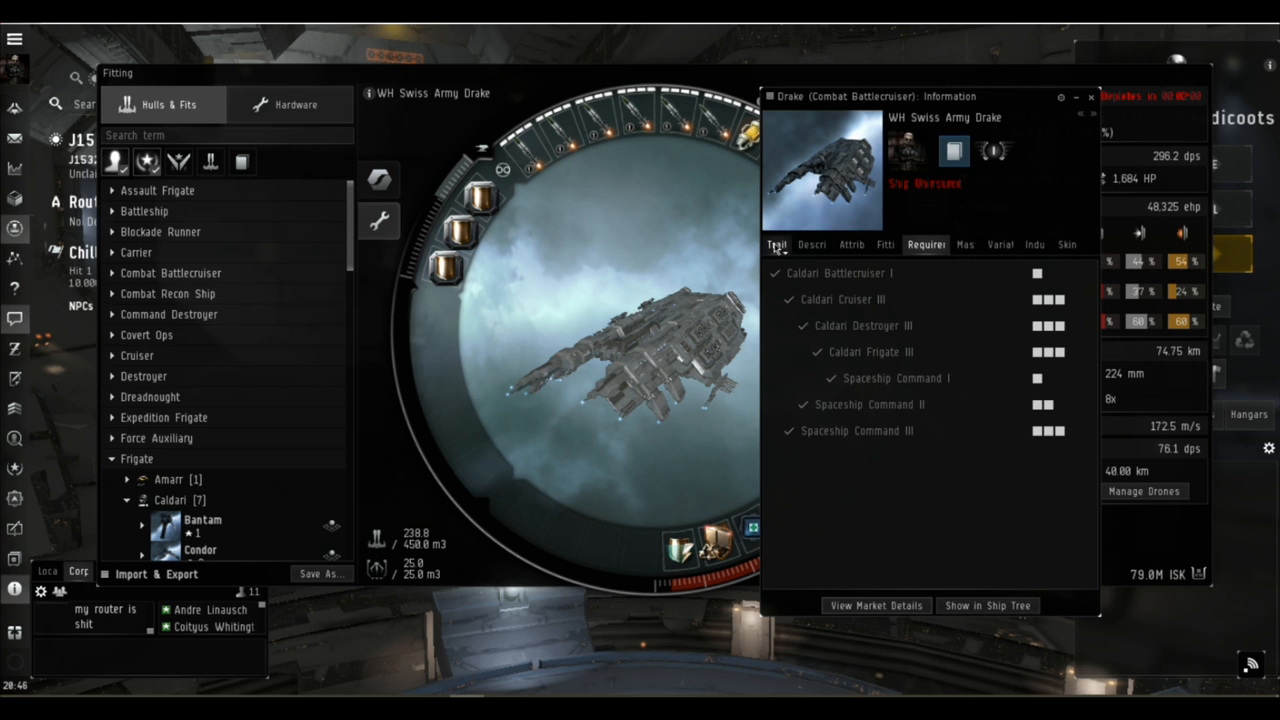
# - Read the Drake's Caldari Battlecruiser and role bonuses, then close its info window
pyautogui.click(776, 244)
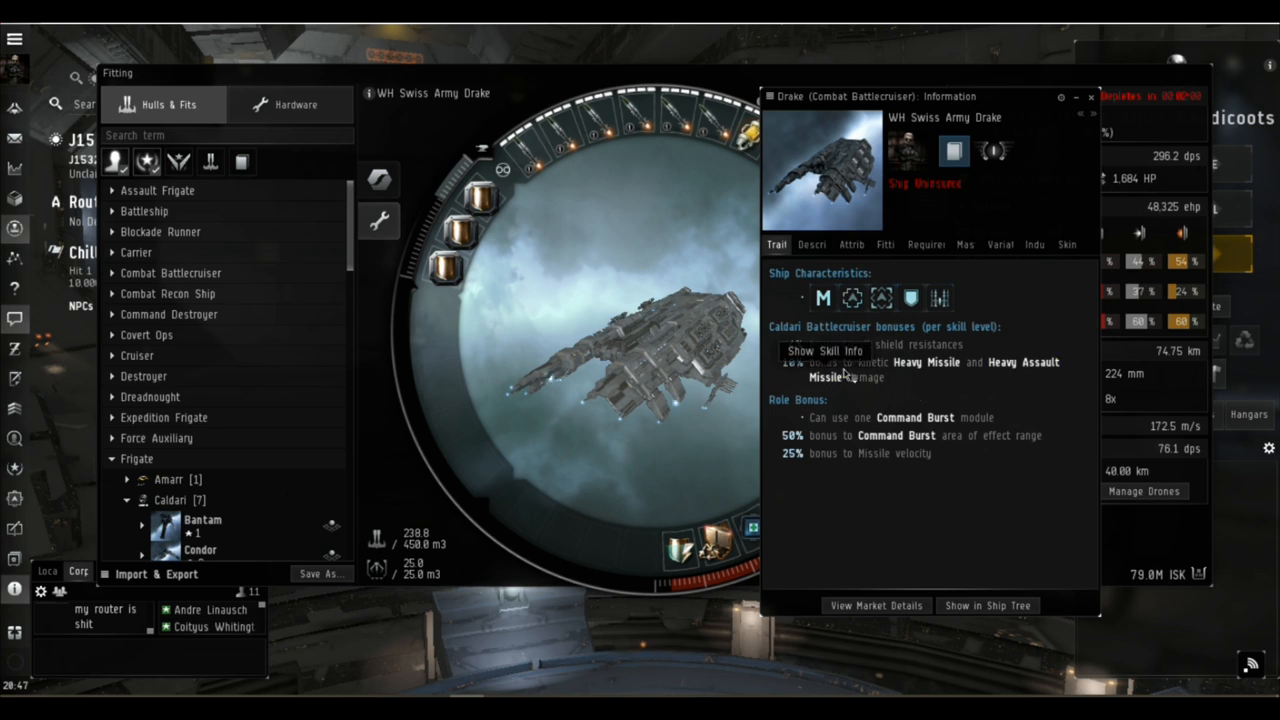
pyautogui.moveTo(964, 390)
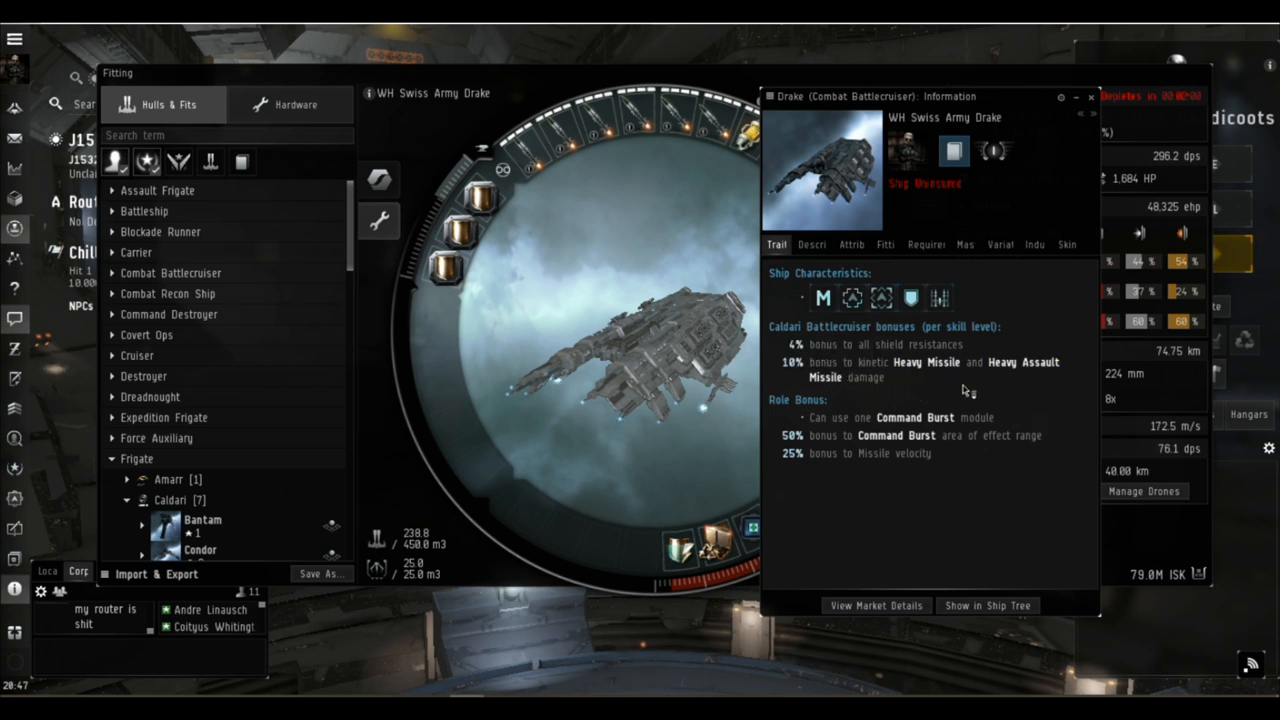
pyautogui.moveTo(914, 418)
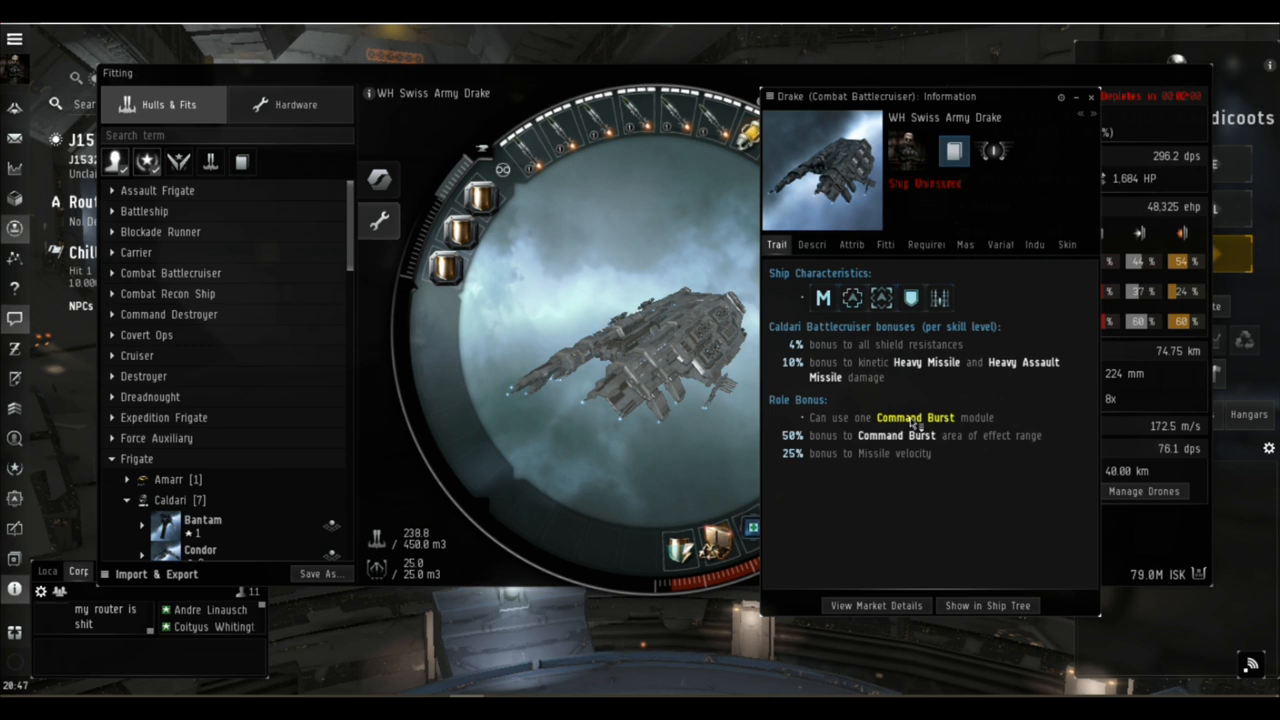
pyautogui.moveTo(912, 344)
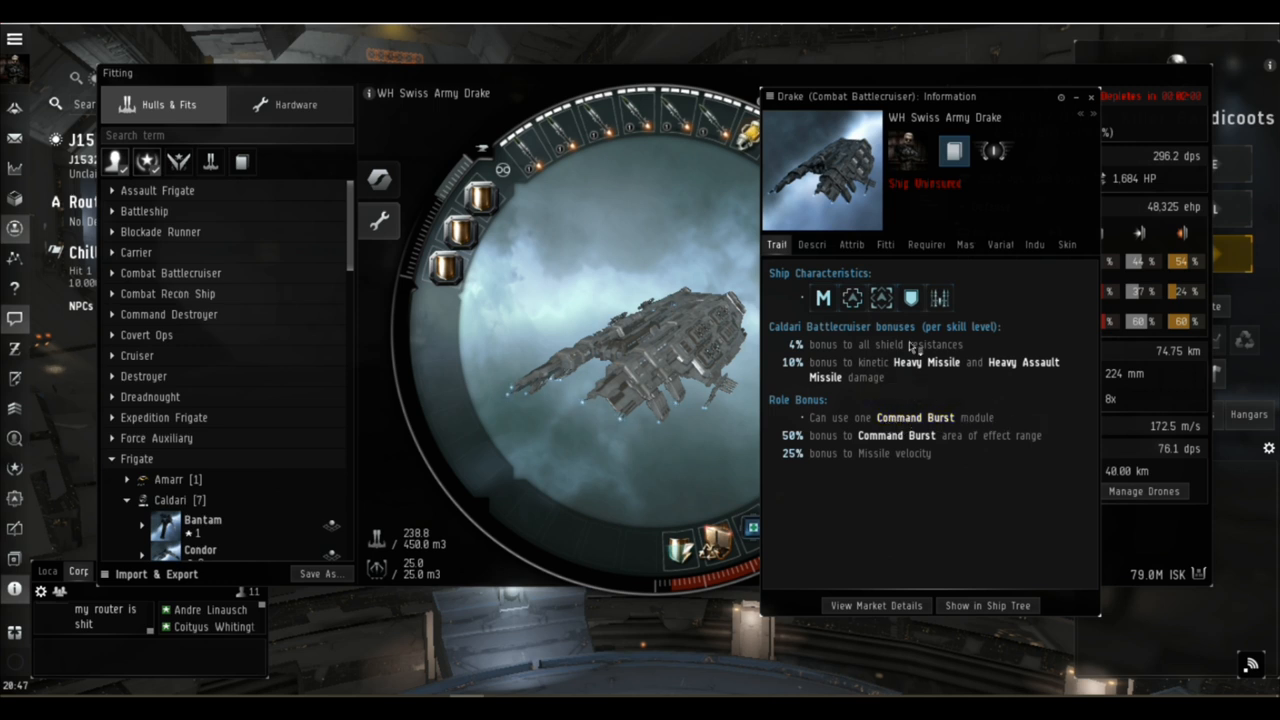
pyautogui.moveTo(992, 448)
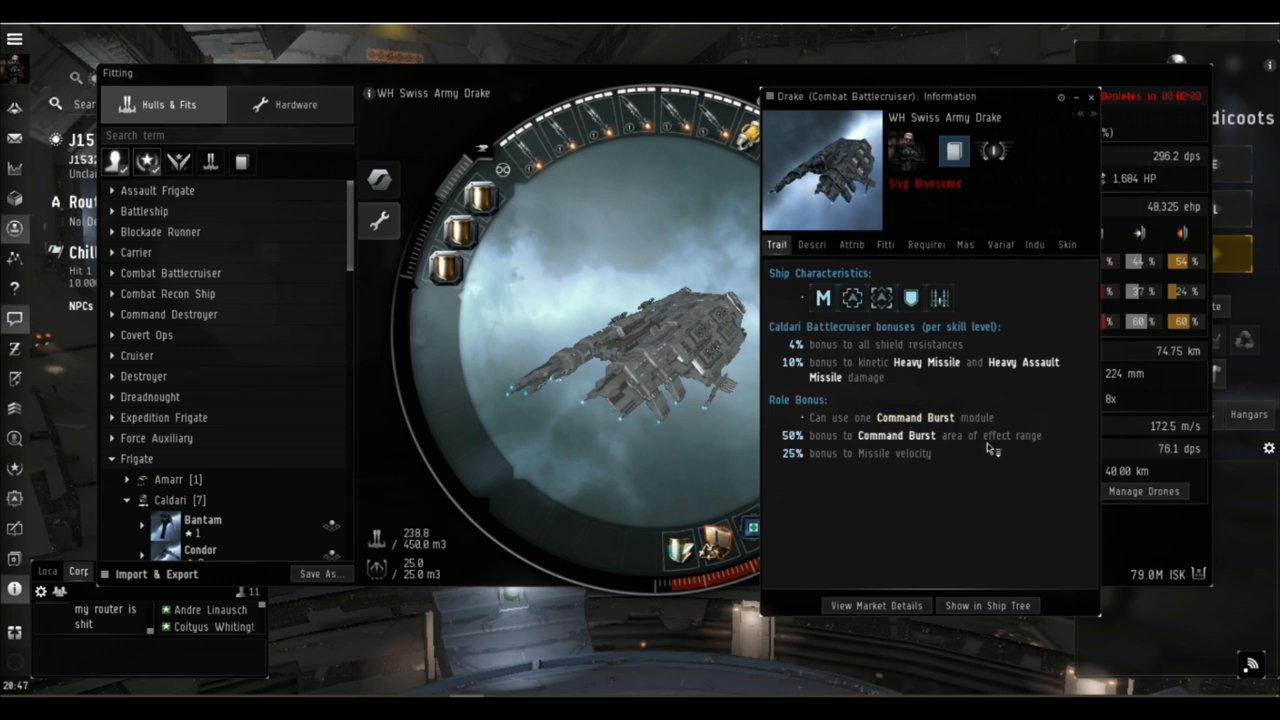
pyautogui.moveTo(826, 472)
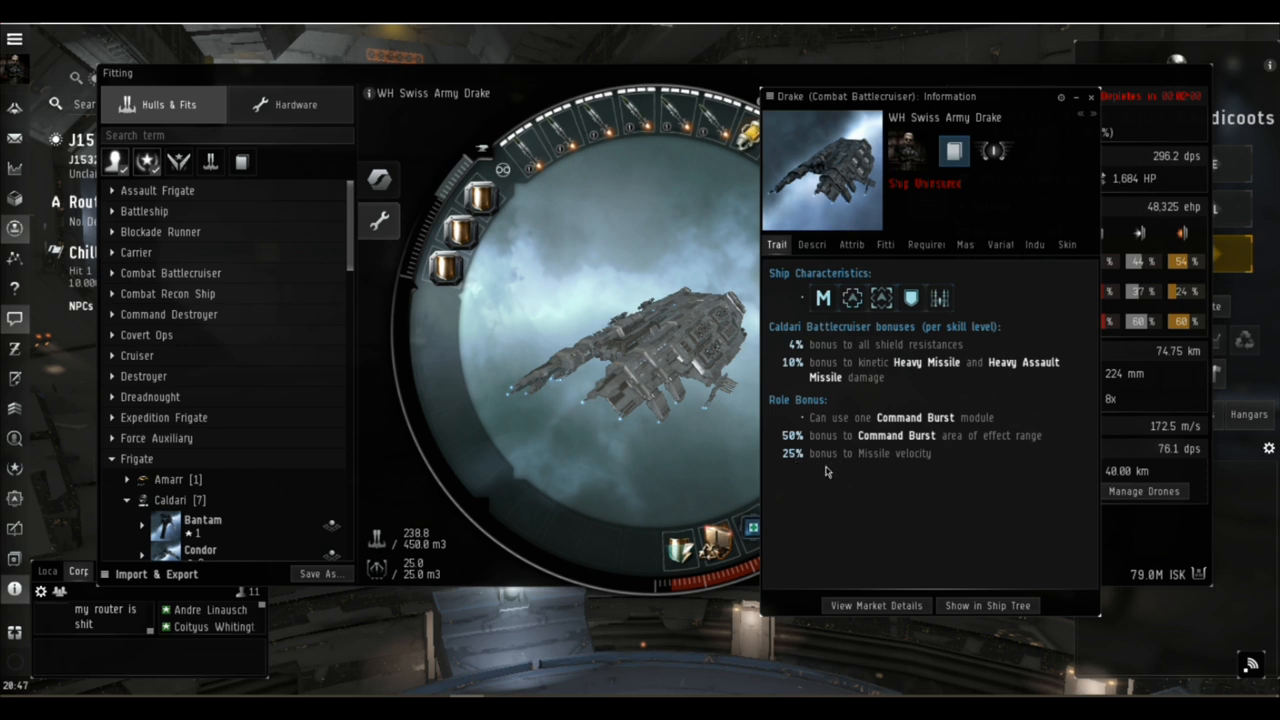
pyautogui.moveTo(940, 468)
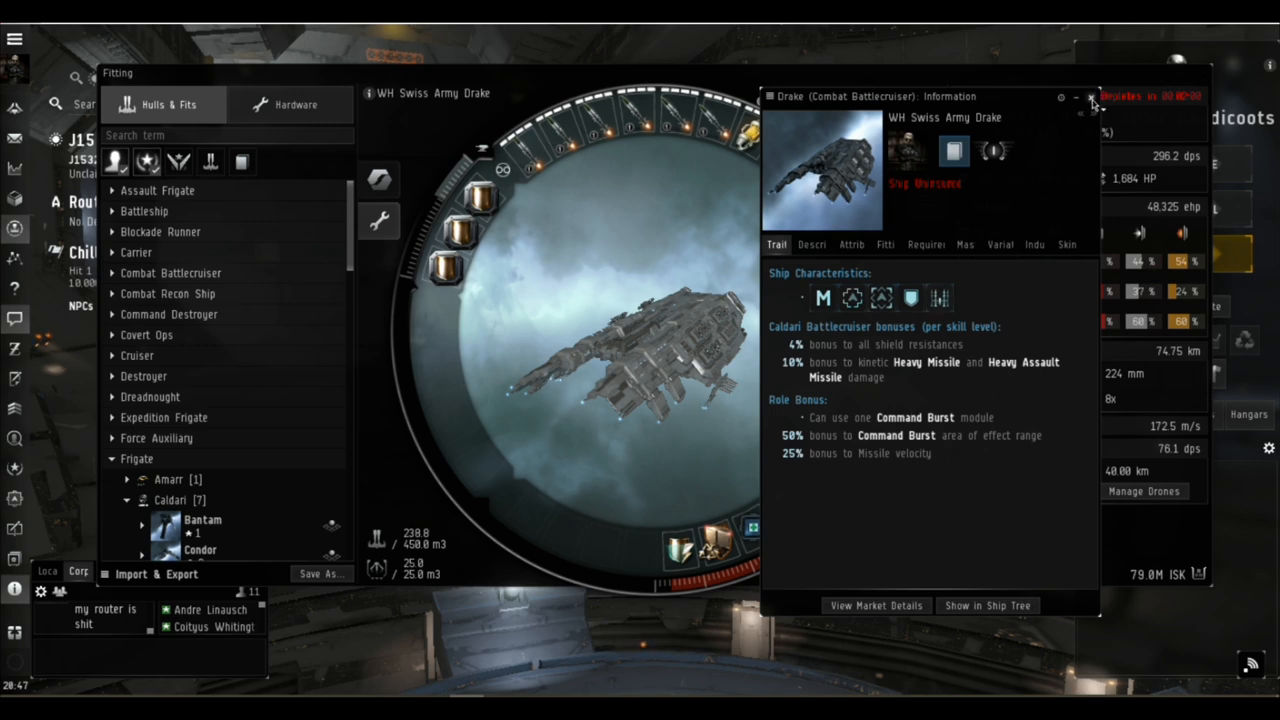
pyautogui.click(1092, 96)
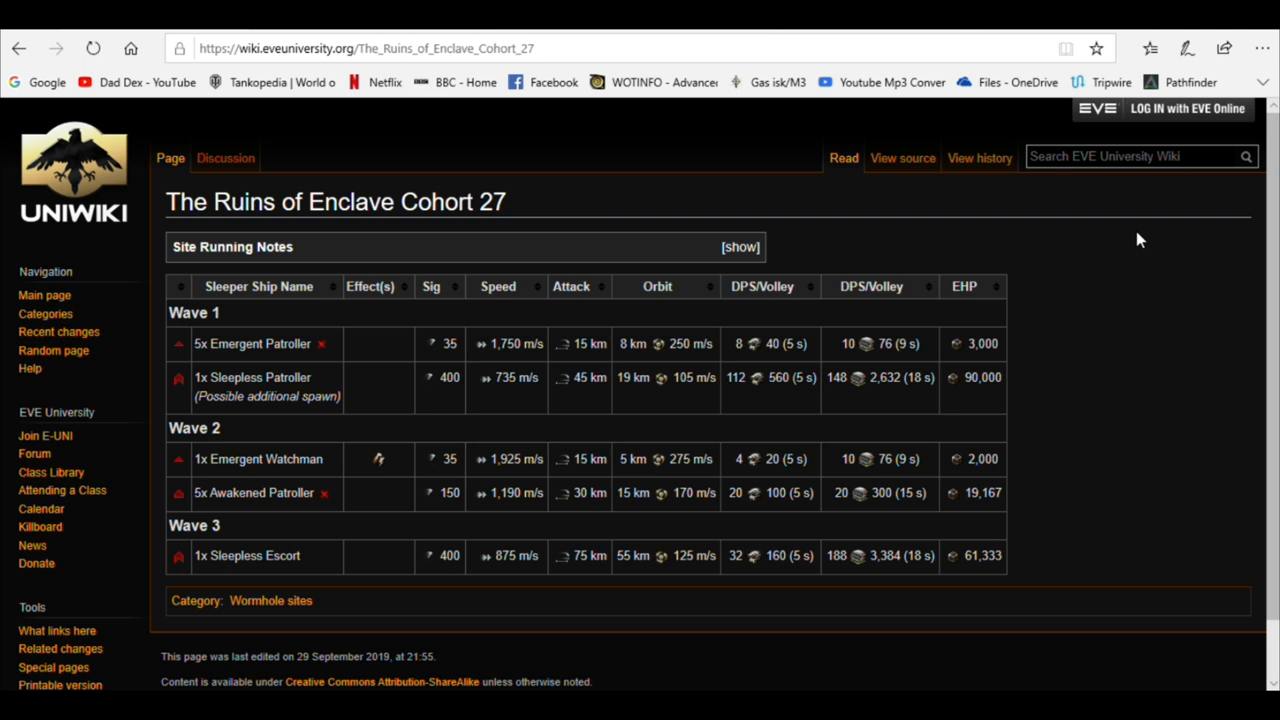
pyautogui.moveTo(1088, 268)
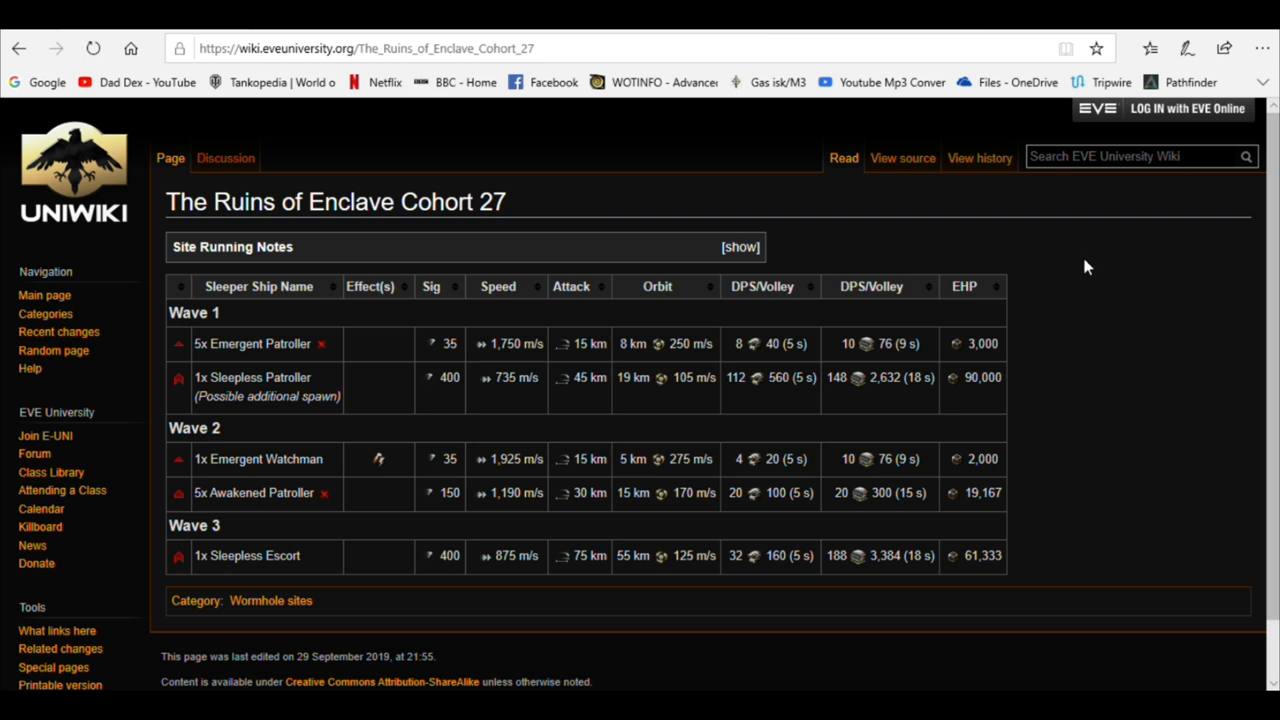
pyautogui.moveTo(1036, 348)
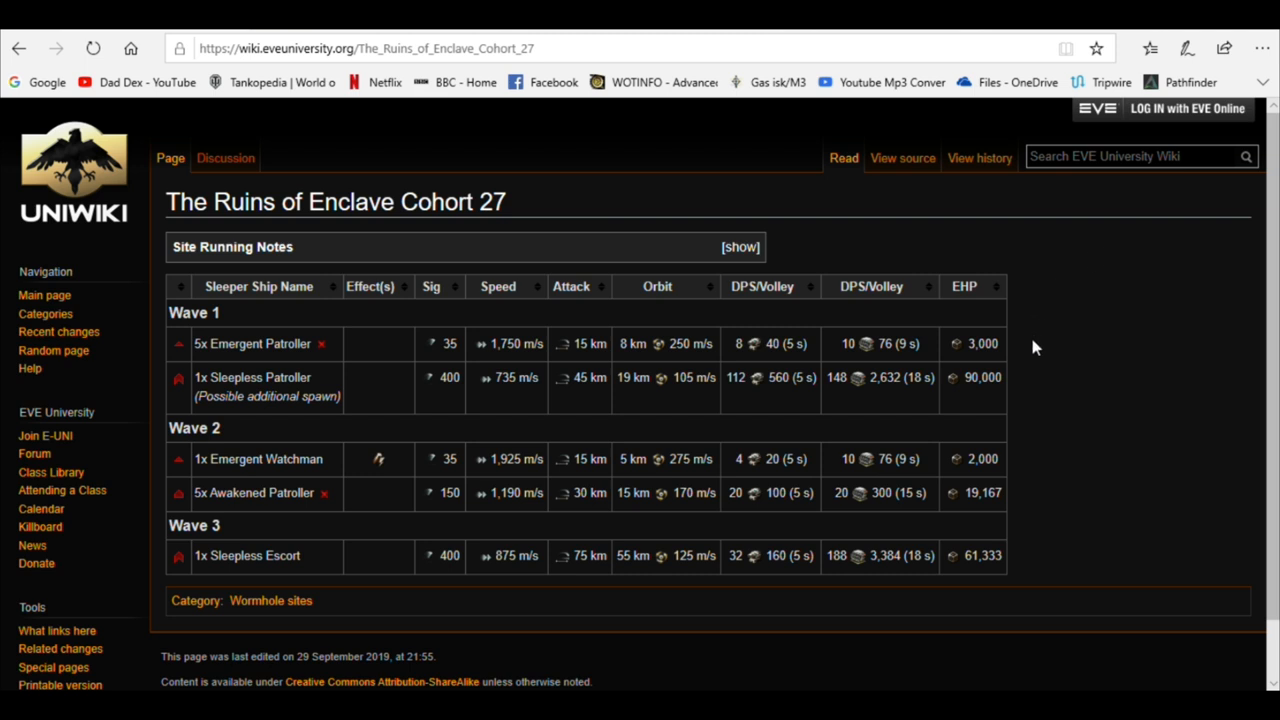
pyautogui.moveTo(1016, 352)
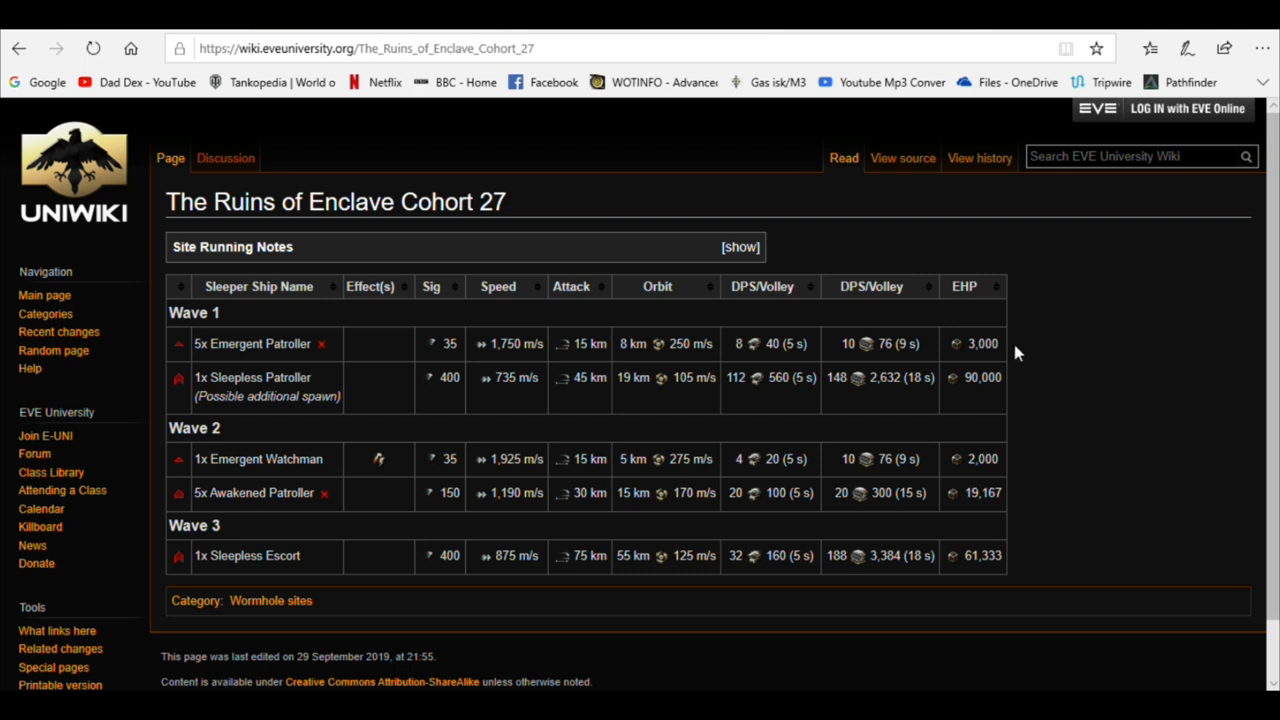
pyautogui.moveTo(1042, 572)
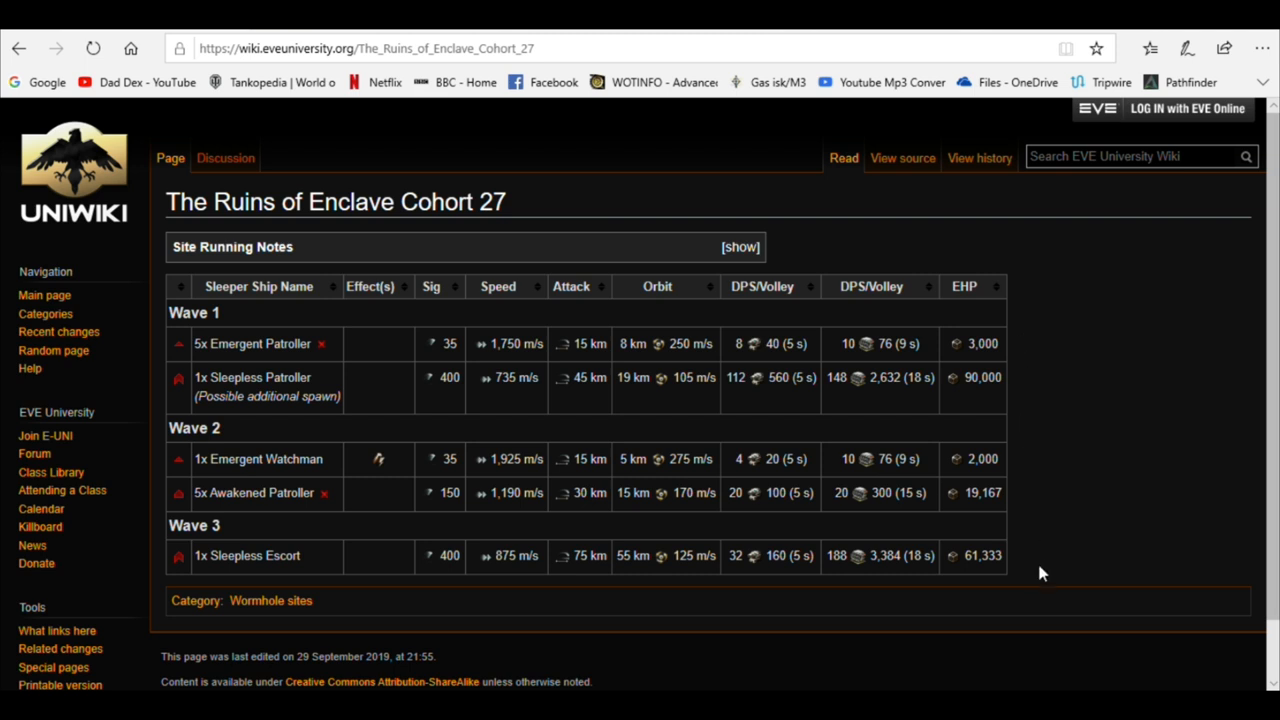
pyautogui.moveTo(530, 204)
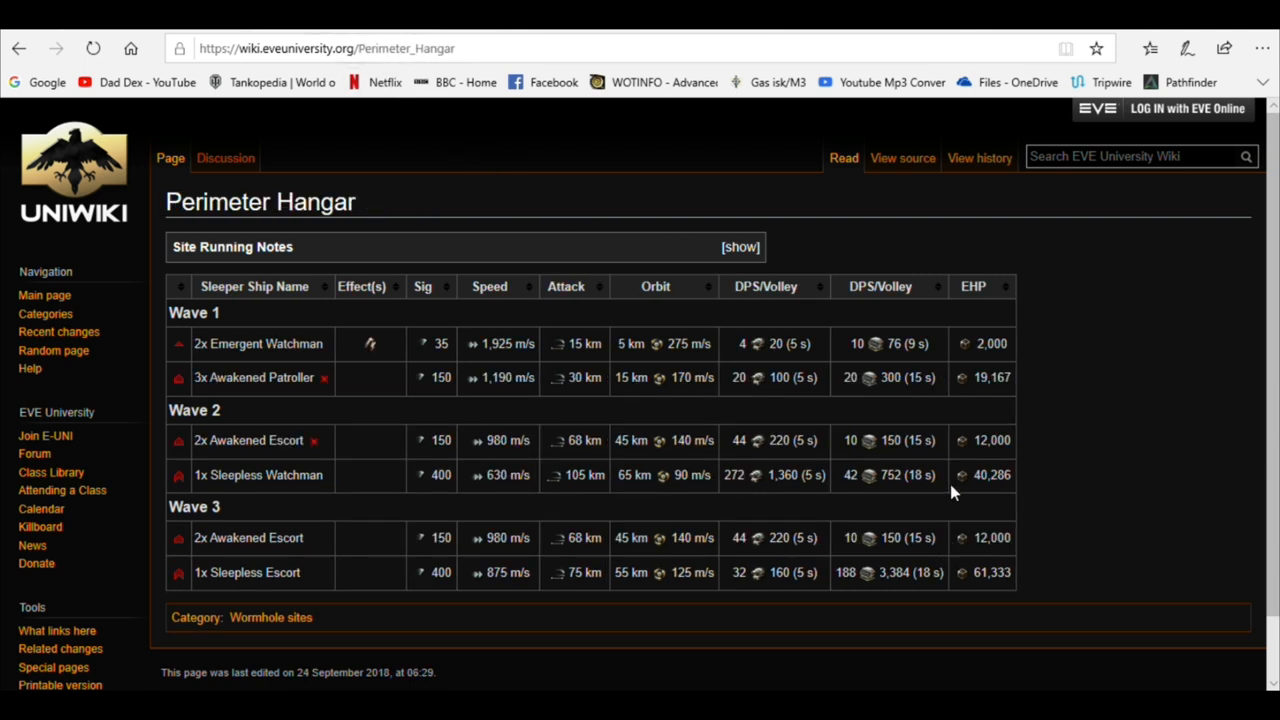
pyautogui.moveTo(1096, 338)
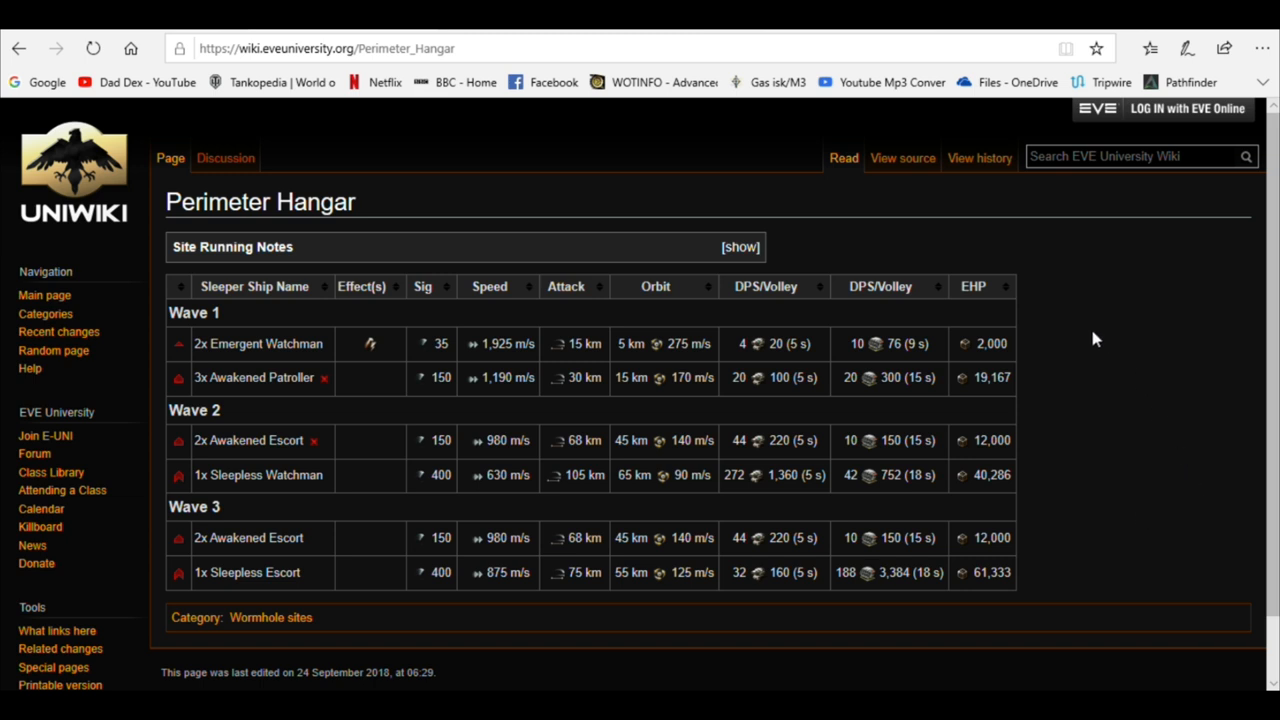
pyautogui.moveTo(1024, 396)
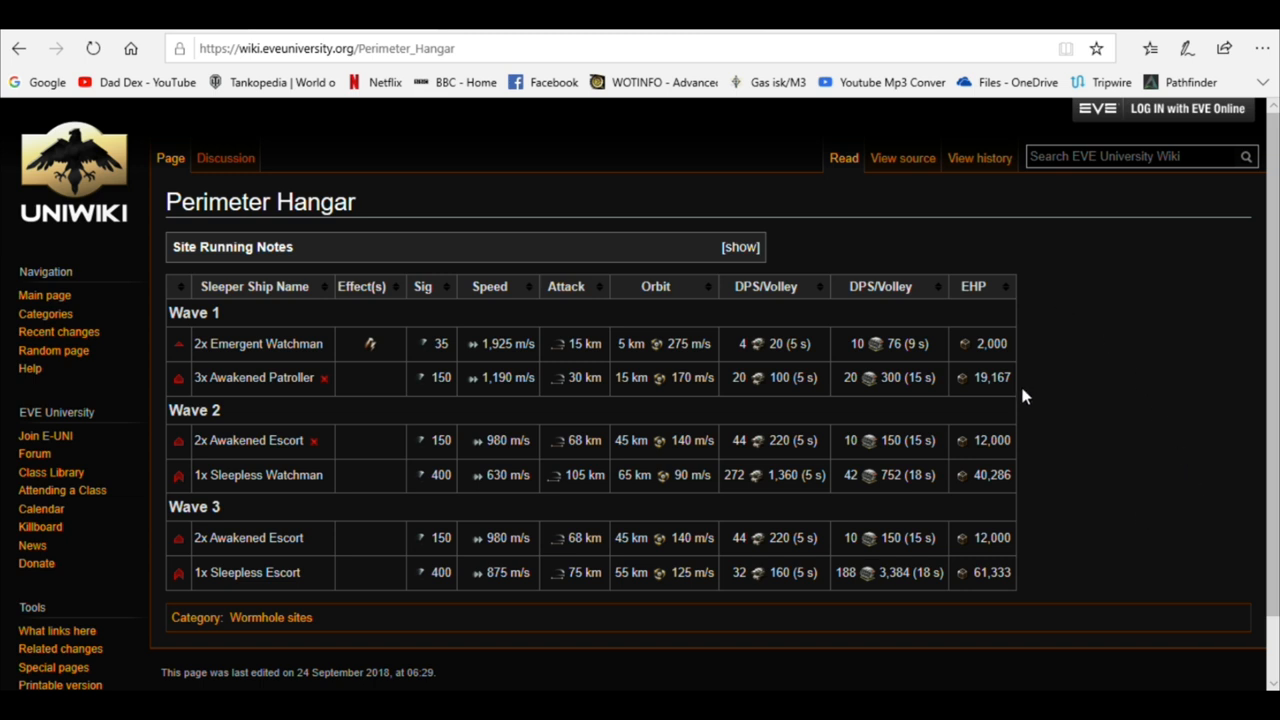
pyautogui.moveTo(556, 324)
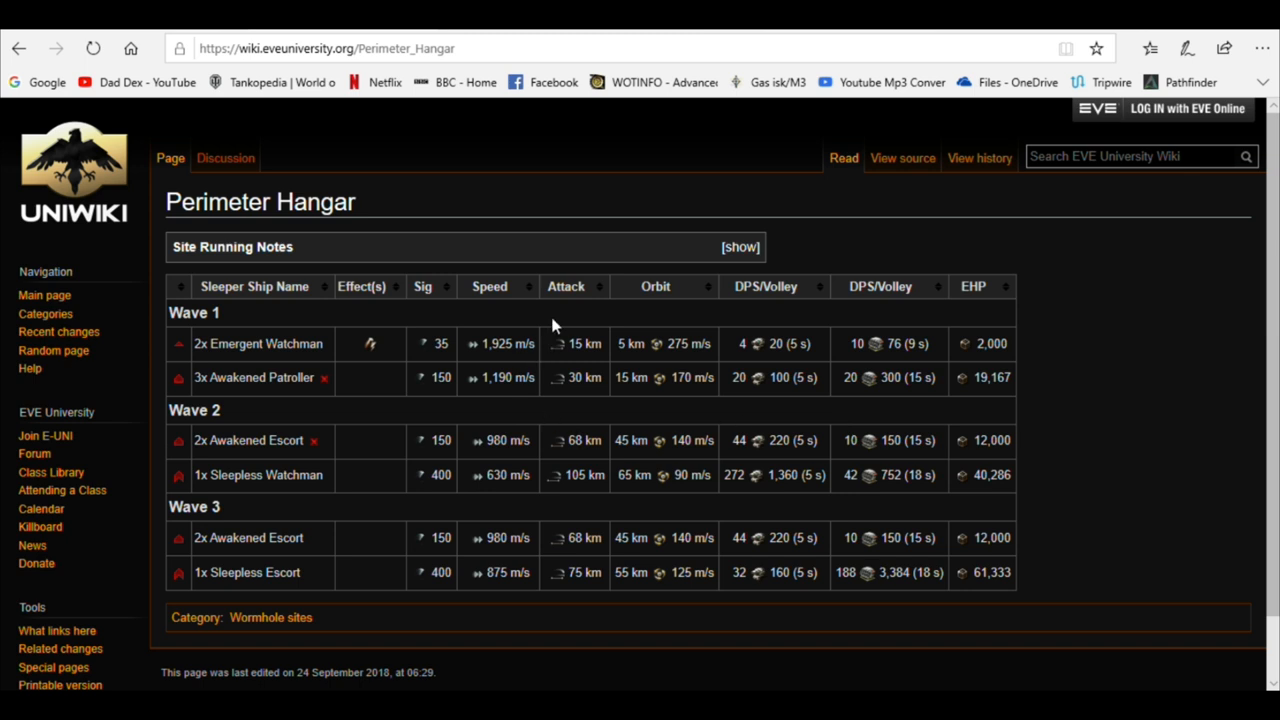
pyautogui.moveTo(562, 304)
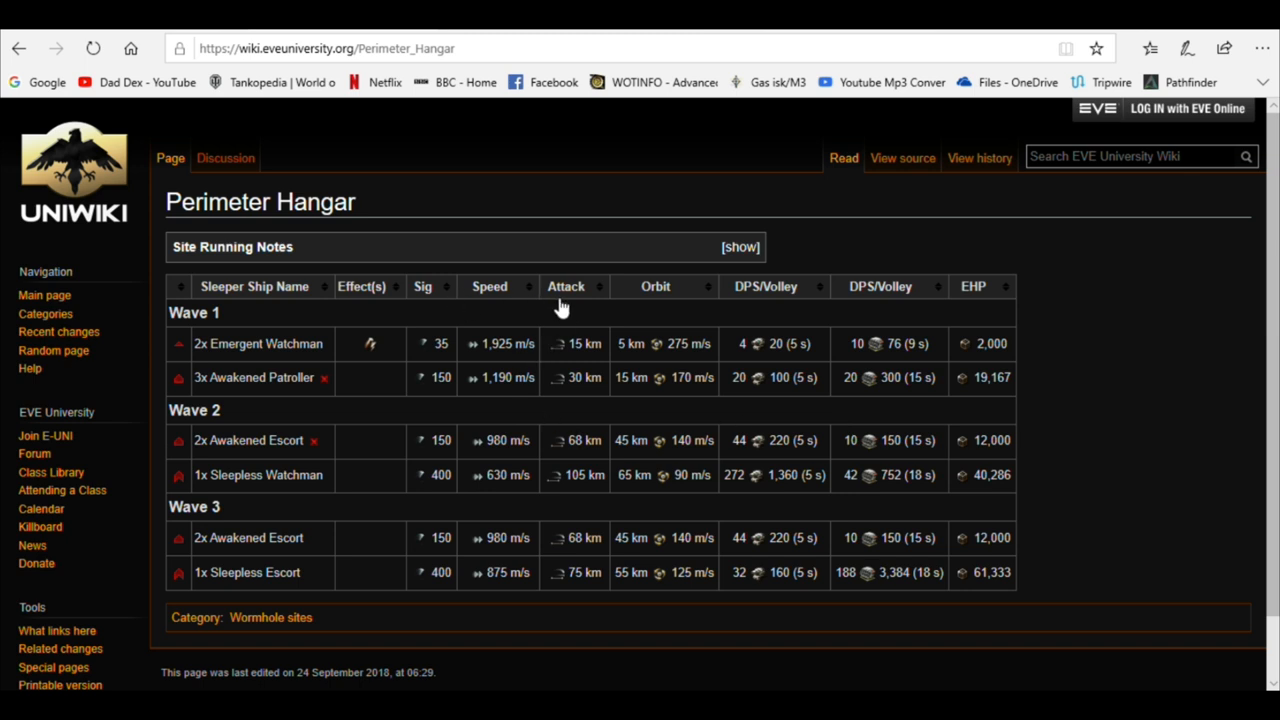
pyautogui.moveTo(584, 408)
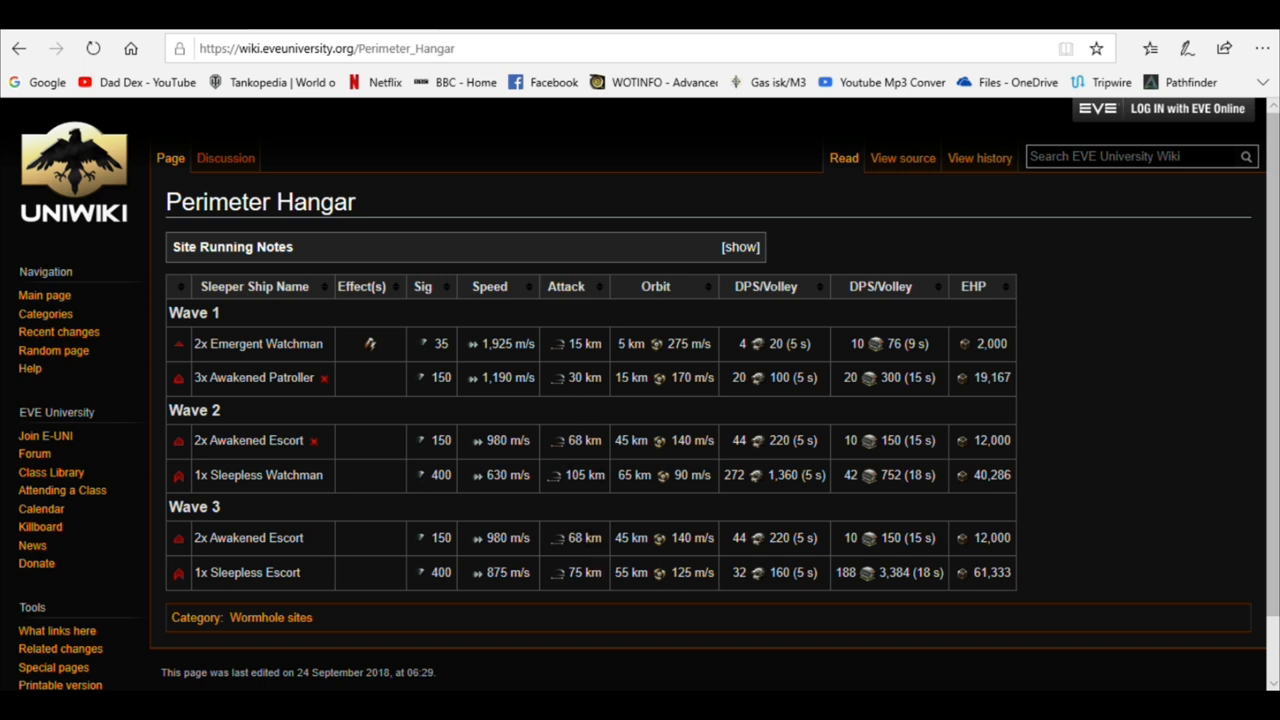
pyautogui.moveTo(604, 424)
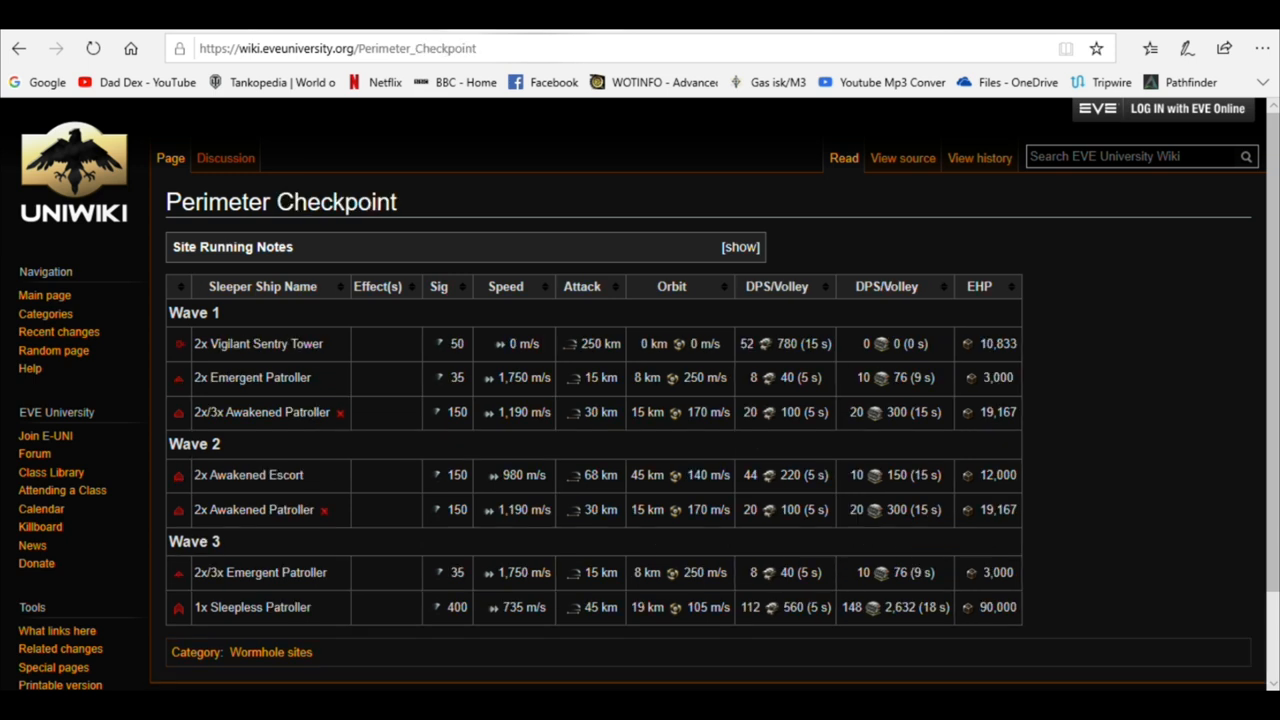
pyautogui.moveTo(544, 374)
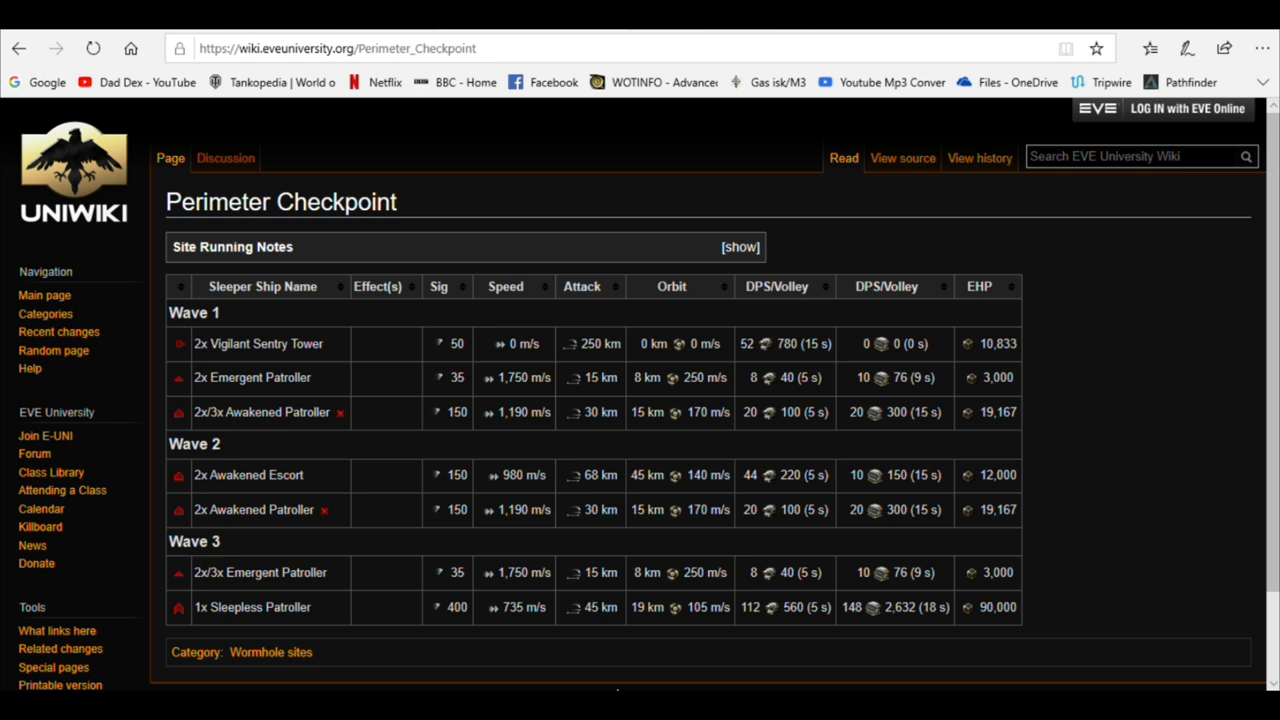
pyautogui.moveTo(790, 628)
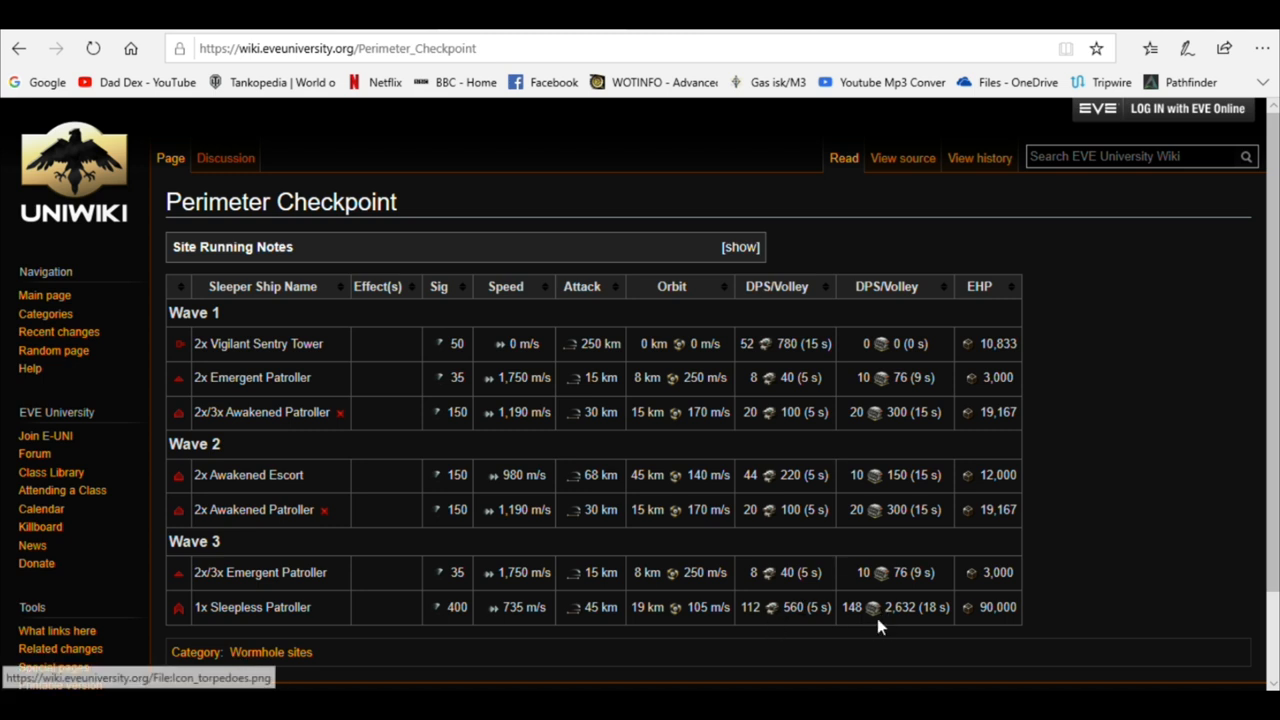
pyautogui.moveTo(884, 650)
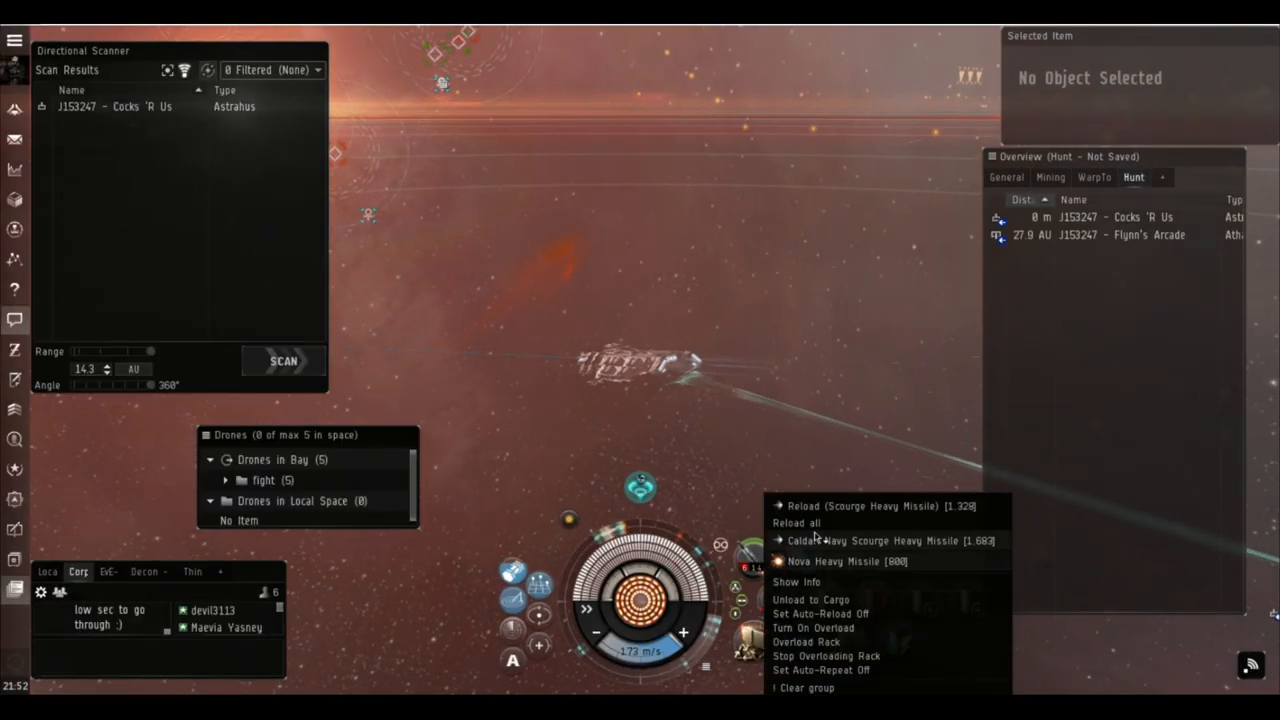
# - Reload the launcher group with Caldari Navy Scourge Heavy Missiles
pyautogui.click(846, 560)
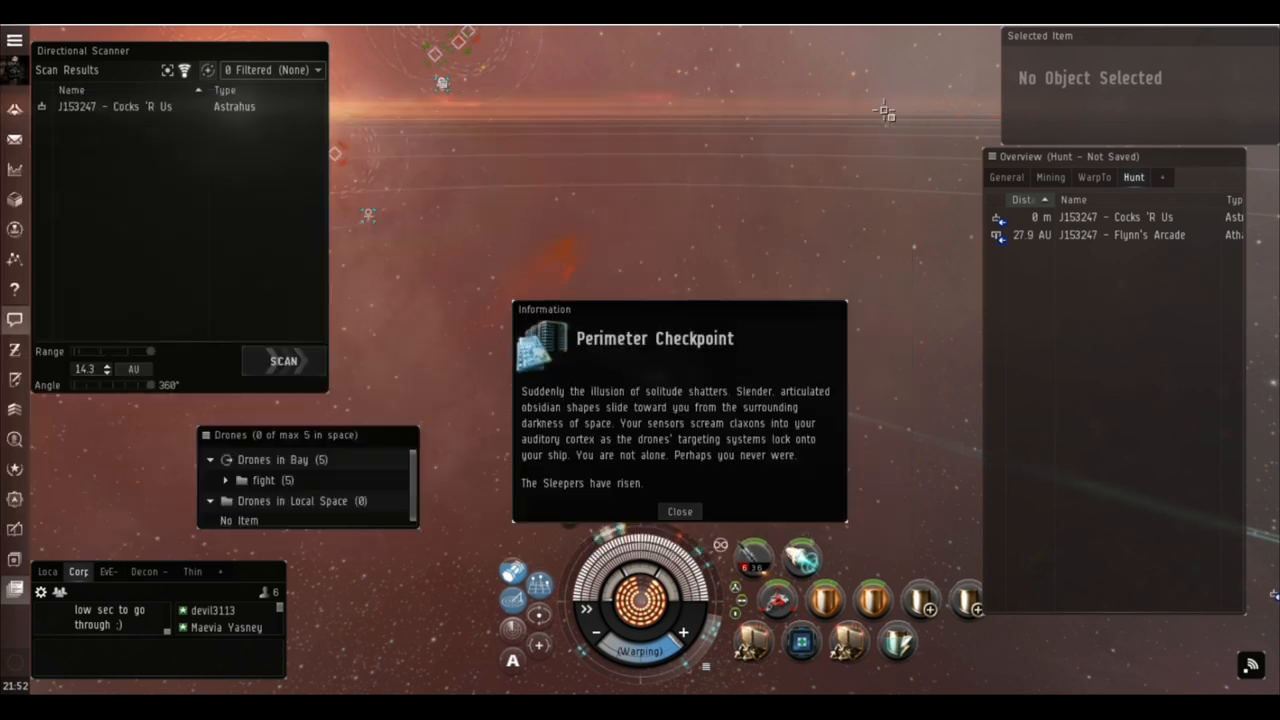
pyautogui.moveTo(836, 176)
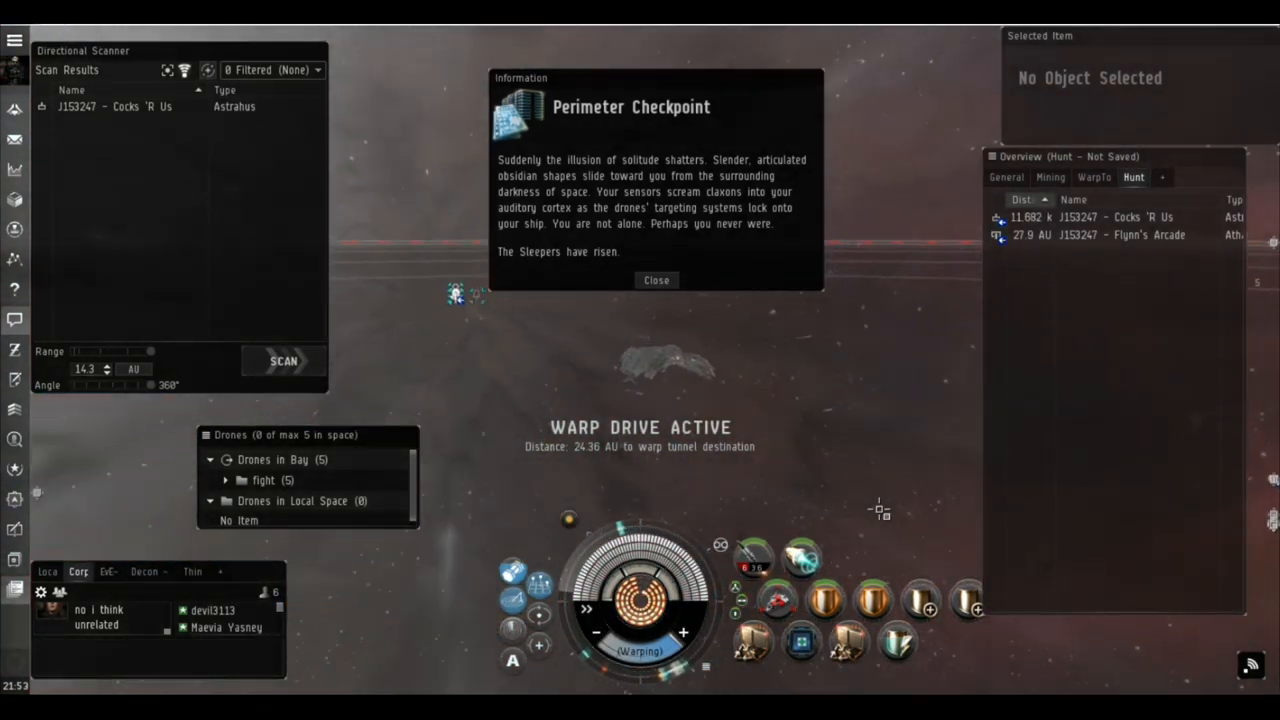
# - Dismiss the Perimeter Checkpoint notice and draft 'k i will goof around in the drake for now' in corp chat
pyautogui.click(656, 280)
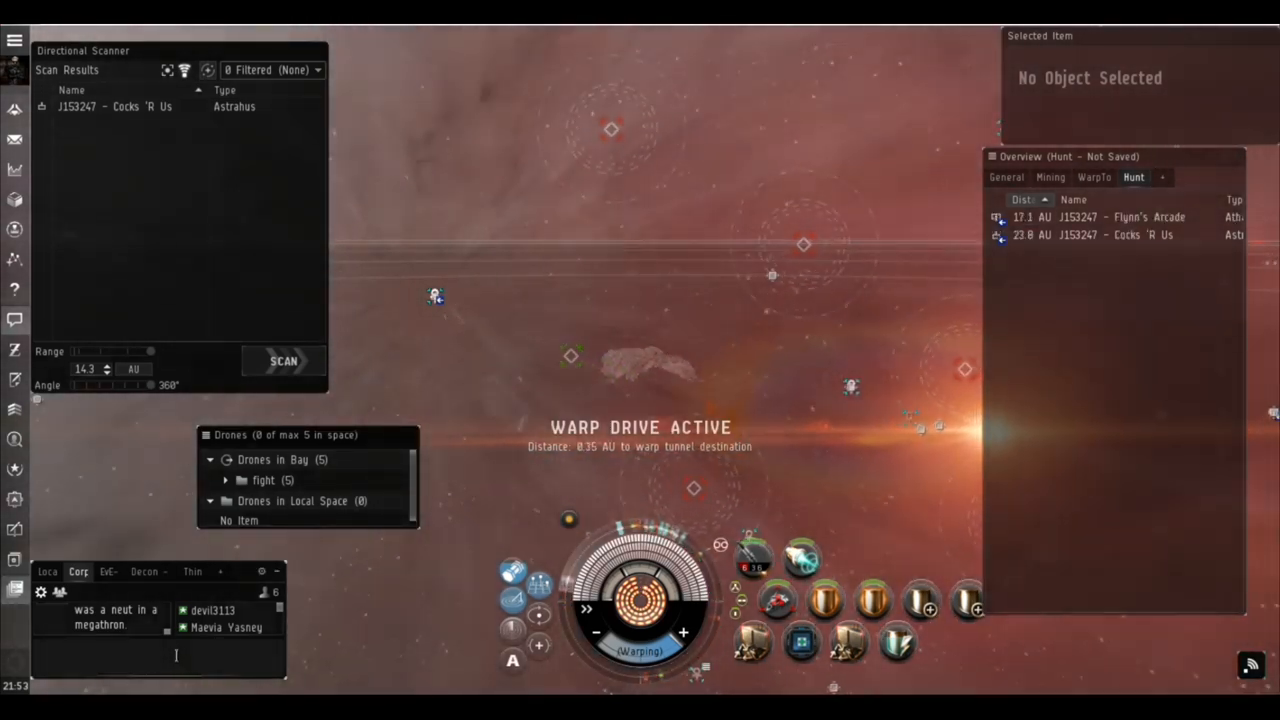
pyautogui.write('k i will')
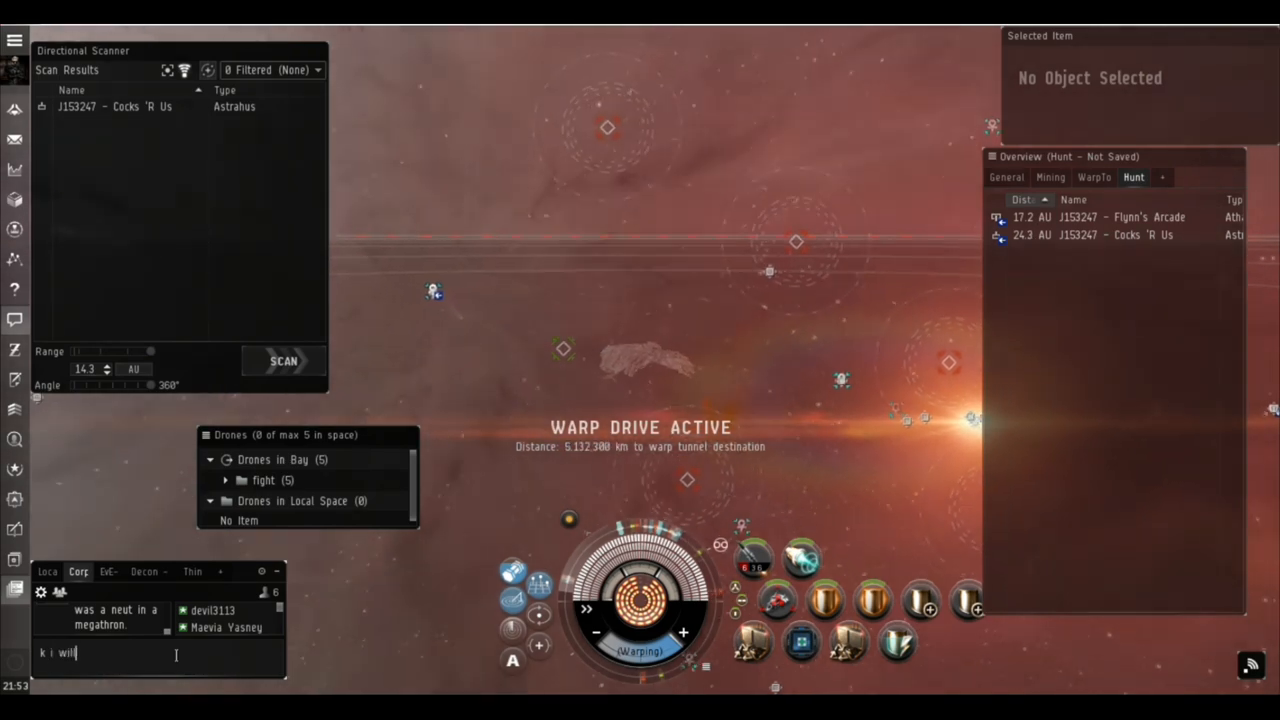
pyautogui.write('goof around in the d')
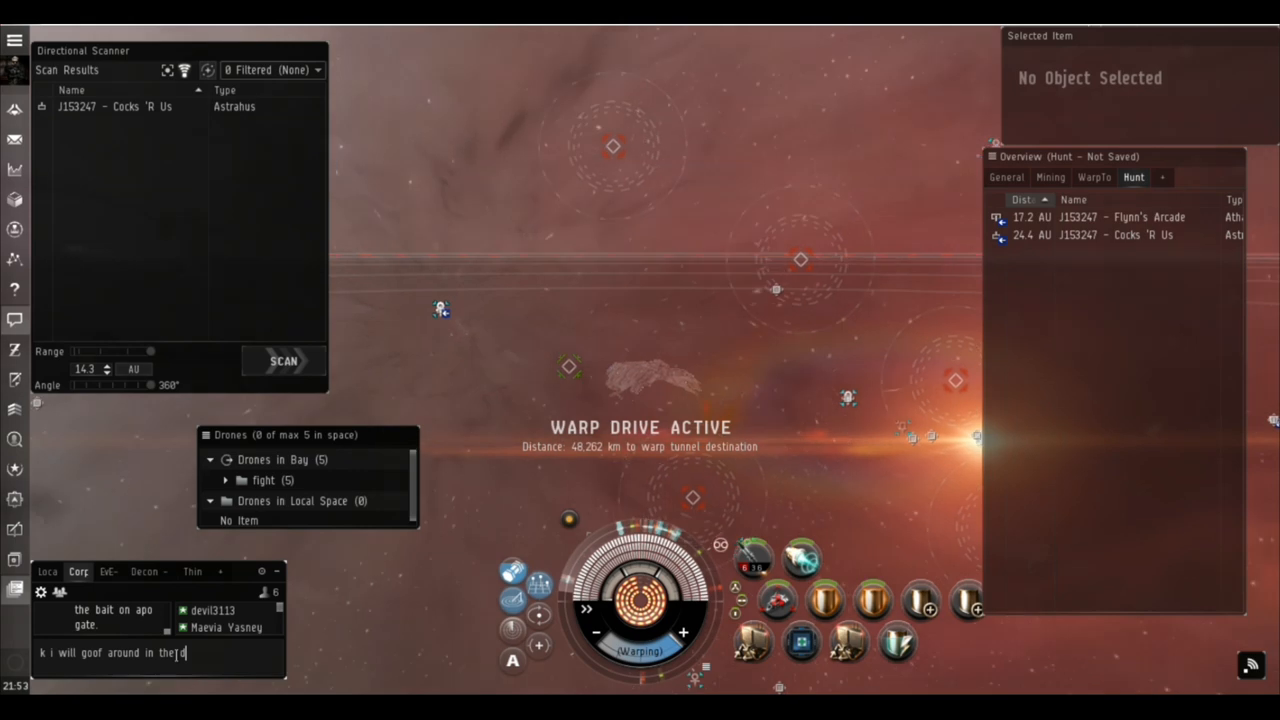
pyautogui.write('rake fo')
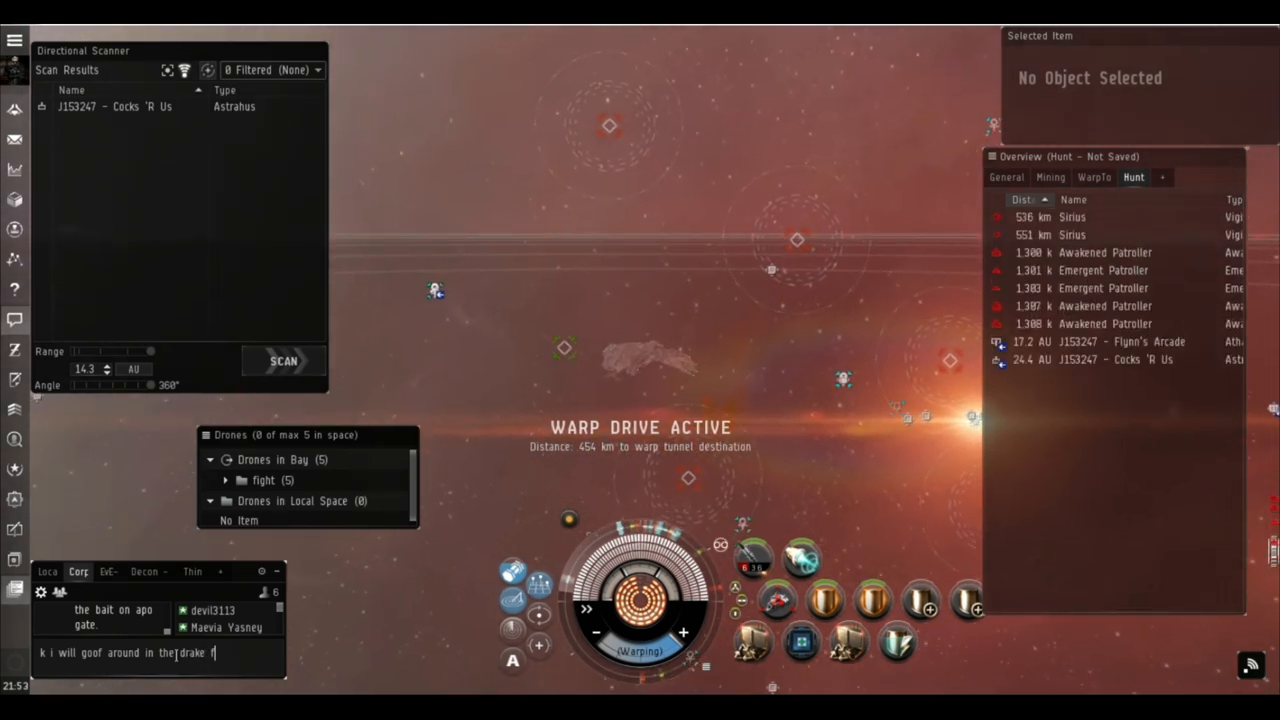
pyautogui.write('or now')
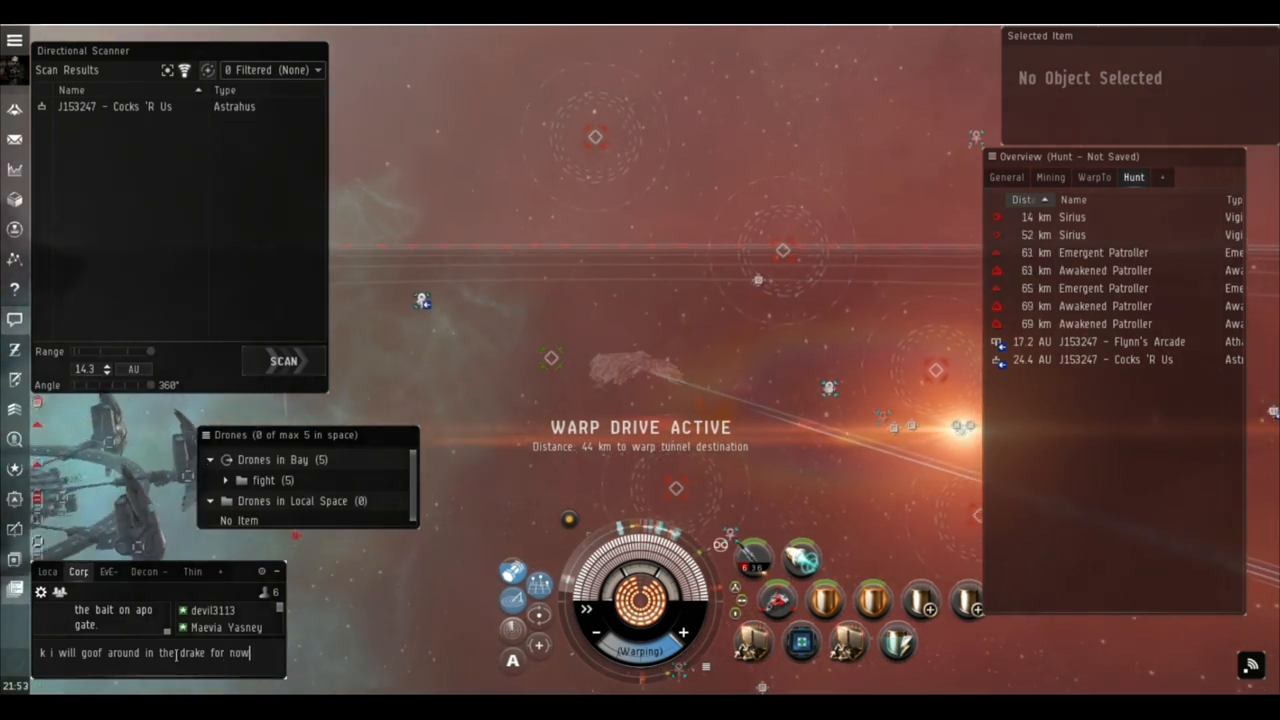
# - Send the corp chat reply and approach the Sirius sentry tower
pyautogui.press('Return')
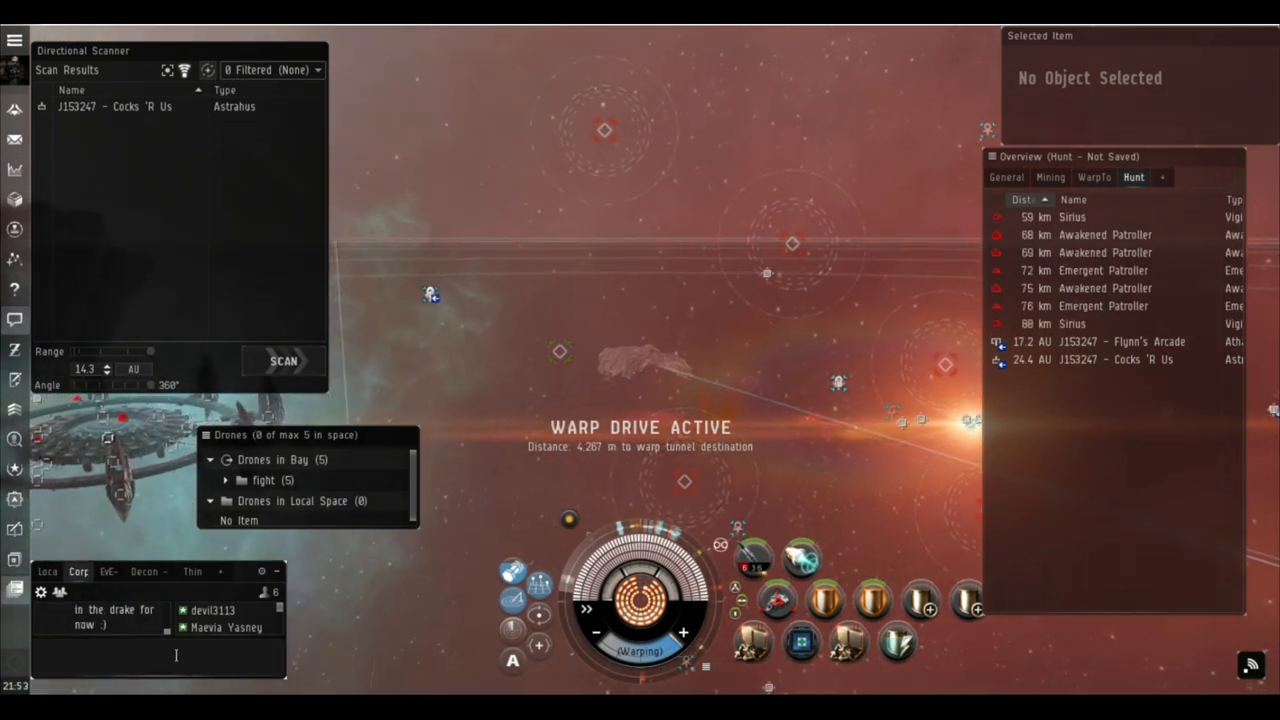
pyautogui.click(1072, 216)
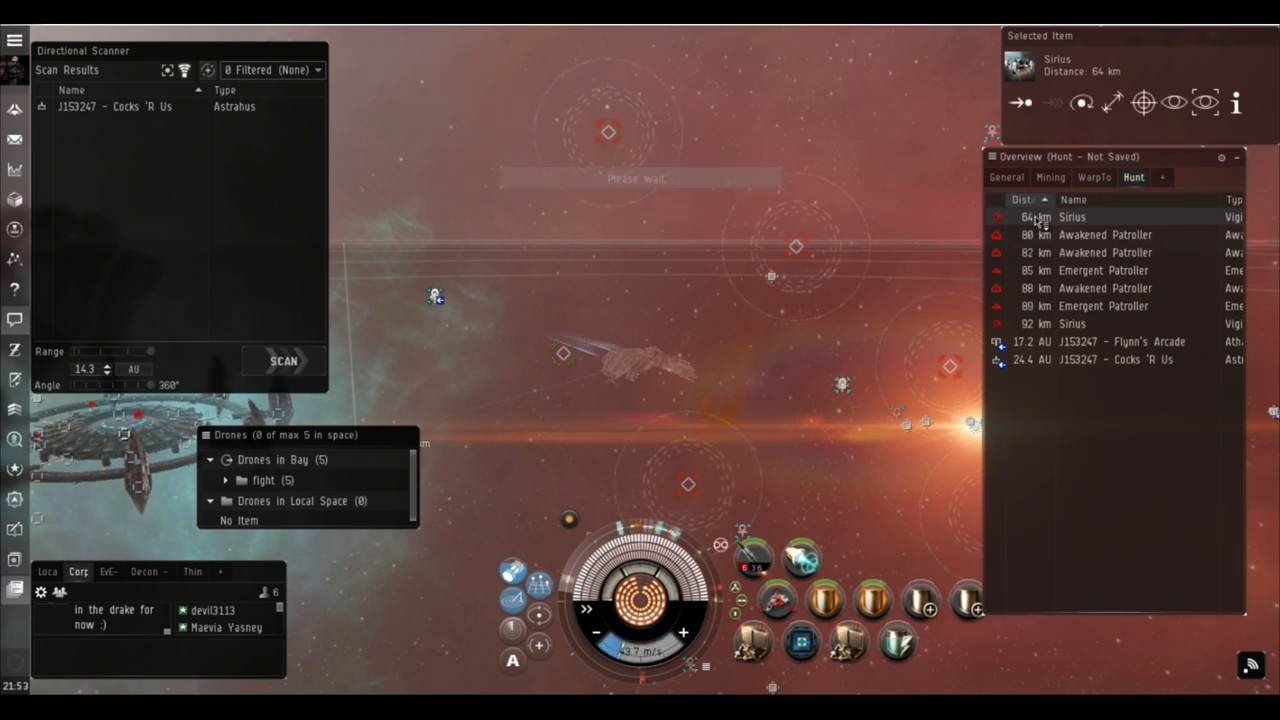
pyautogui.click(1080, 102)
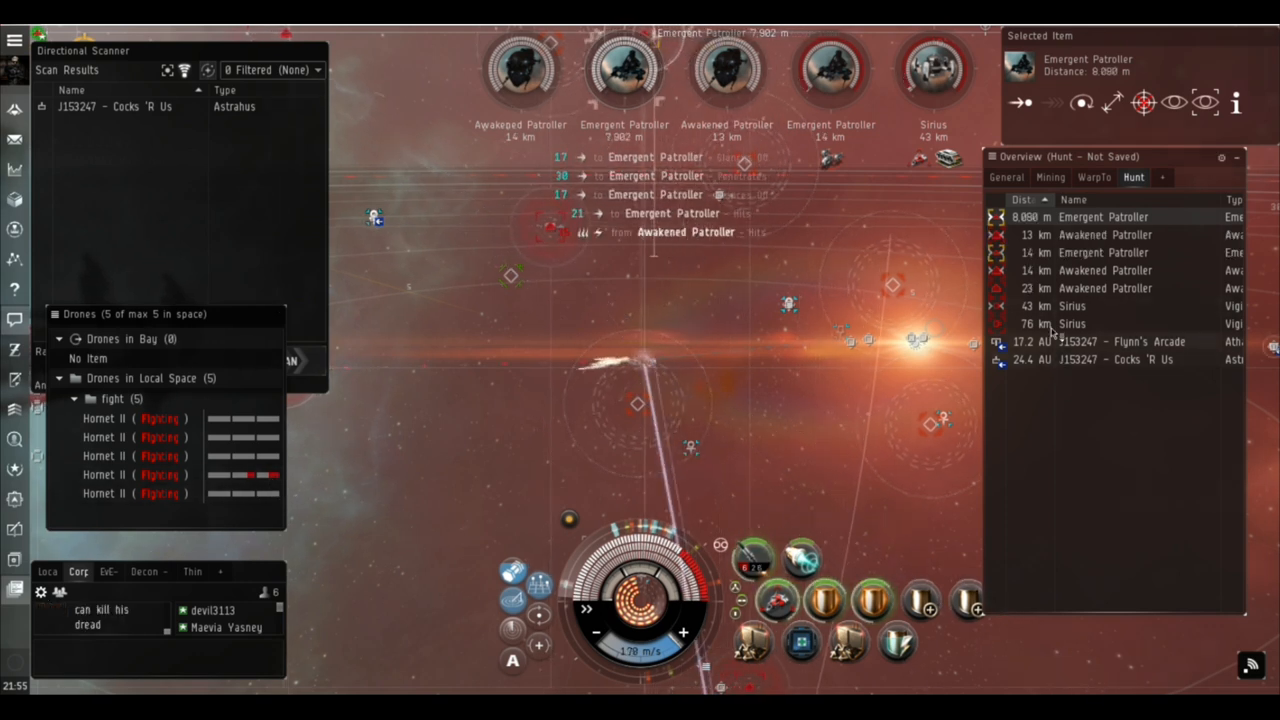
# - Send the drones against the locked Emergent Patroller, then scan for the remaining Awakened Patrollers
pyautogui.click(1072, 324)
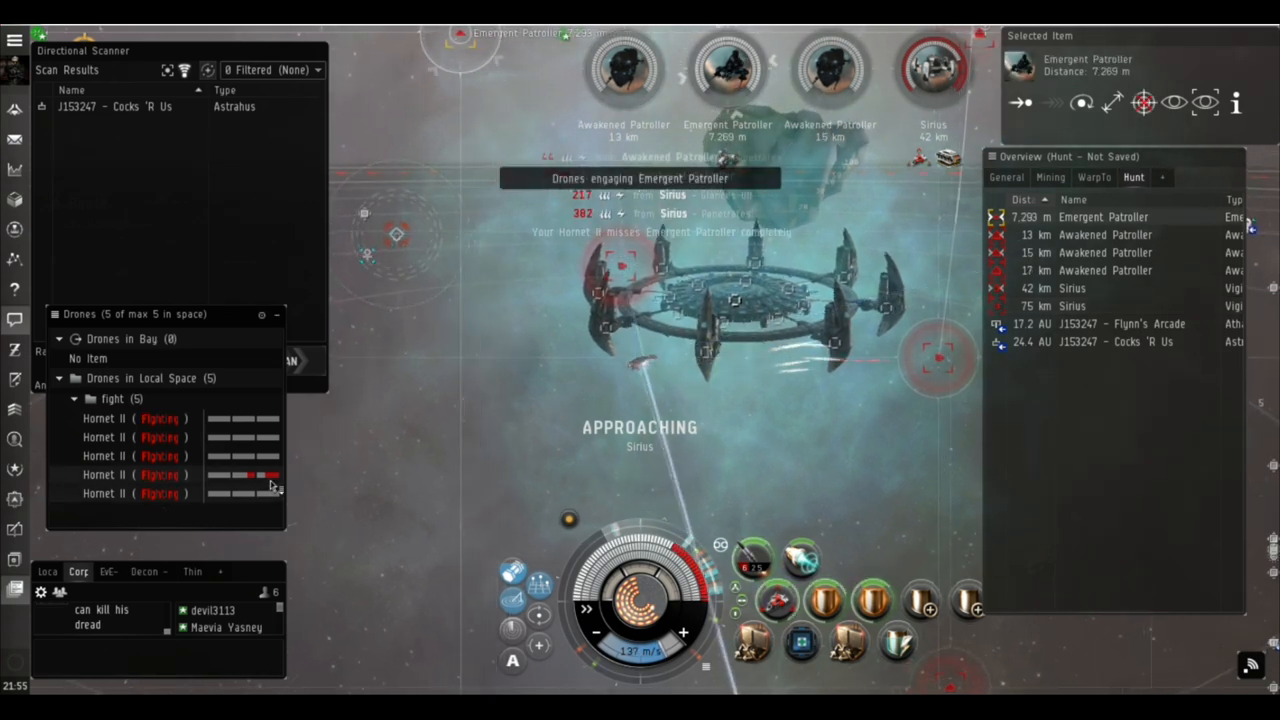
pyautogui.moveTo(268, 482)
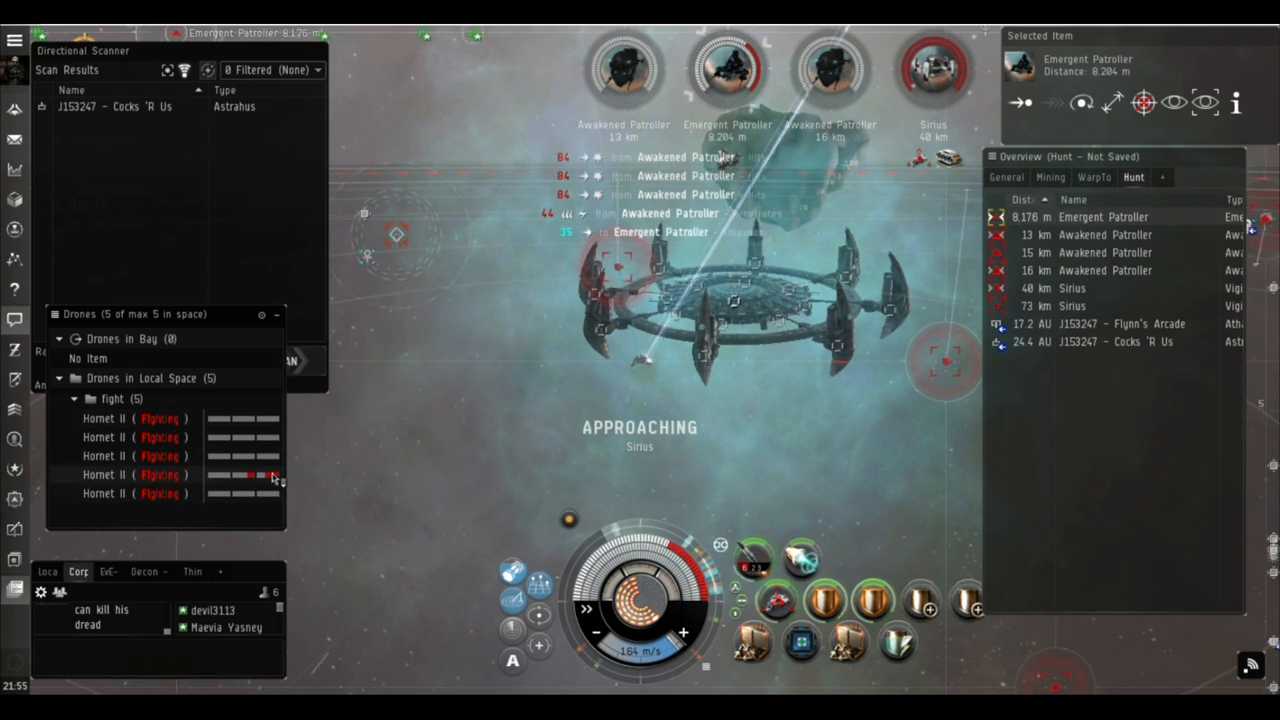
pyautogui.moveTo(250, 476)
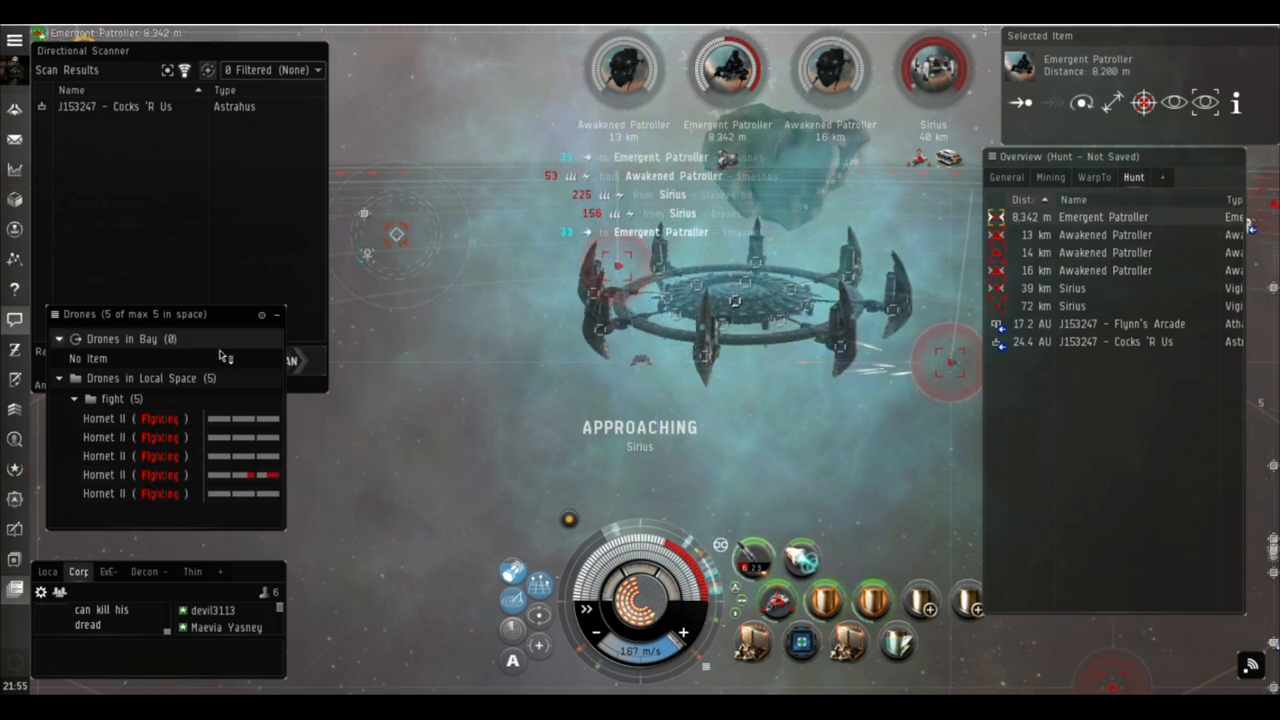
pyautogui.click(284, 360)
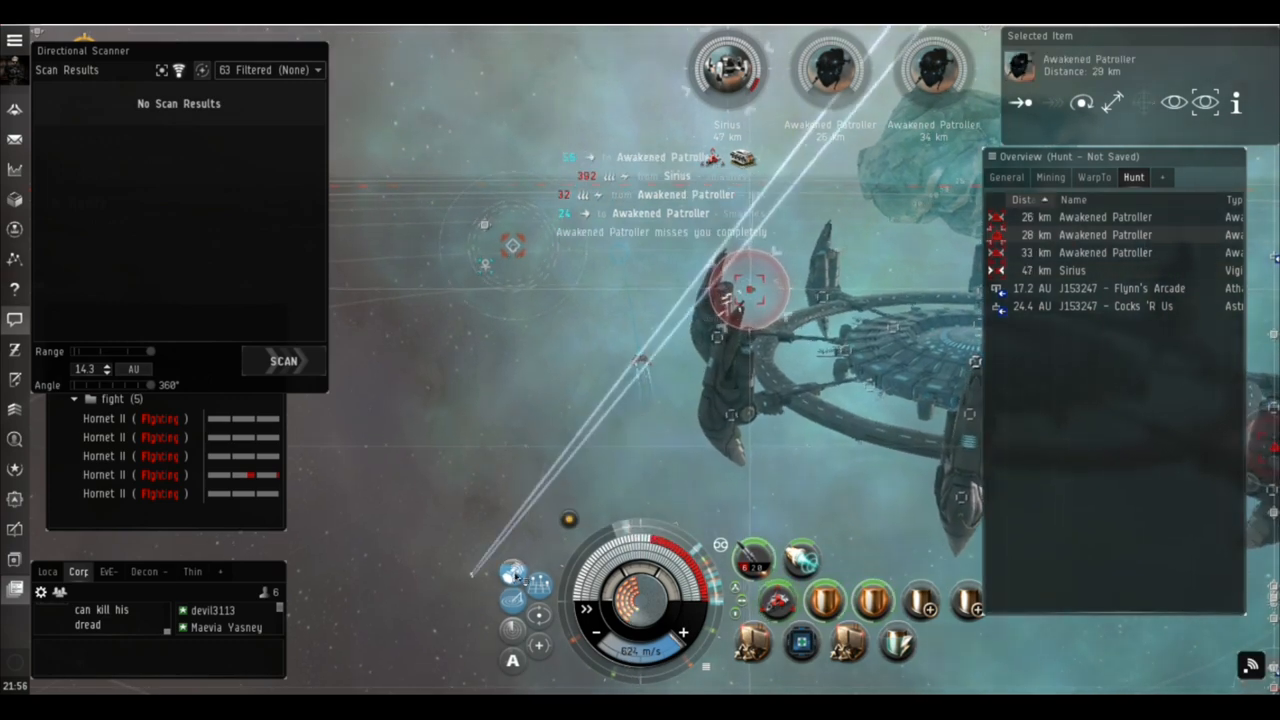
# - Cancel the new bookmark for the Mobile Tractor Unit from its action menu
pyautogui.rightClick(1090, 220)
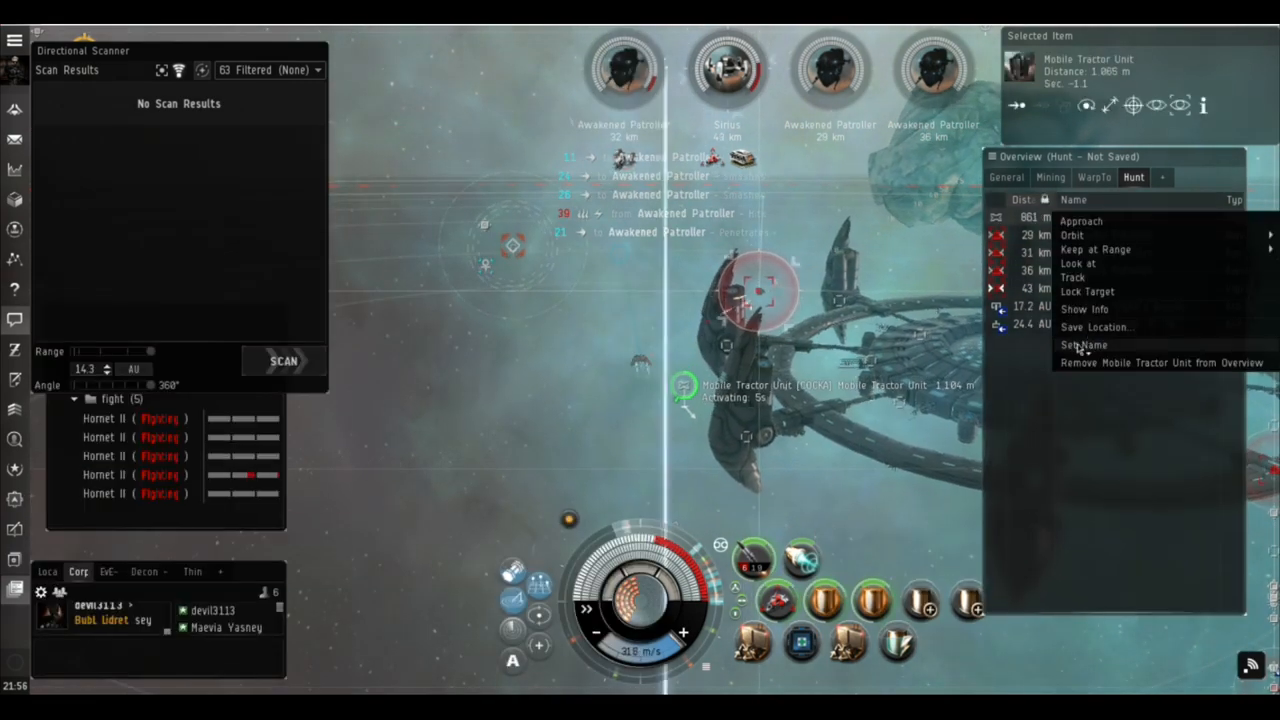
pyautogui.click(1096, 328)
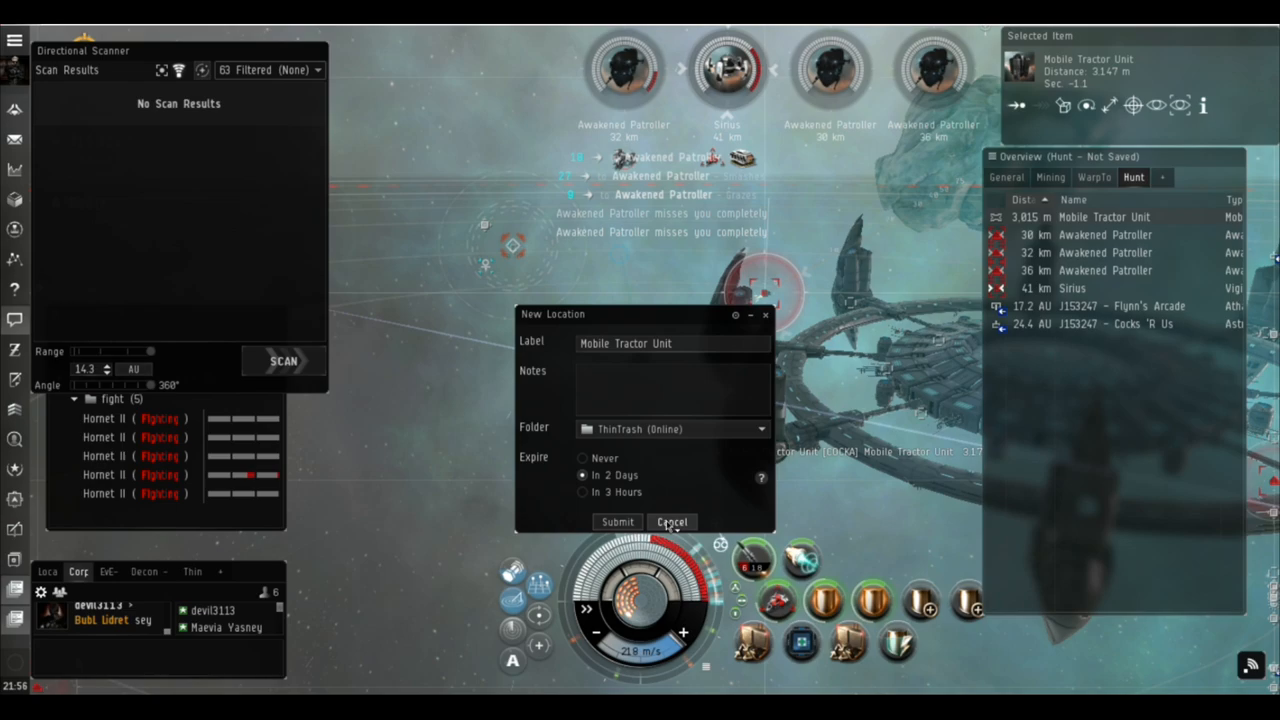
pyautogui.click(672, 520)
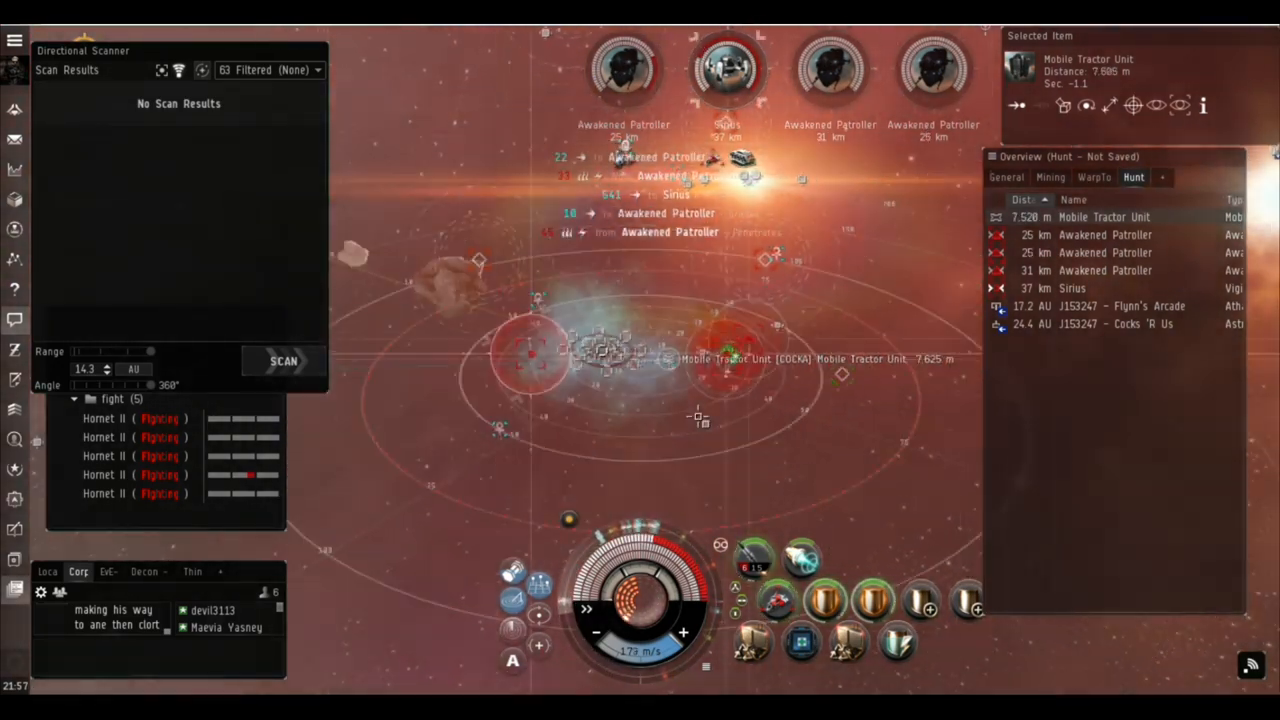
# - Run a directional scan and fly the ship roughly 28 km away from the tractor unit
pyautogui.click(284, 360)
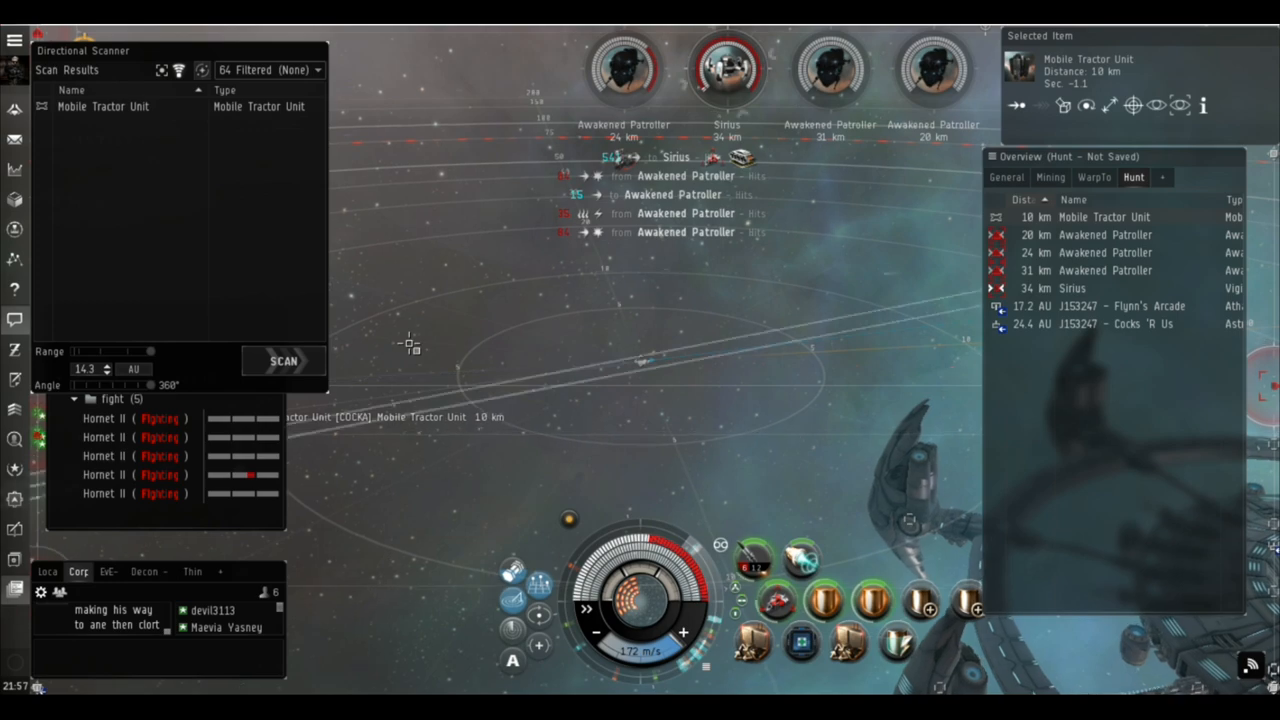
pyautogui.click(1104, 234)
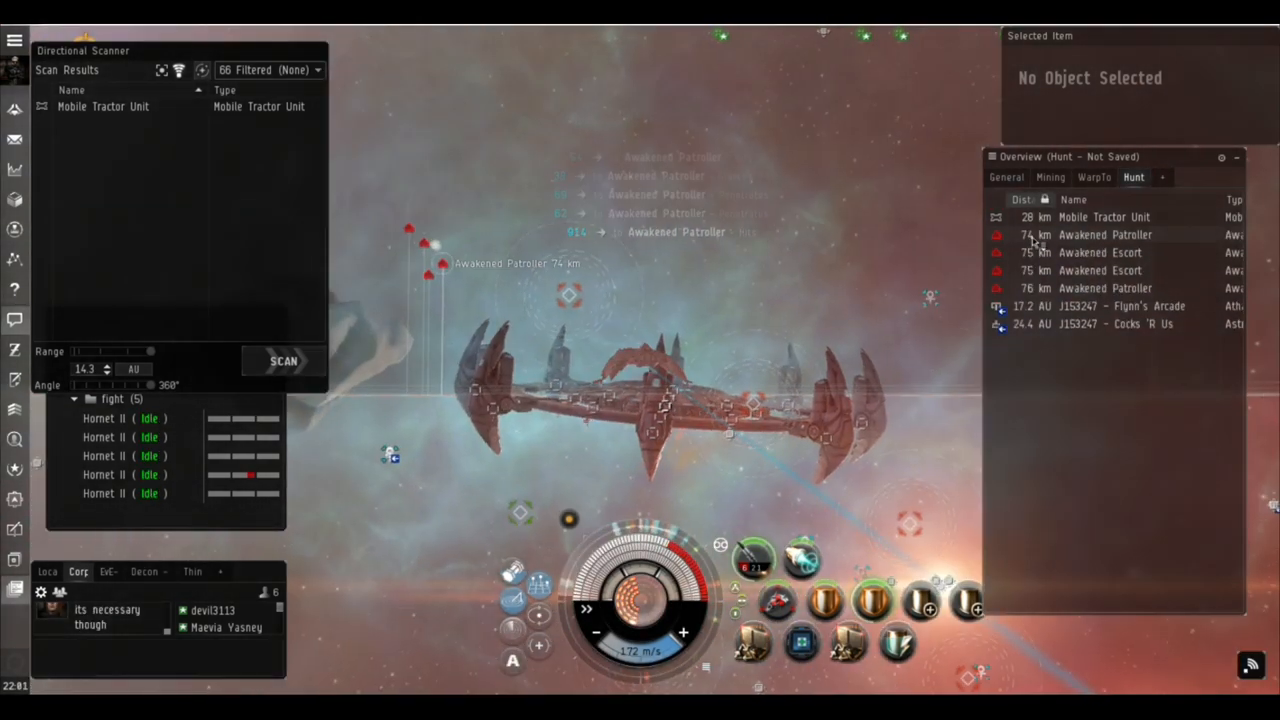
# - Select the Mobile Tractor Unit and show info on the Awakened Escort and Patroller to compare resistances
pyautogui.click(1104, 216)
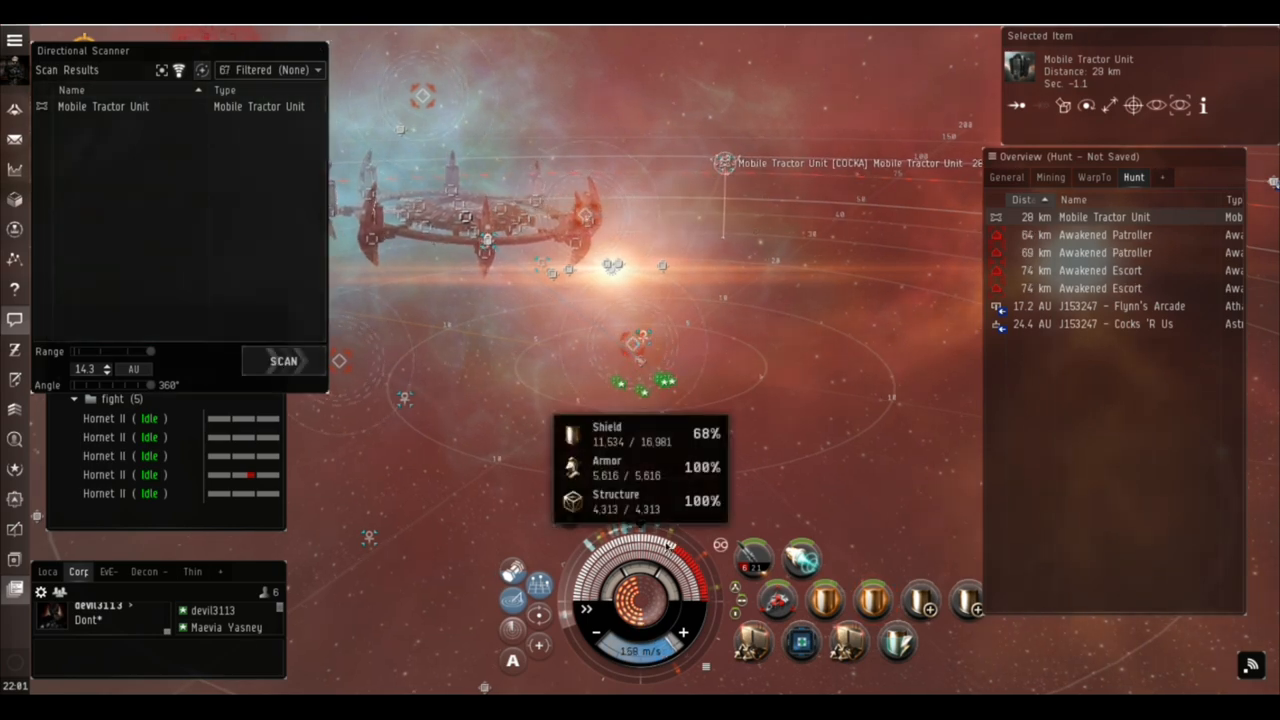
pyautogui.click(1104, 234)
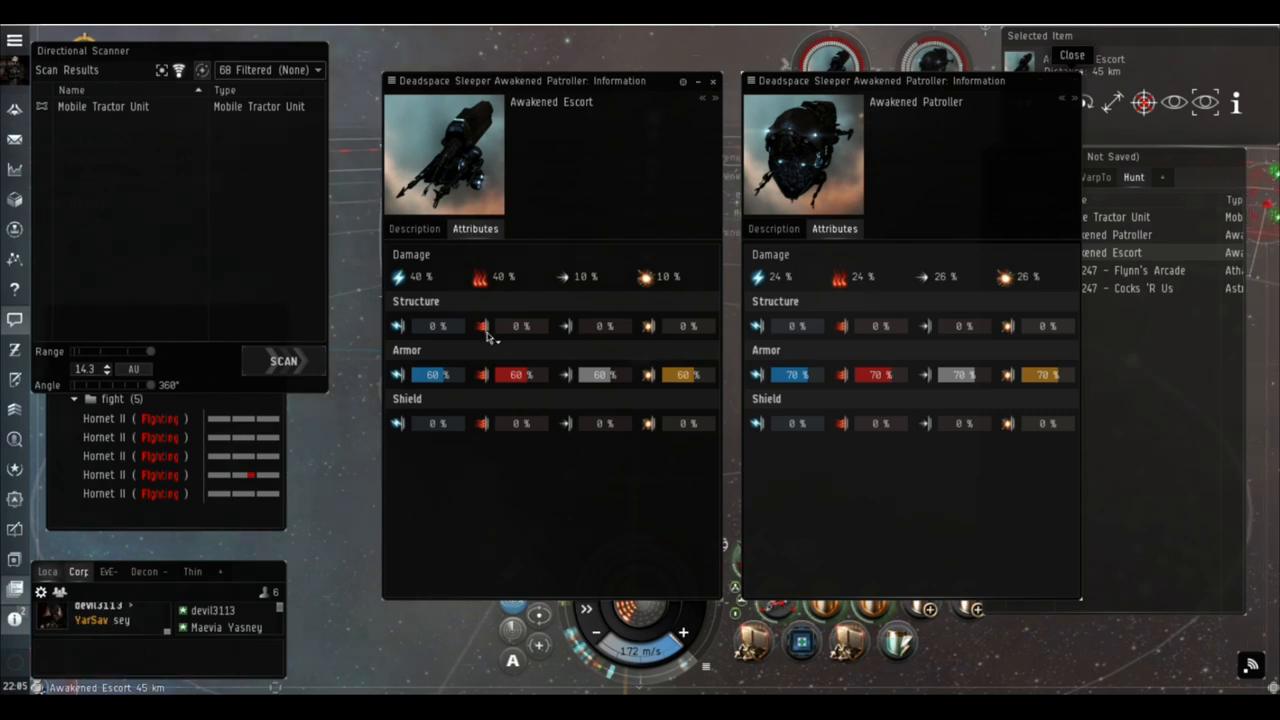
# - Close the Awakened Patroller and Awakened Escort information windows while drones clear the Sleepers
pyautogui.click(1076, 80)
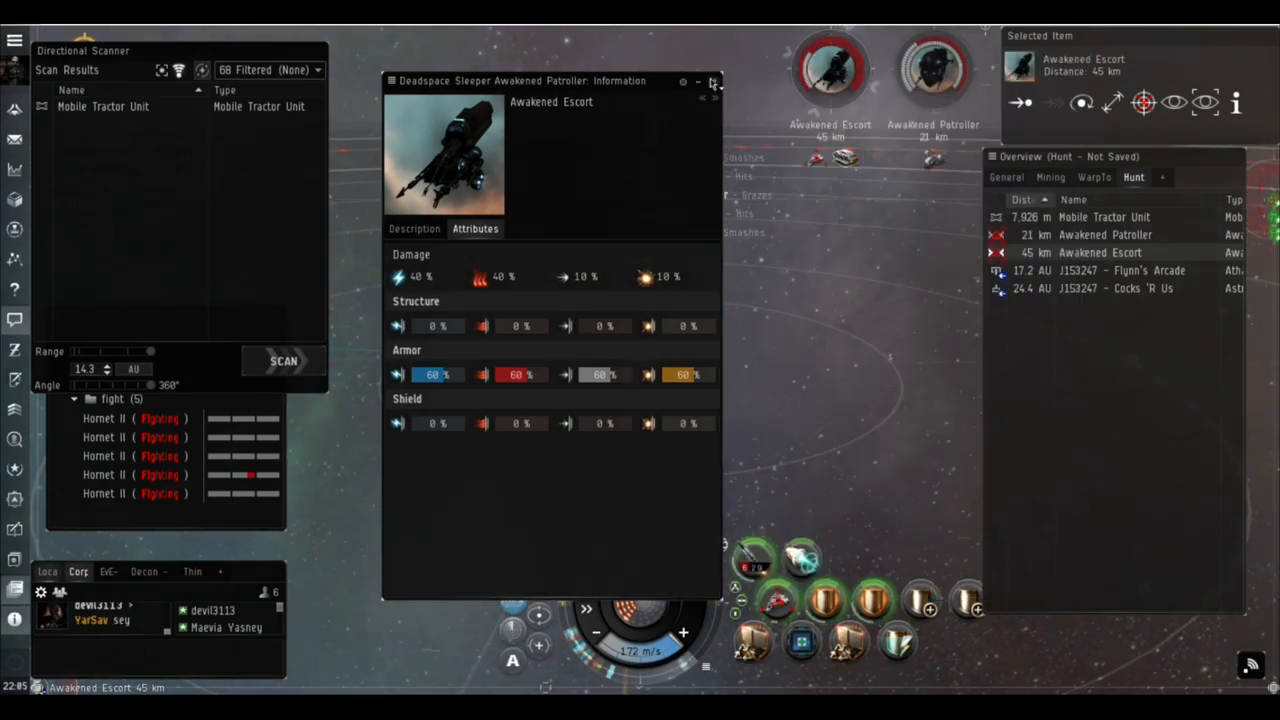
pyautogui.click(712, 80)
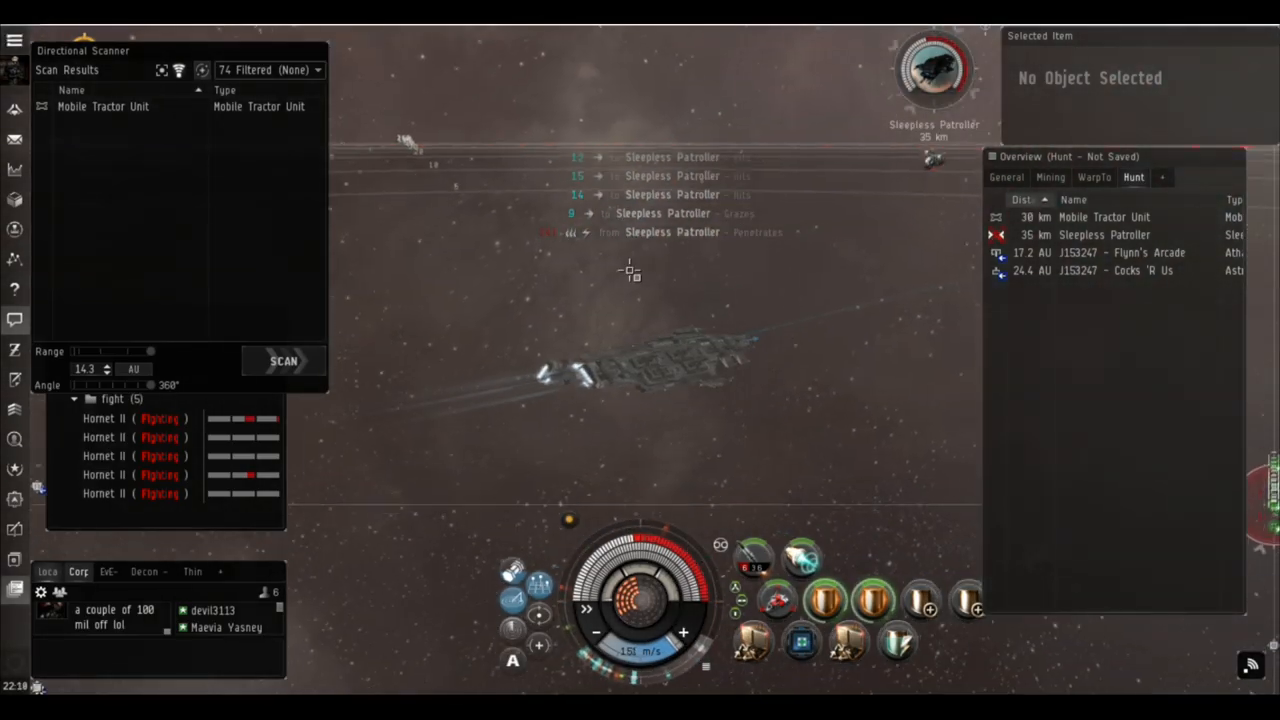
# - Show the Utilities submenu (Notepad, Compare Tool, Calculator, Pointer Window) from the Neocom menu
pyautogui.click(804, 564)
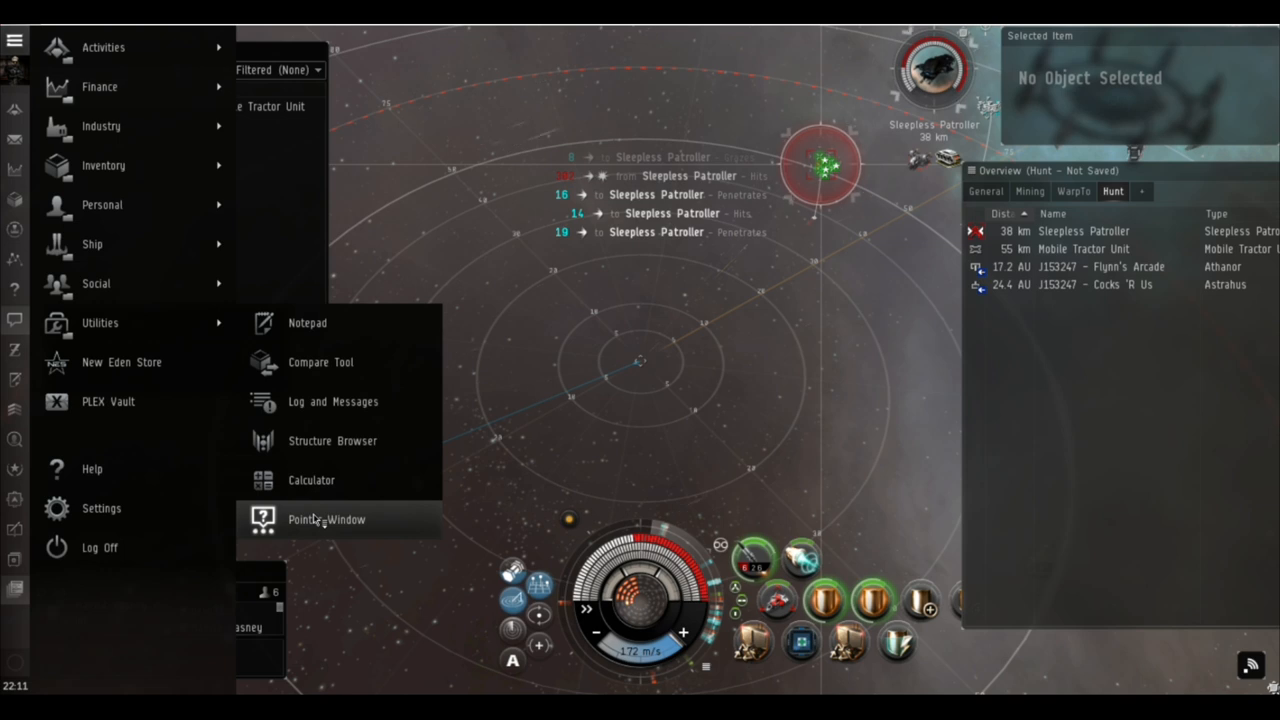
# - Warp back to the Mobile Tractor Unit once the last Sleepless Patrollers are dead
pyautogui.click(332, 400)
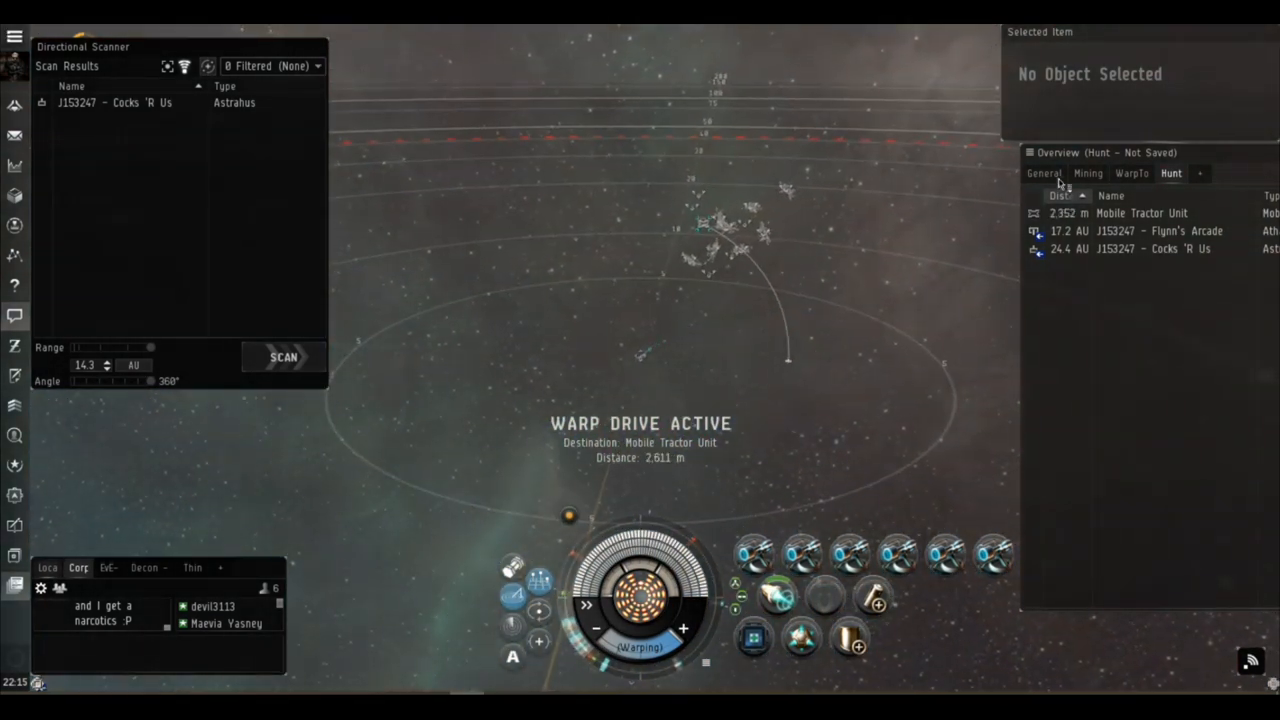
# - List the wrecks on grid and lock the Emergent and Awakened Patroller wrecks for salvaging
pyautogui.click(1044, 172)
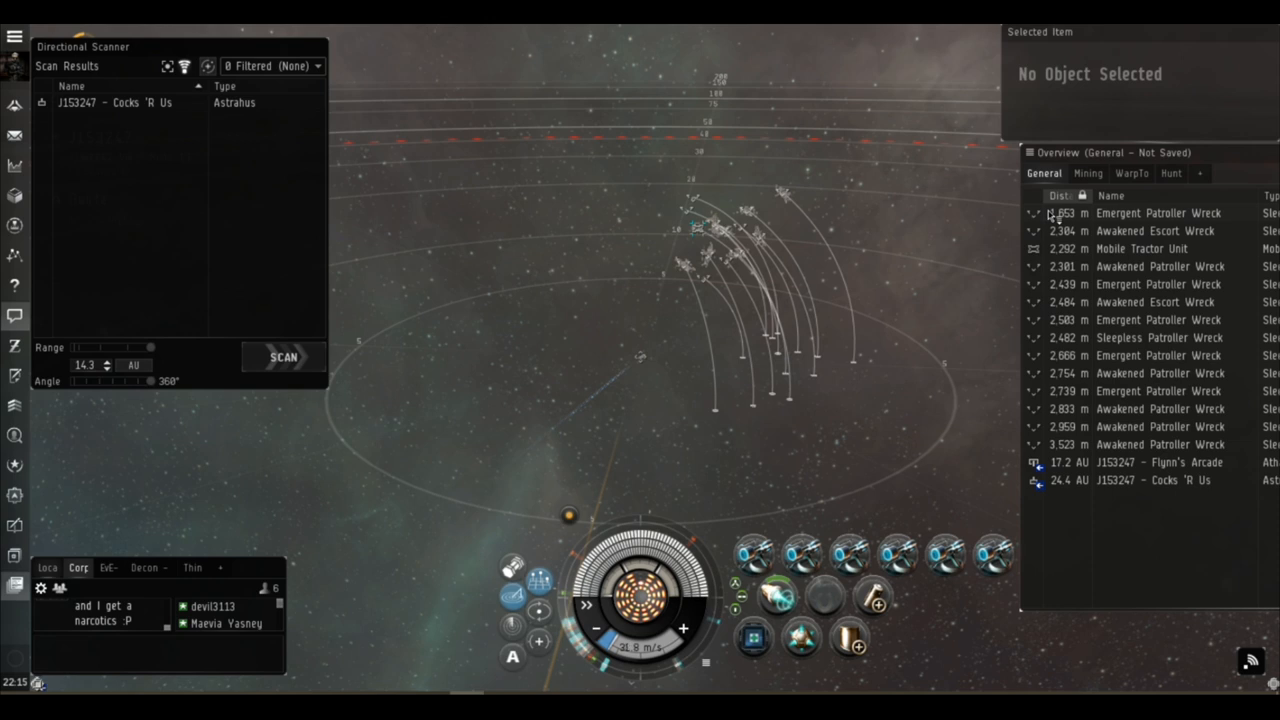
pyautogui.click(1158, 212)
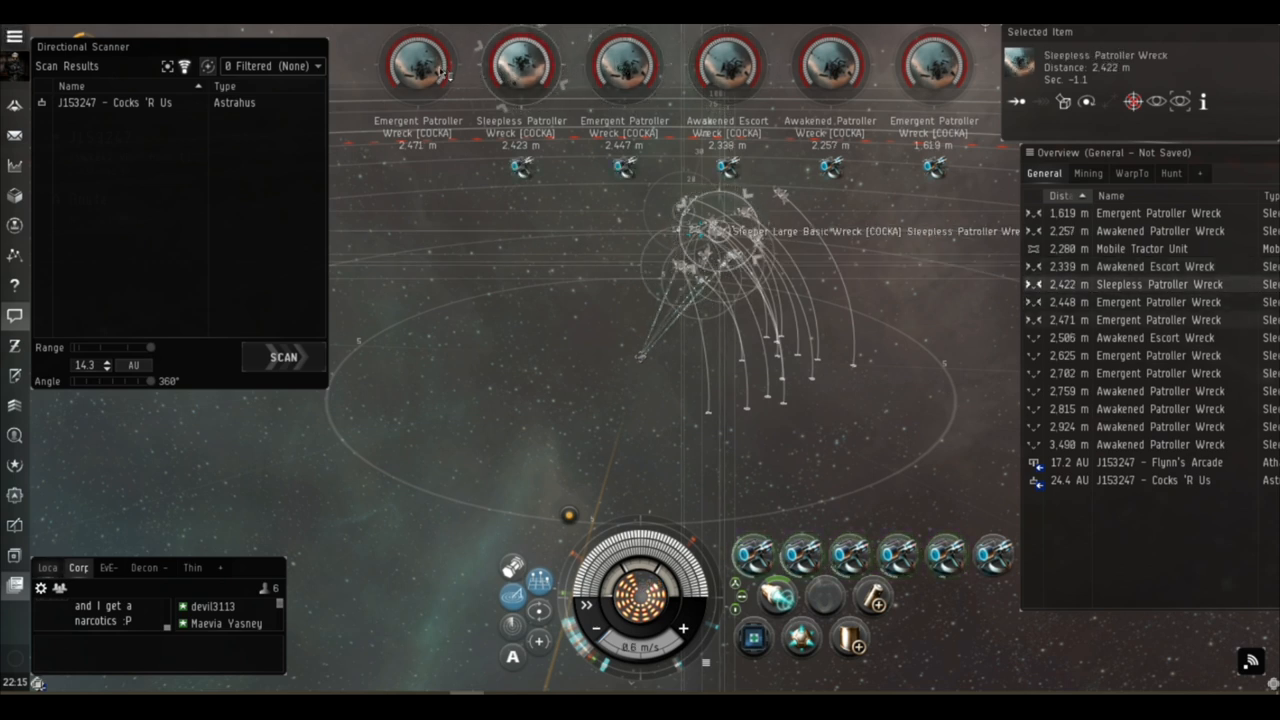
pyautogui.click(1158, 320)
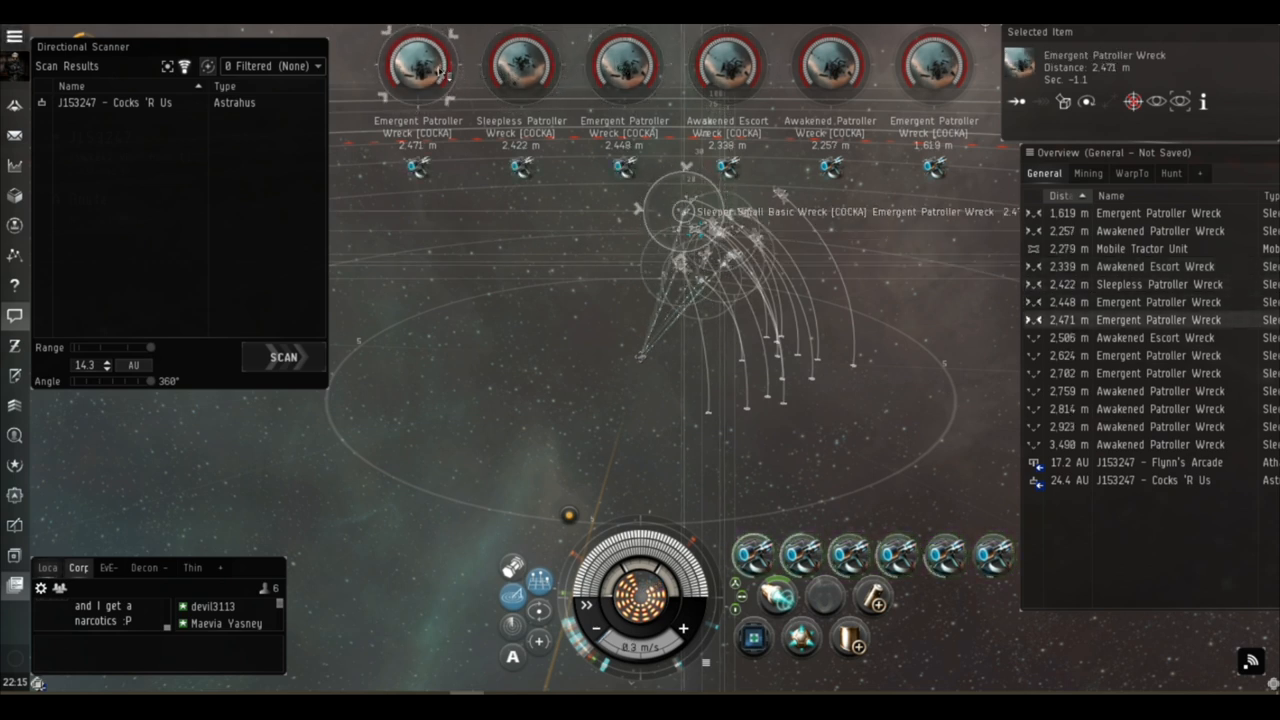
pyautogui.moveTo(968, 328)
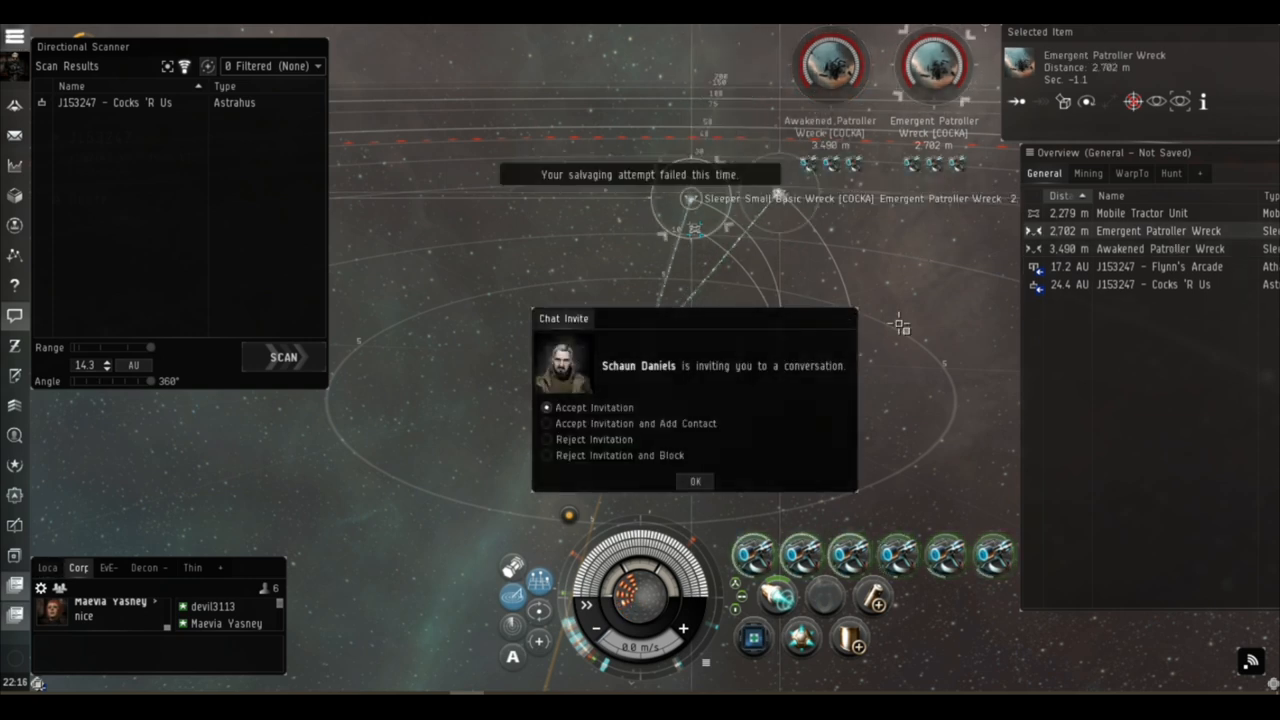
# - Dismiss the conversation invitation while the salvagers finish the last wrecks
pyautogui.click(696, 480)
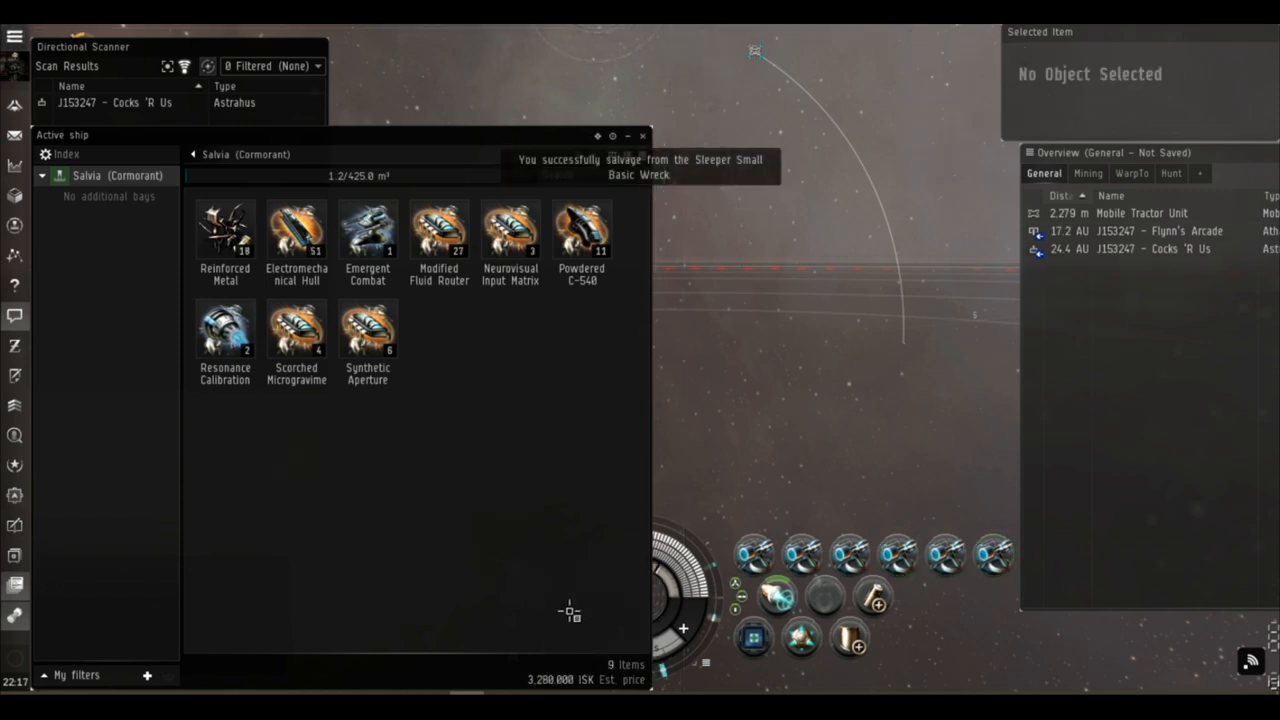
# - Empty the Mobile Tractor Unit's stacked loot into the Cormorant's cargo hold and close its cargo window
pyautogui.rightClick(1140, 212)
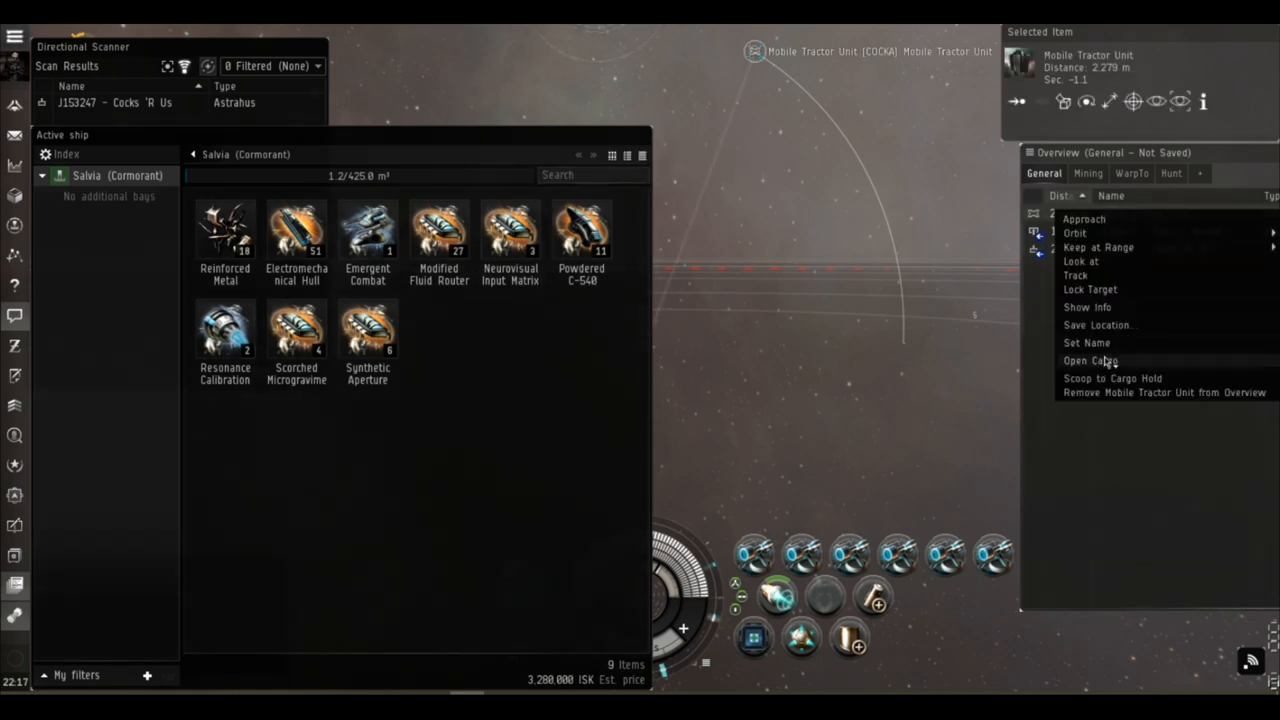
pyautogui.click(1090, 360)
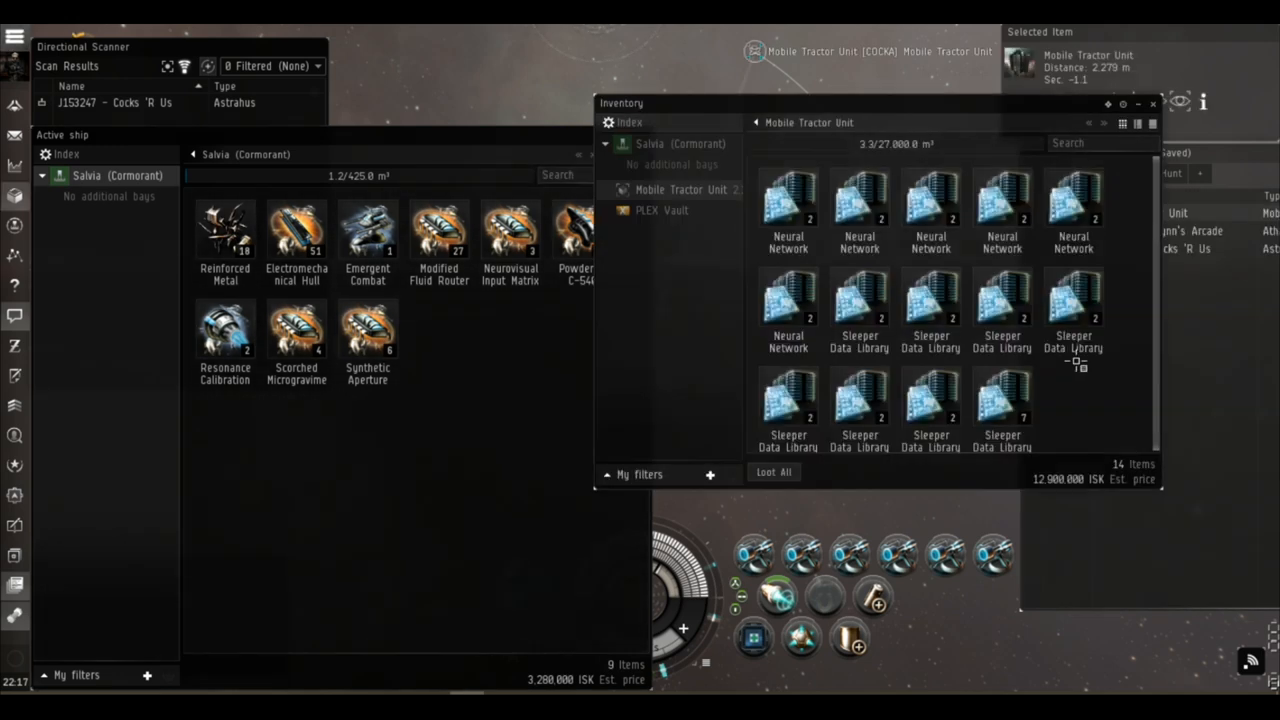
pyautogui.rightClick(1078, 362)
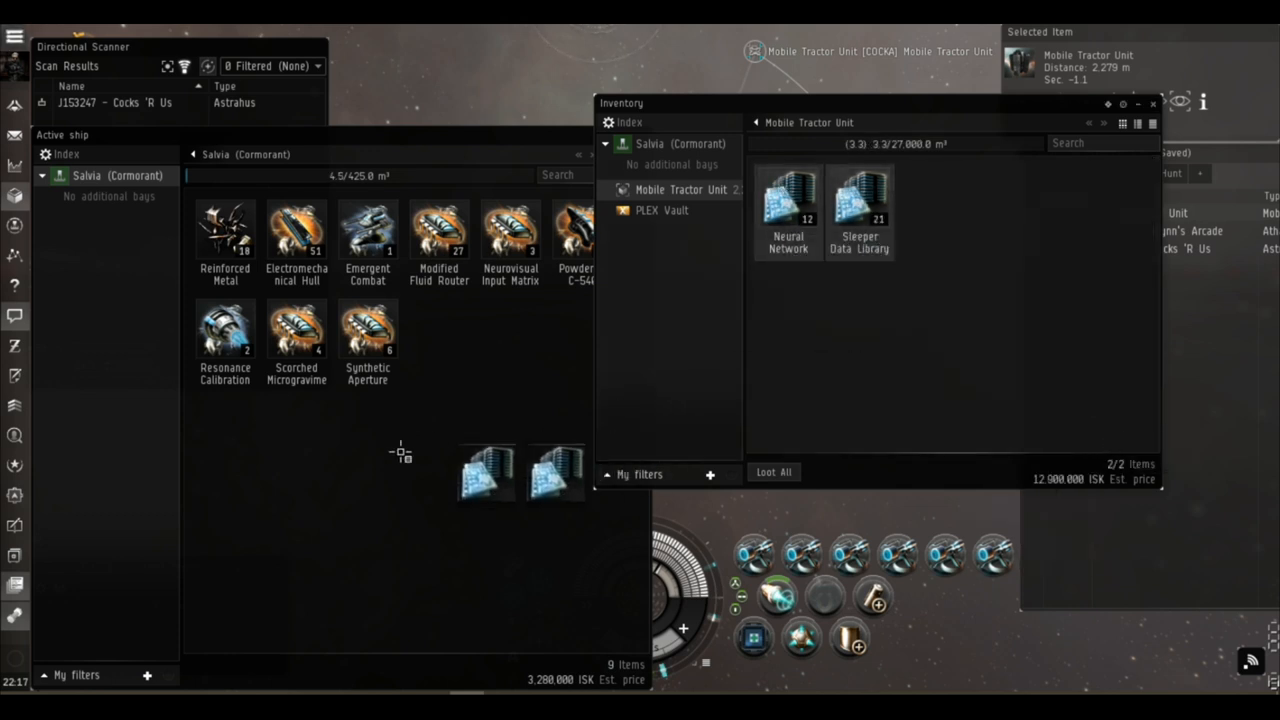
pyautogui.click(772, 472)
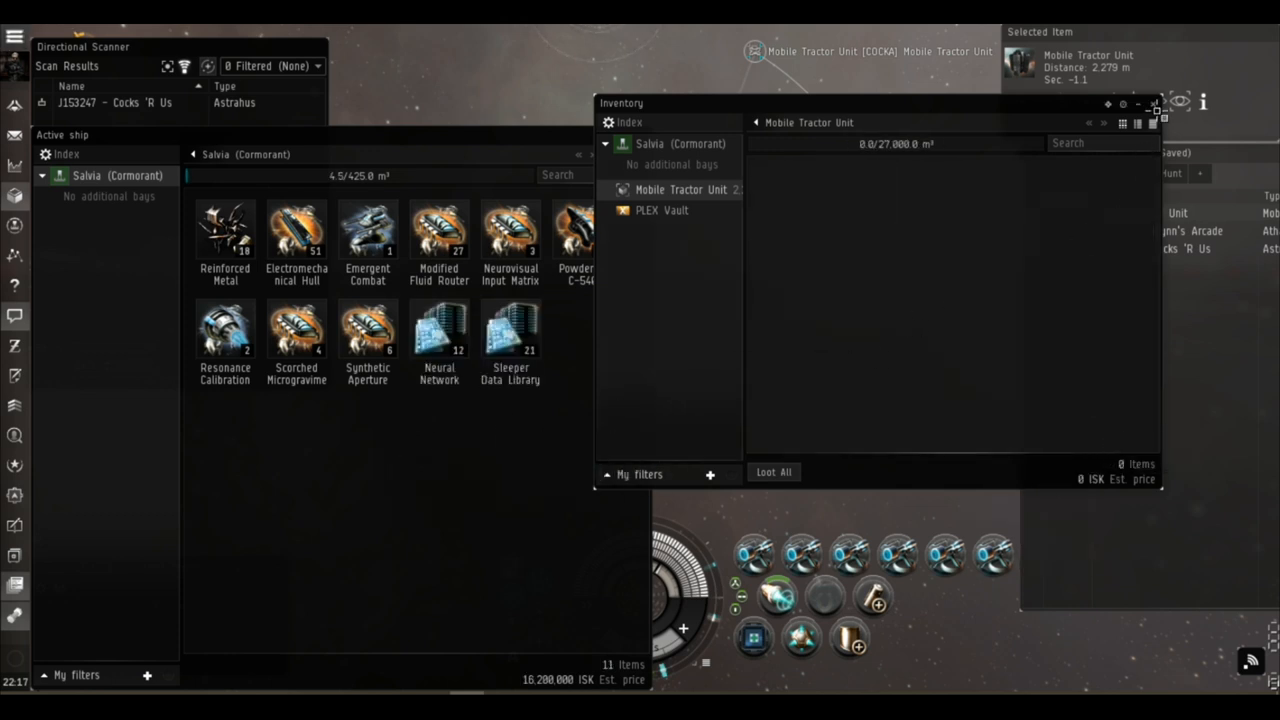
pyautogui.click(1156, 104)
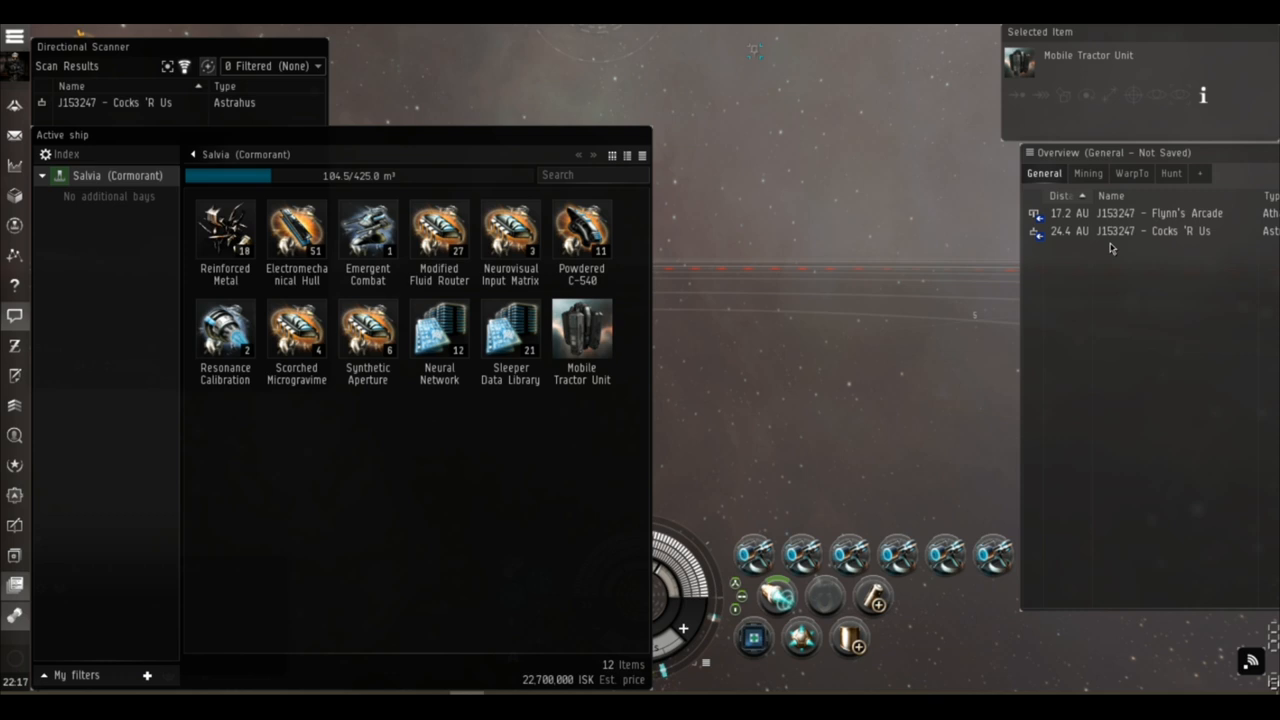
# - Warp to the J153247 station and dock the Cormorant with its salvage aboard
pyautogui.click(1158, 230)
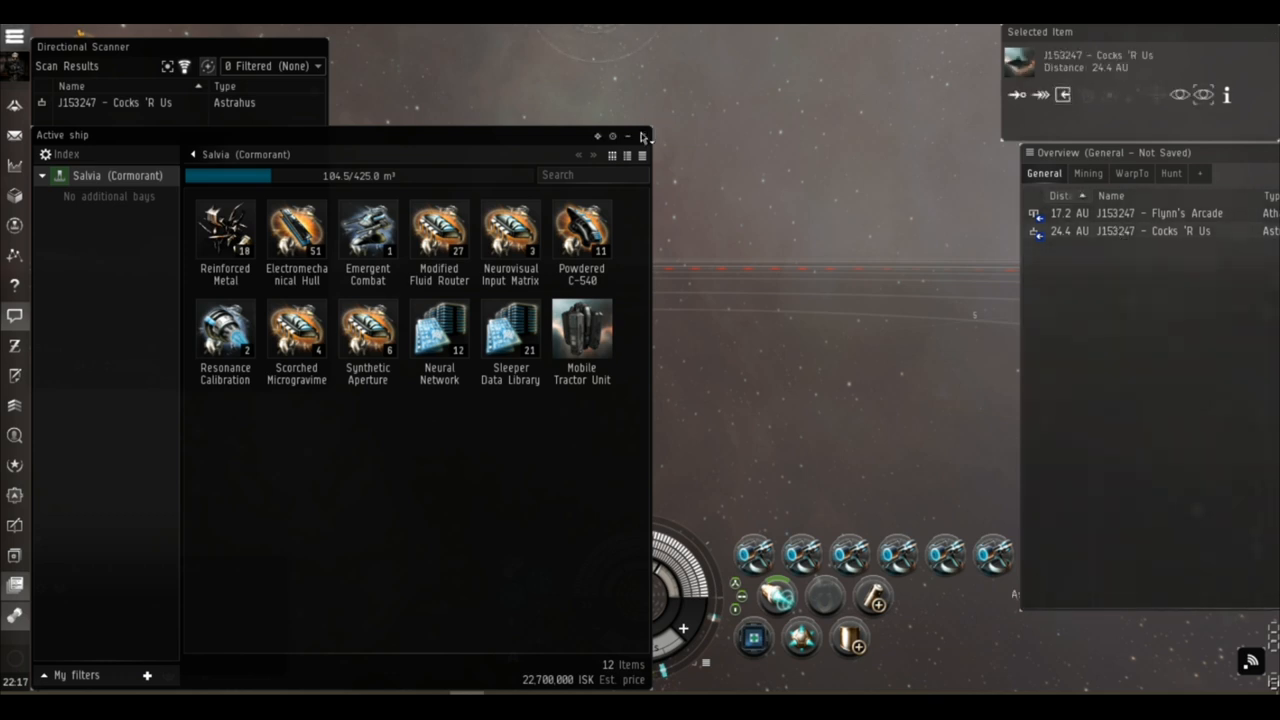
pyautogui.click(644, 136)
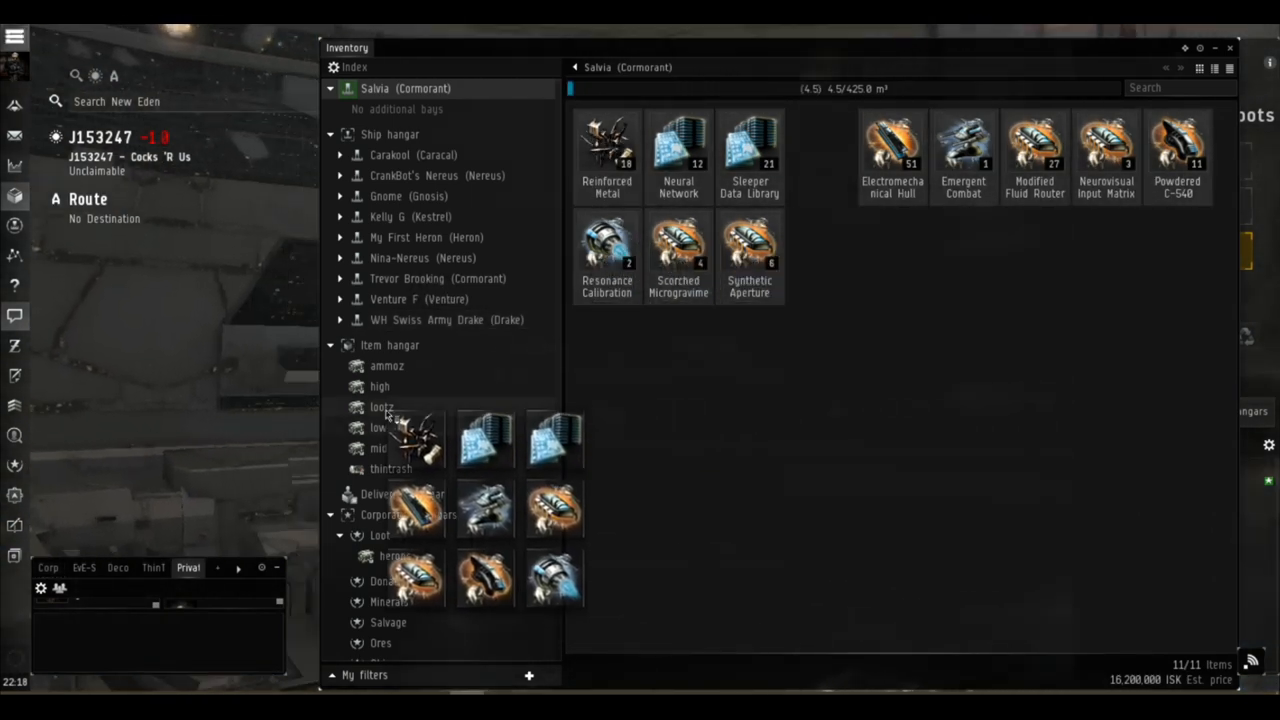
# - Deposit the Cormorant's cargo into the 'lootz' item hangar folder, now 62 items worth ~183M ISK
pyautogui.click(382, 406)
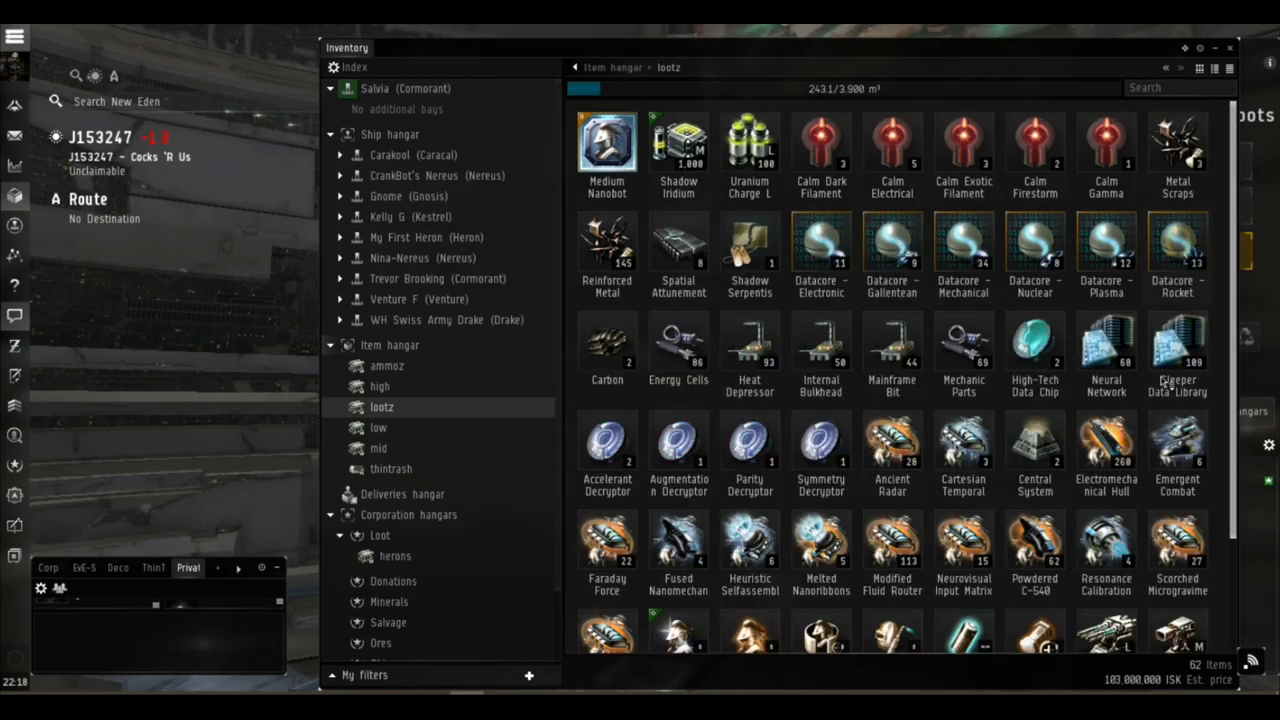
pyautogui.scroll(-3)
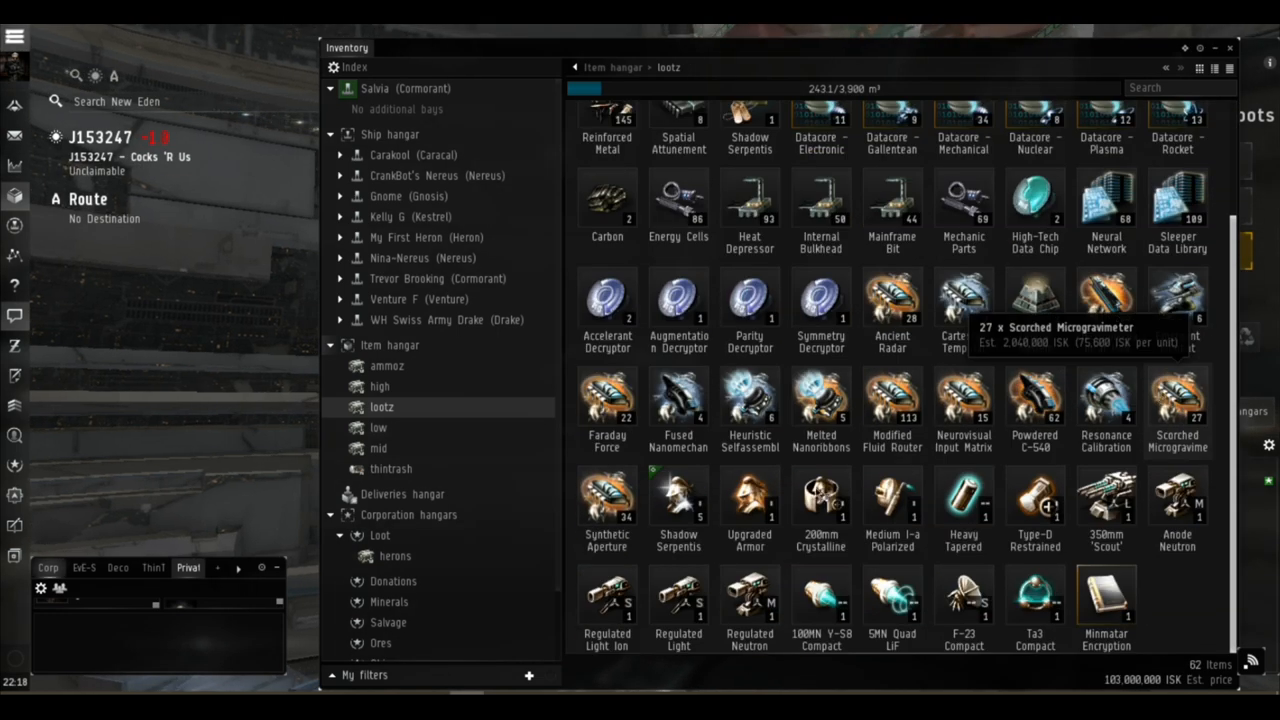